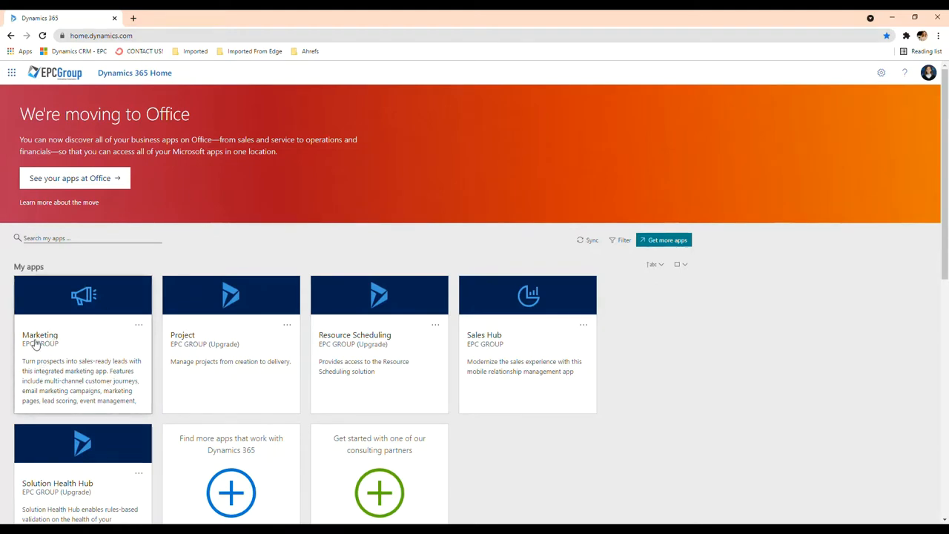
# Launch the Marketing app tile from the Dynamics 365 home page and land on Get started.
pyautogui.click(83, 334)
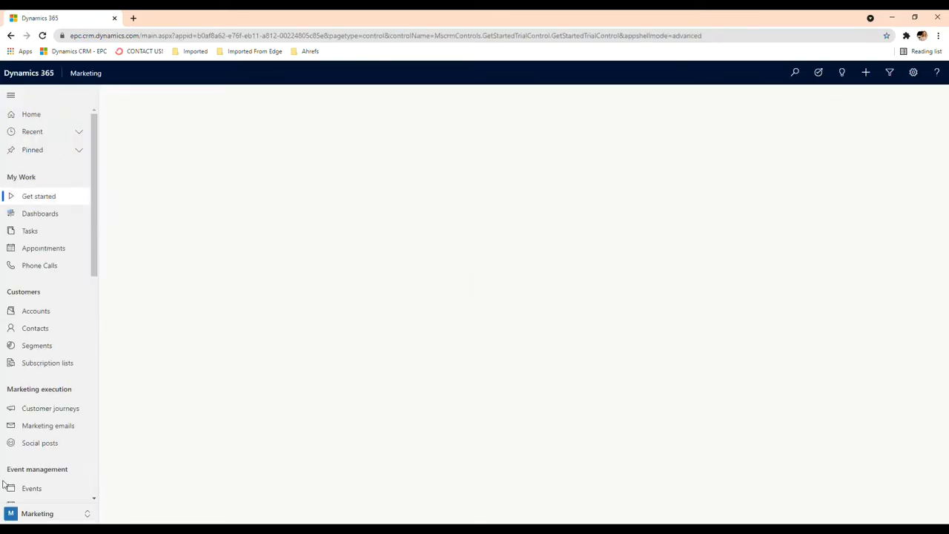
pyautogui.click(39, 196)
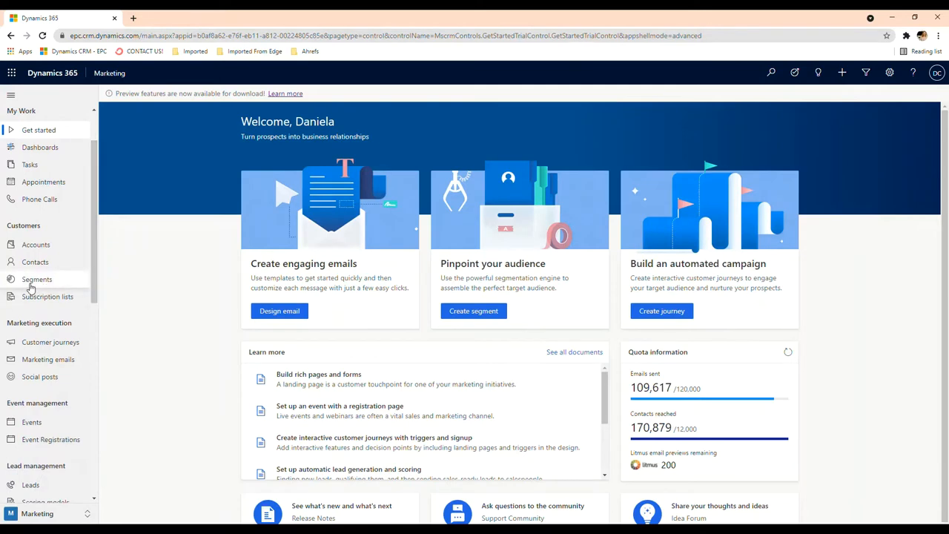
# Open Segments under Customers to show the 40 active static and dynamic segments.
pyautogui.click(36, 279)
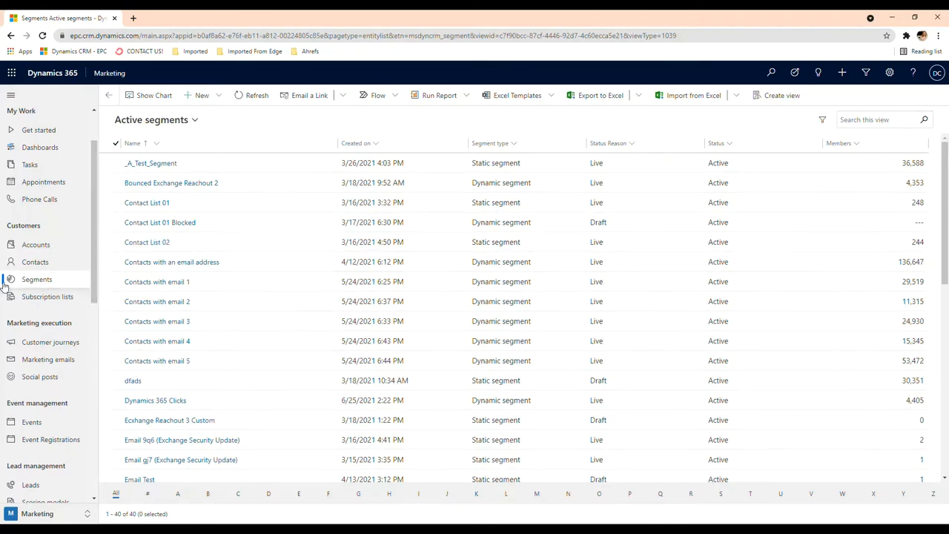
pyautogui.moveTo(73, 286)
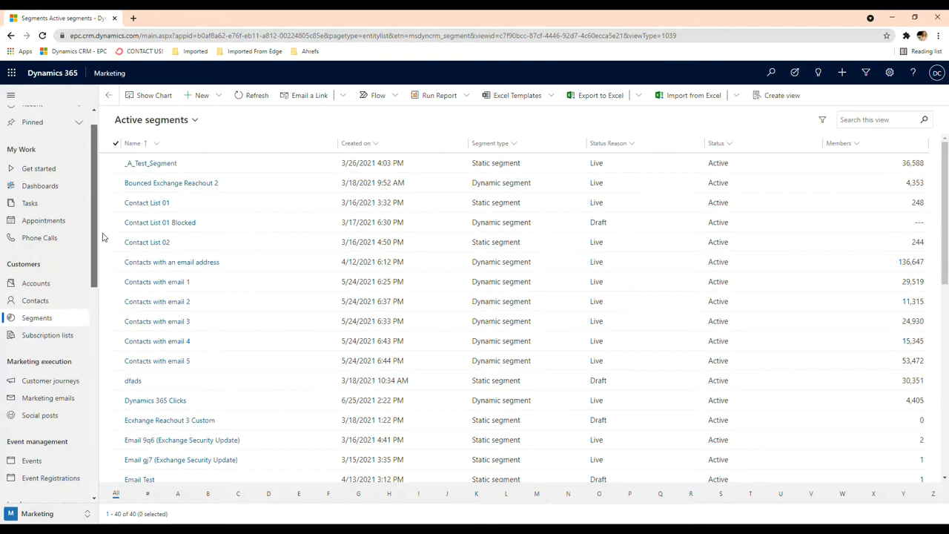
pyautogui.scroll(3)
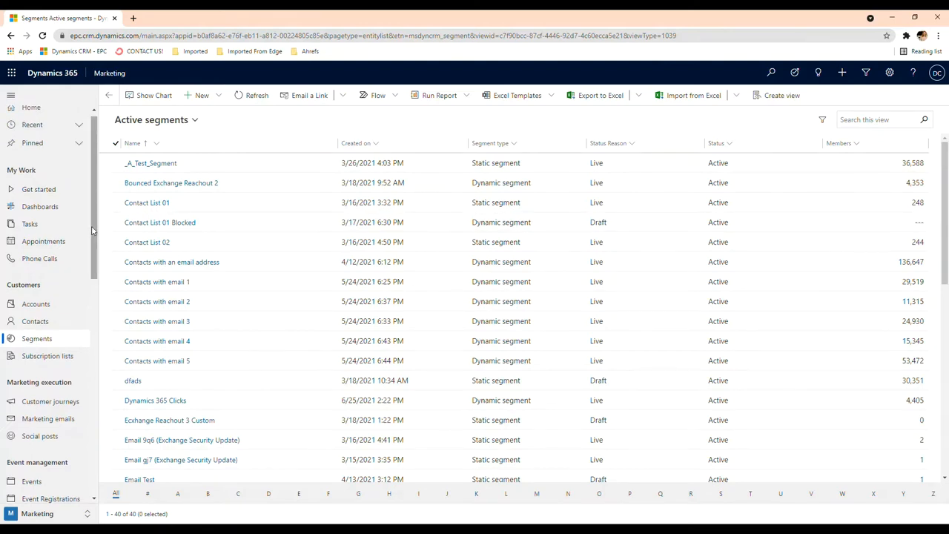
pyautogui.scroll(-3)
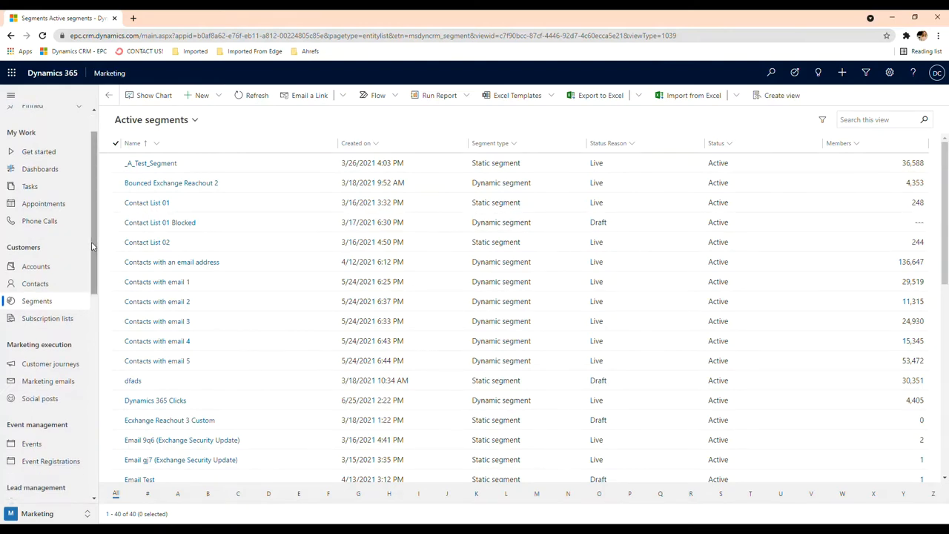
pyautogui.click(151, 162)
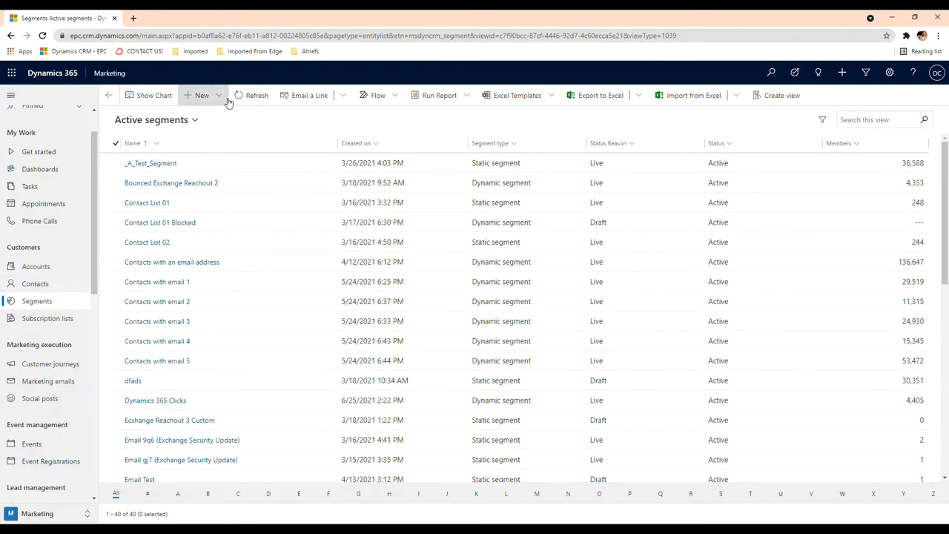
# Choose New Dynamic Segment from the New menu to reach the Segment Templates gallery.
pyautogui.click(201, 95)
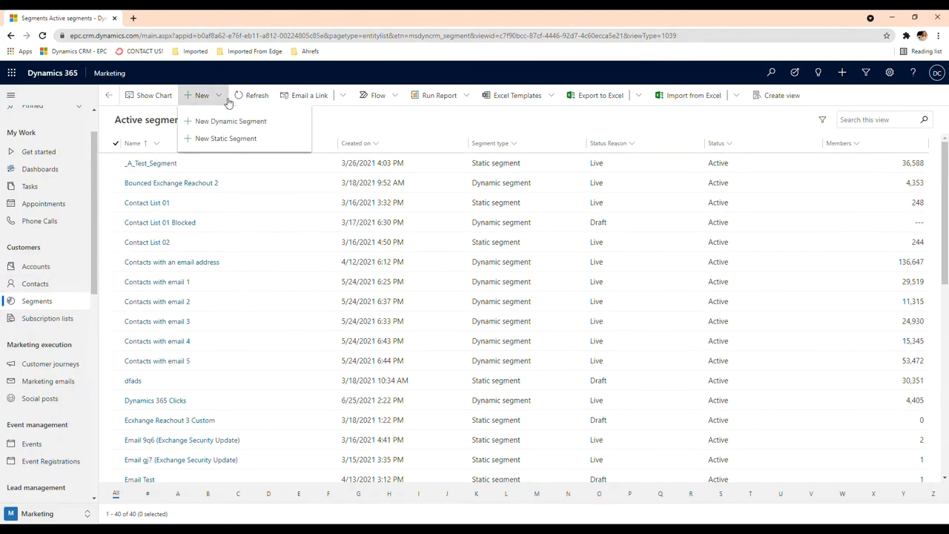
pyautogui.moveTo(225, 104)
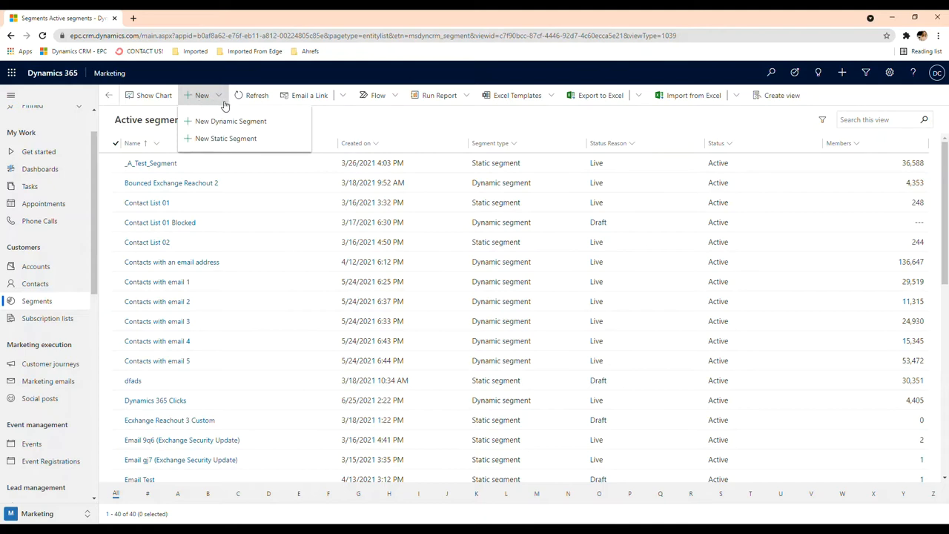
pyautogui.moveTo(226, 139)
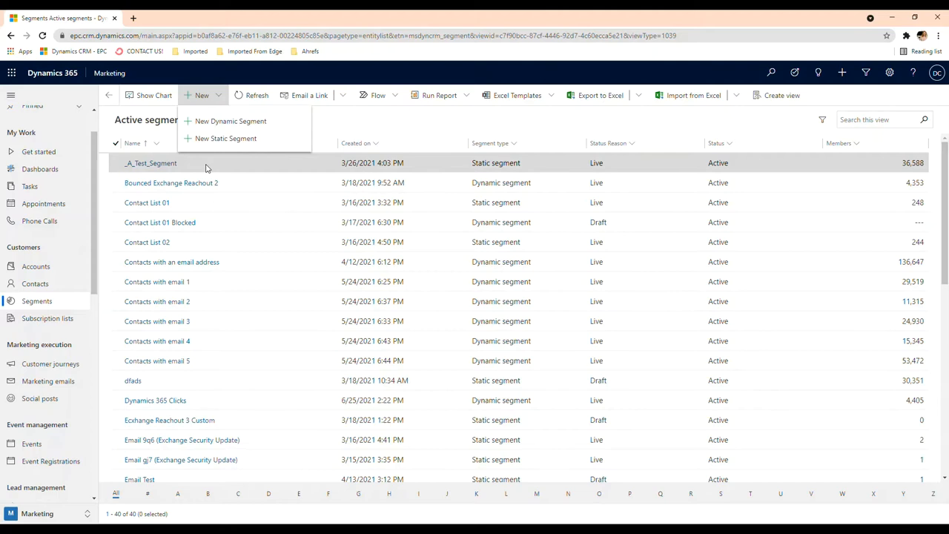
pyautogui.moveTo(231, 121)
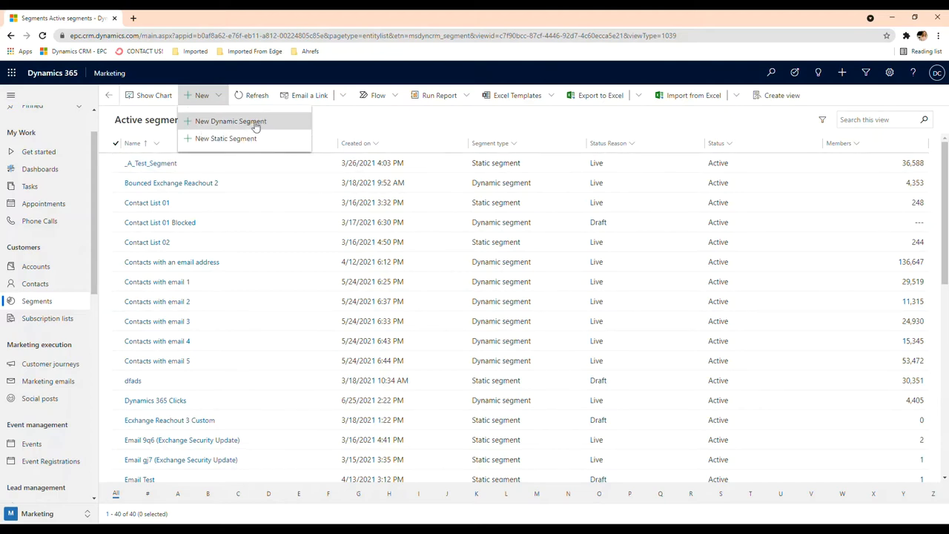
pyautogui.moveTo(261, 139)
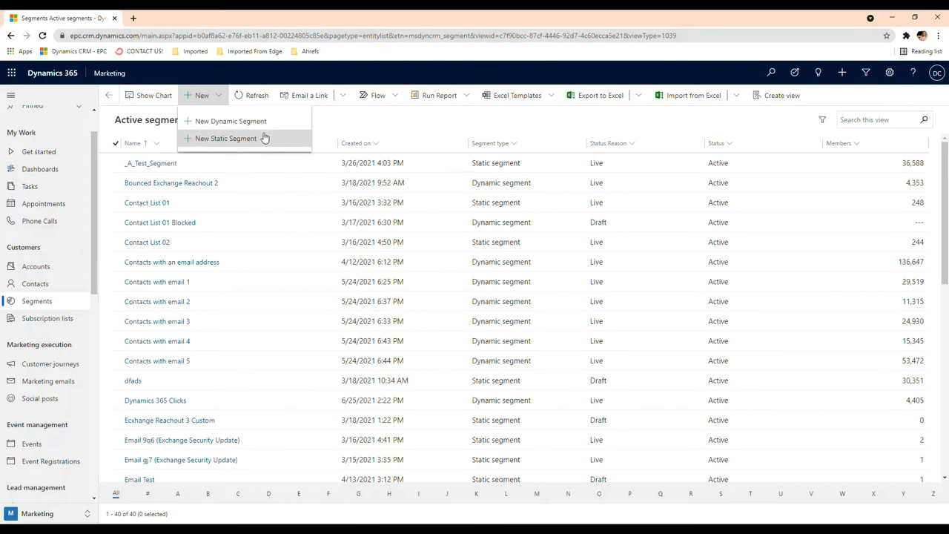
pyautogui.moveTo(271, 140)
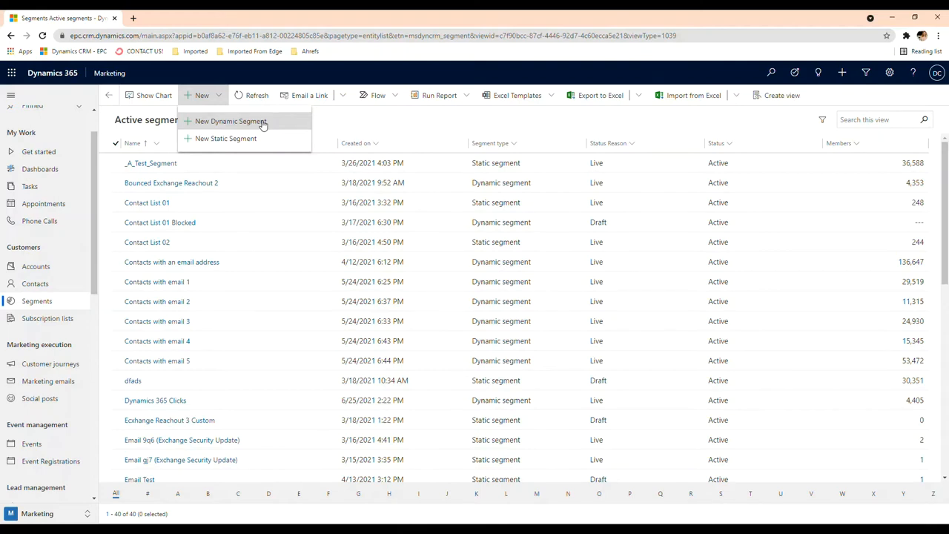
pyautogui.click(232, 121)
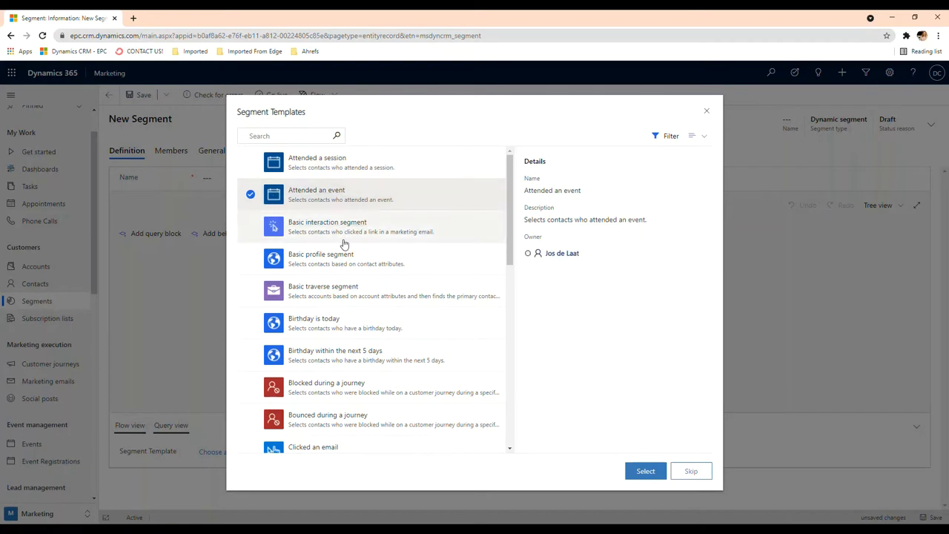
# Apply the Basic interaction template and set Email clicked Message is to 'Explore Power BI'.
pyautogui.click(644, 470)
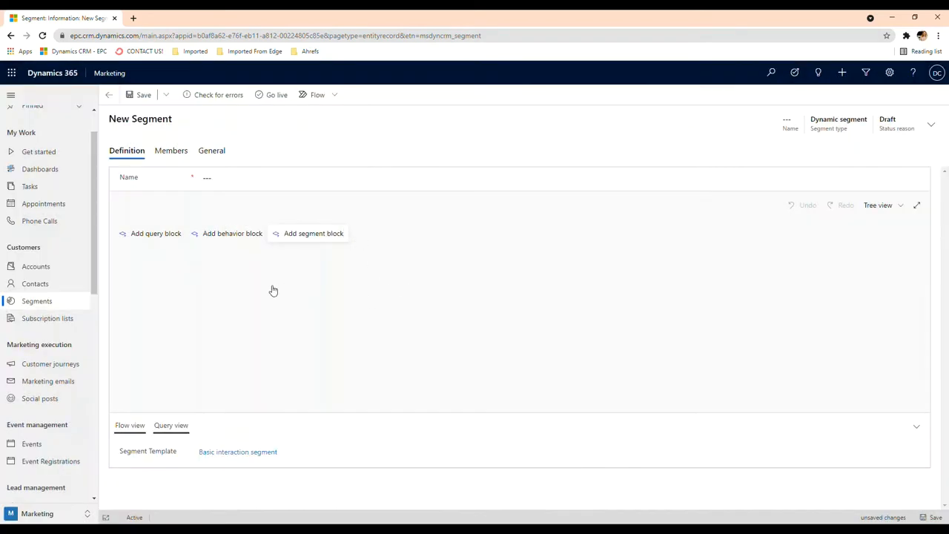
pyautogui.click(232, 233)
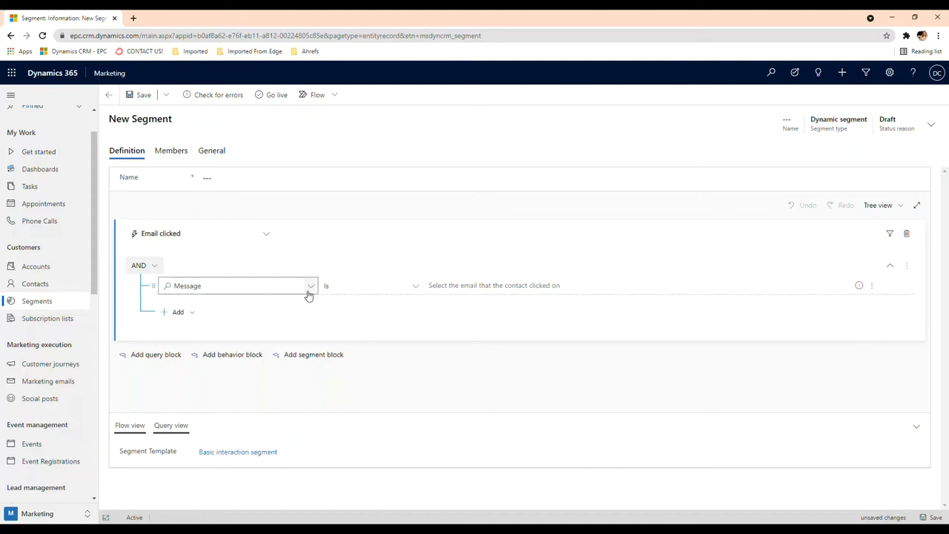
pyautogui.moveTo(341, 303)
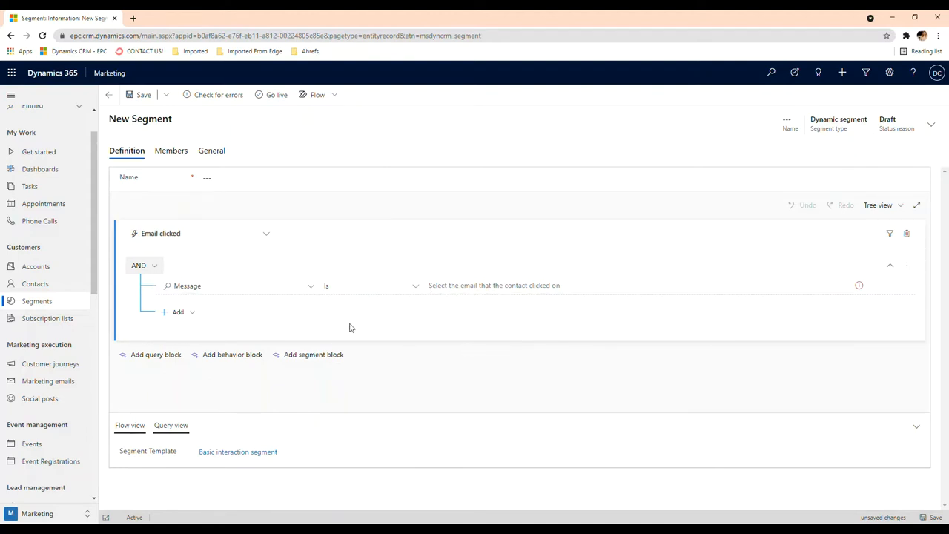
pyautogui.click(633, 285)
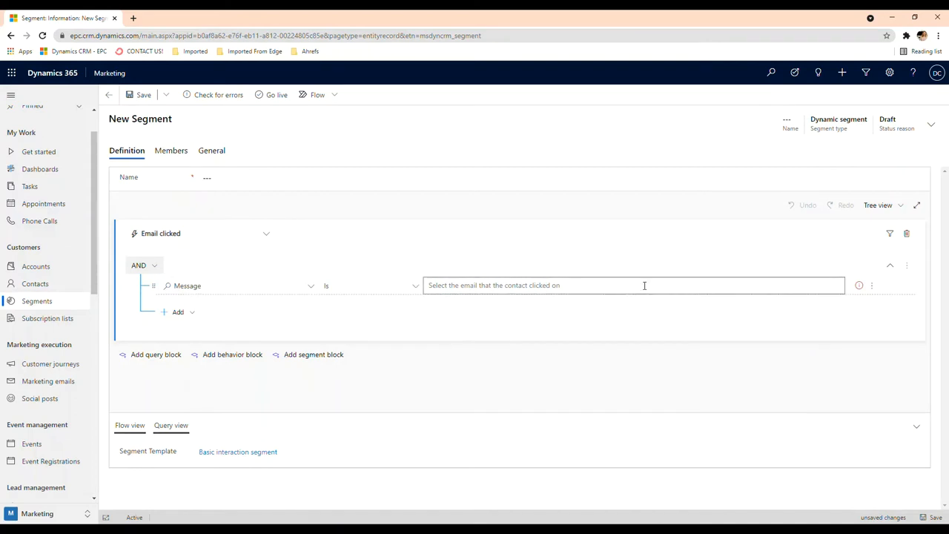
pyautogui.click(630, 286)
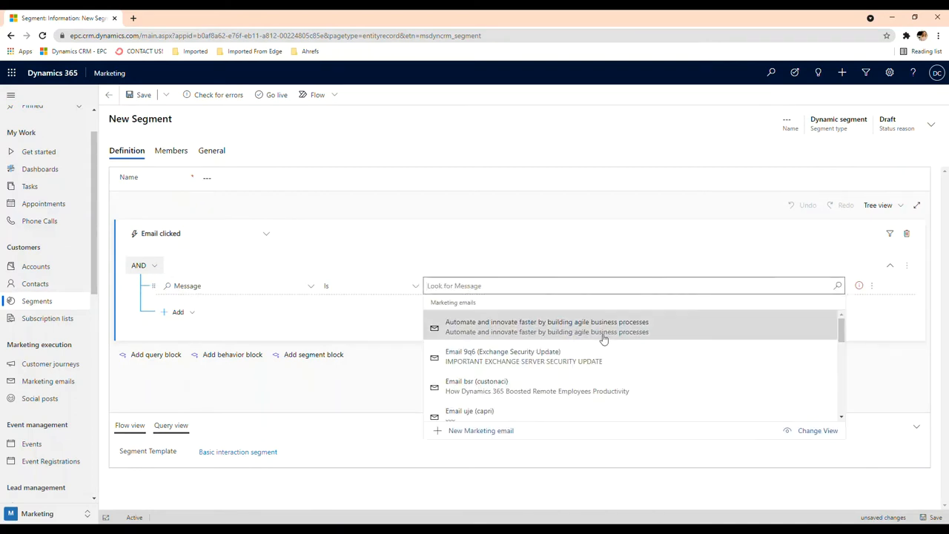
pyautogui.scroll(-3)
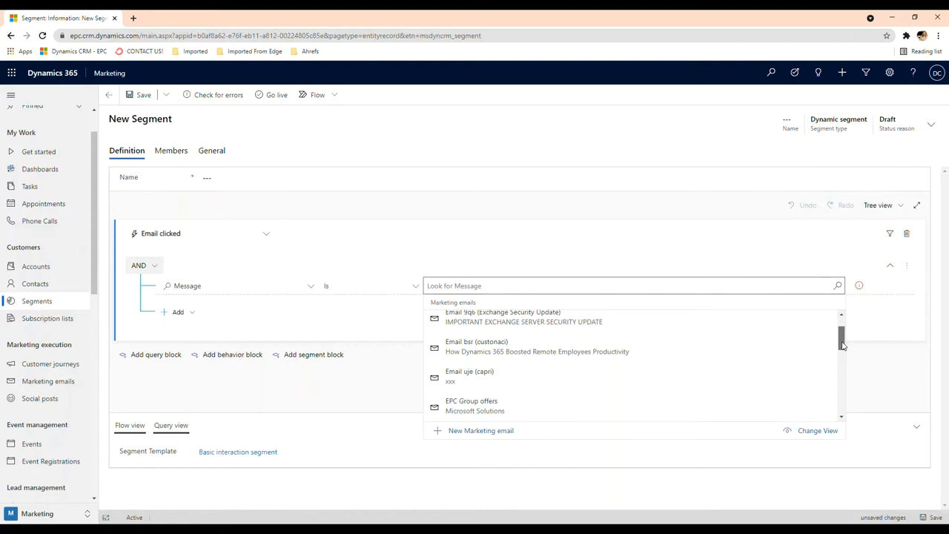
pyautogui.scroll(-3)
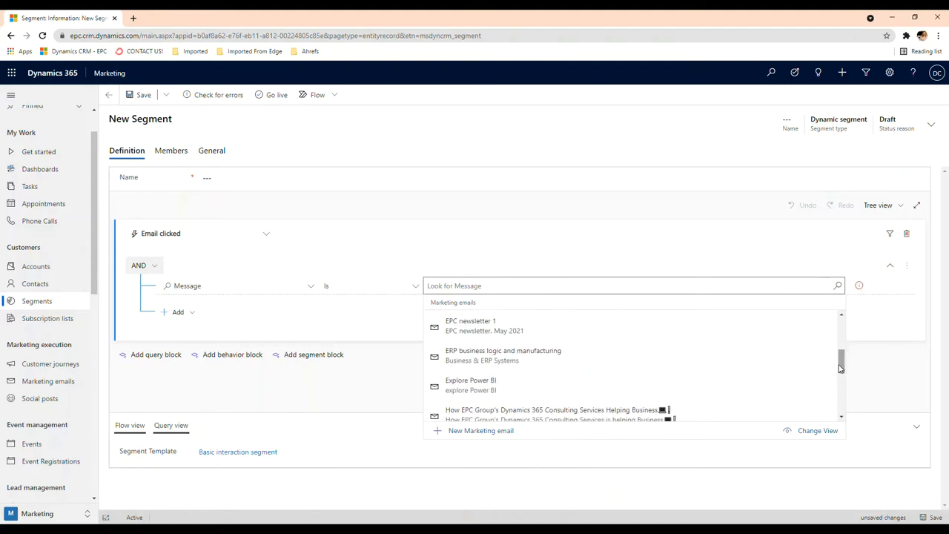
pyautogui.moveTo(519, 384)
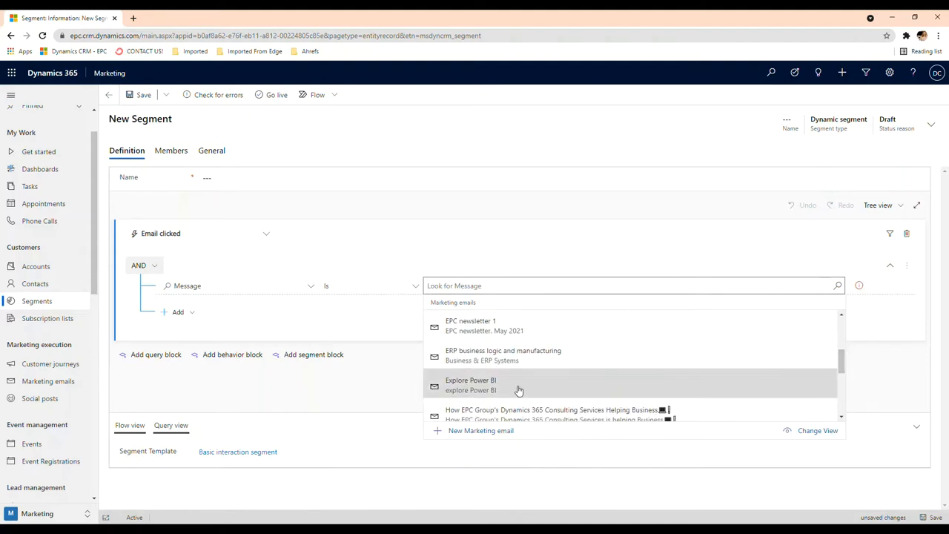
pyautogui.click(470, 385)
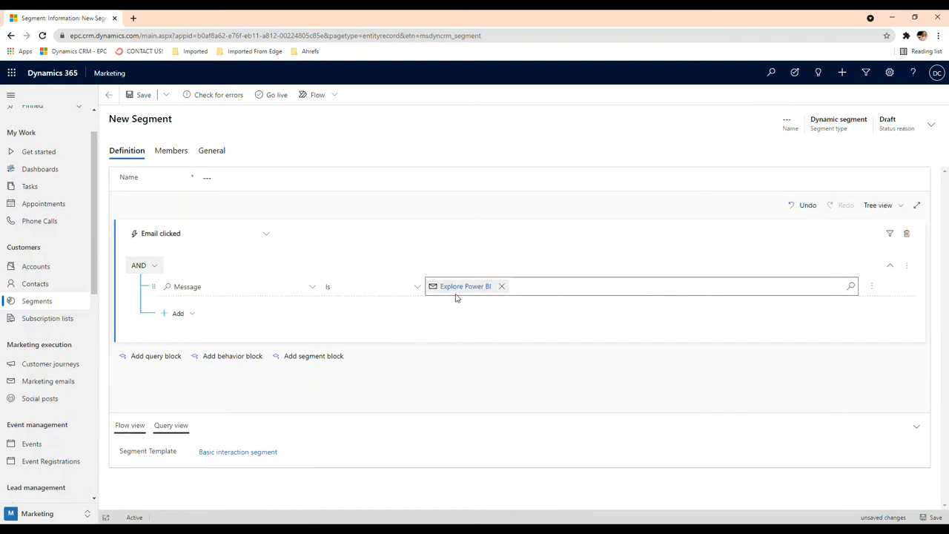
pyautogui.moveTo(479, 323)
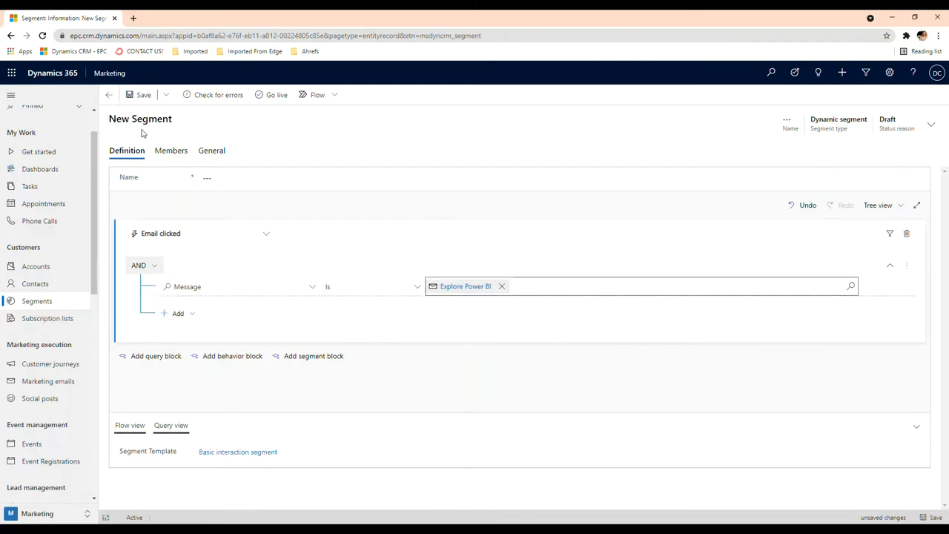
pyautogui.click(178, 312)
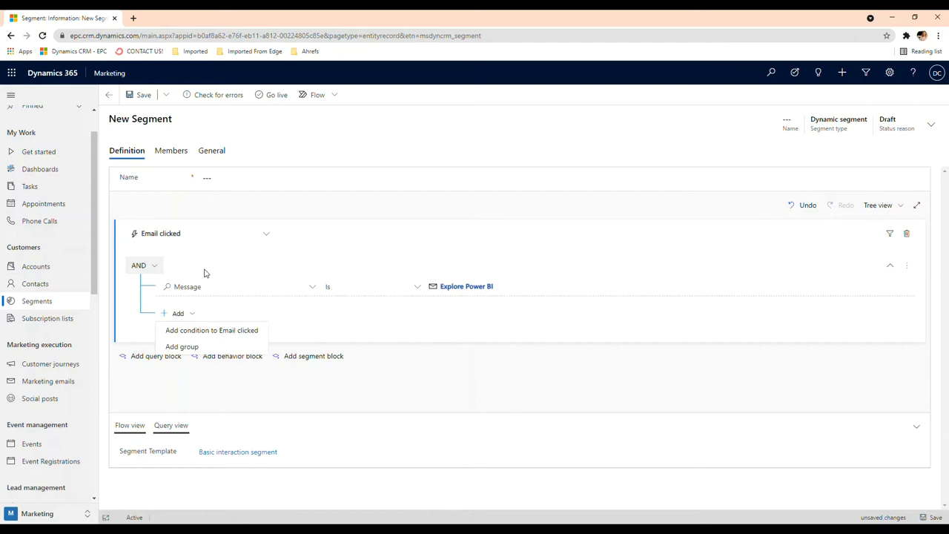
pyautogui.click(464, 286)
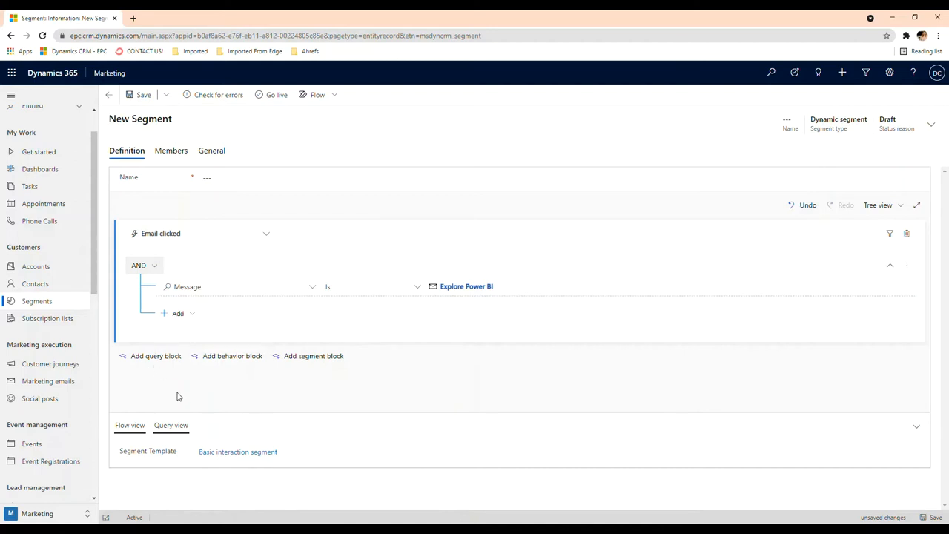
# Join the Email clicked blocks with 'and also' and filter the second block by Original URL.
pyautogui.click(232, 356)
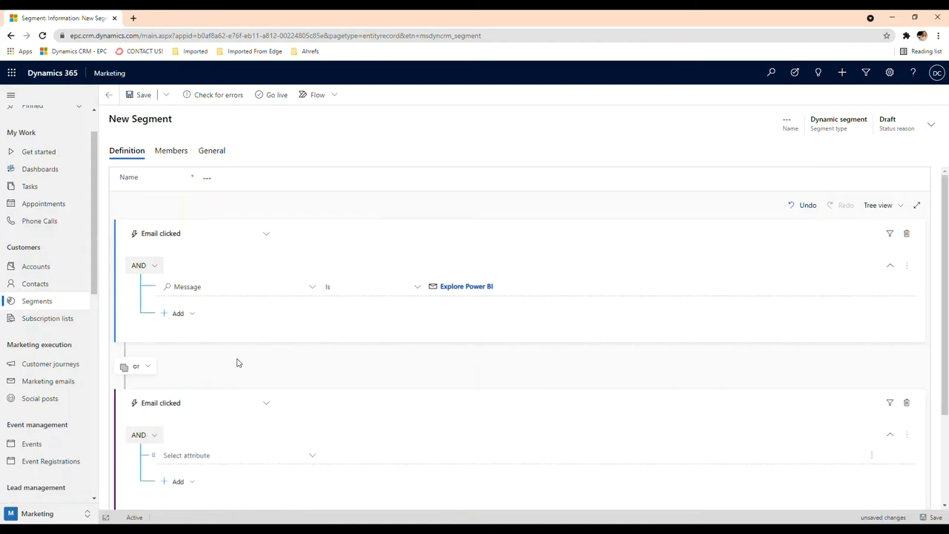
pyautogui.scroll(-3)
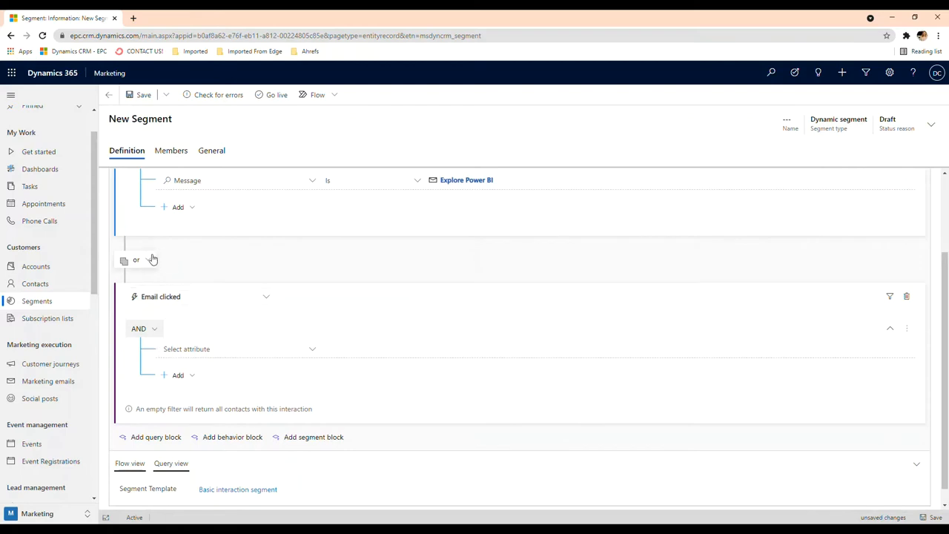
pyautogui.click(141, 259)
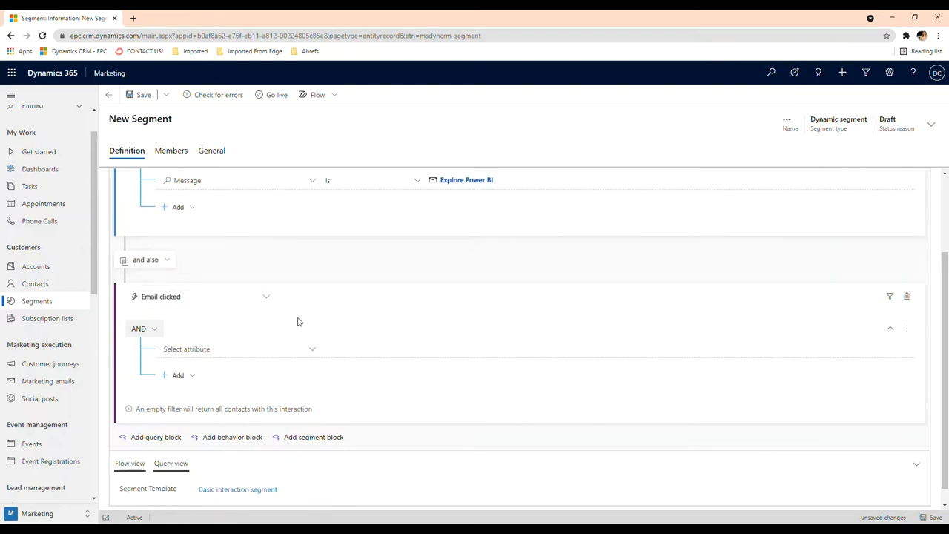
pyautogui.click(237, 348)
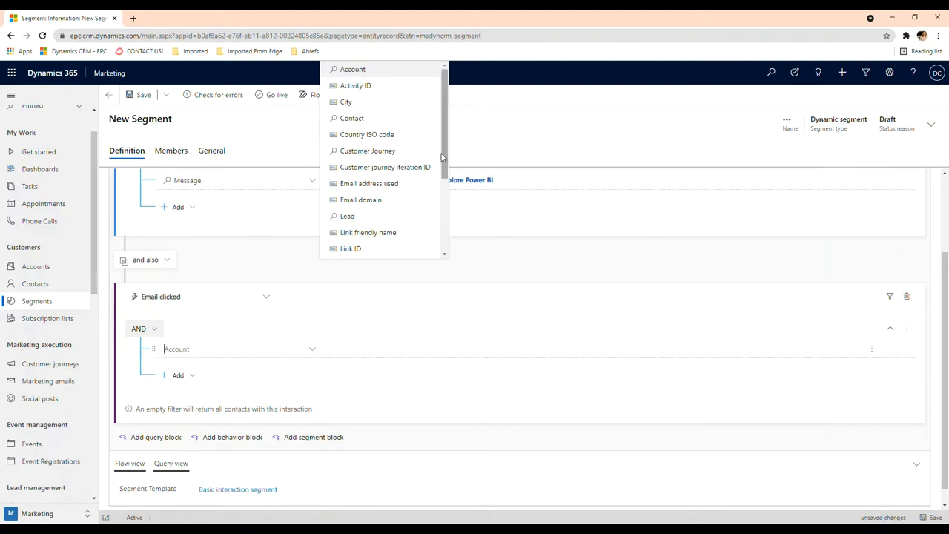
pyautogui.scroll(-3)
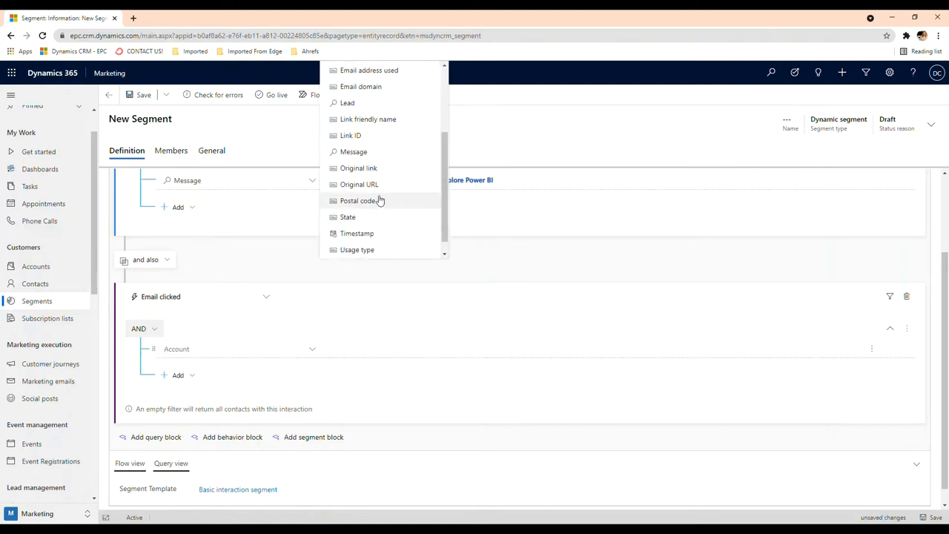
pyautogui.click(358, 184)
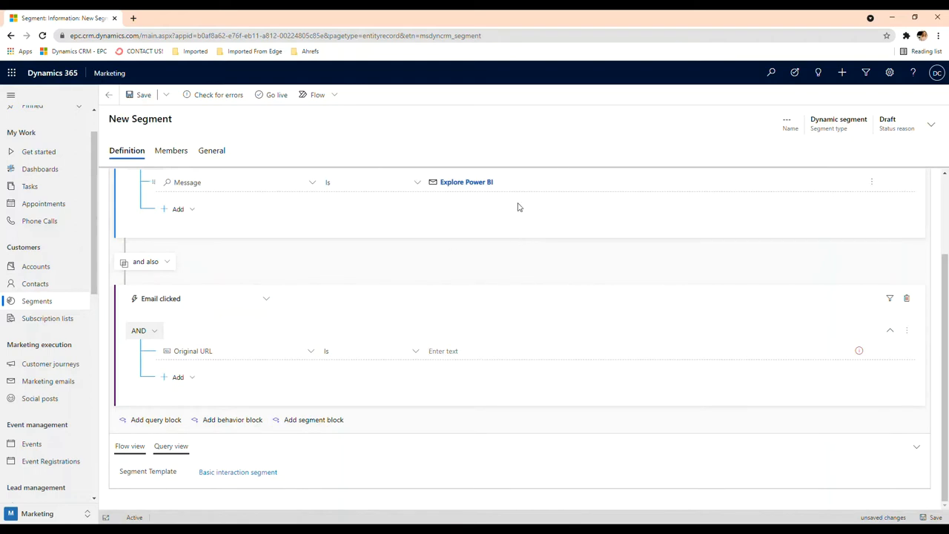
pyautogui.moveTo(430, 160)
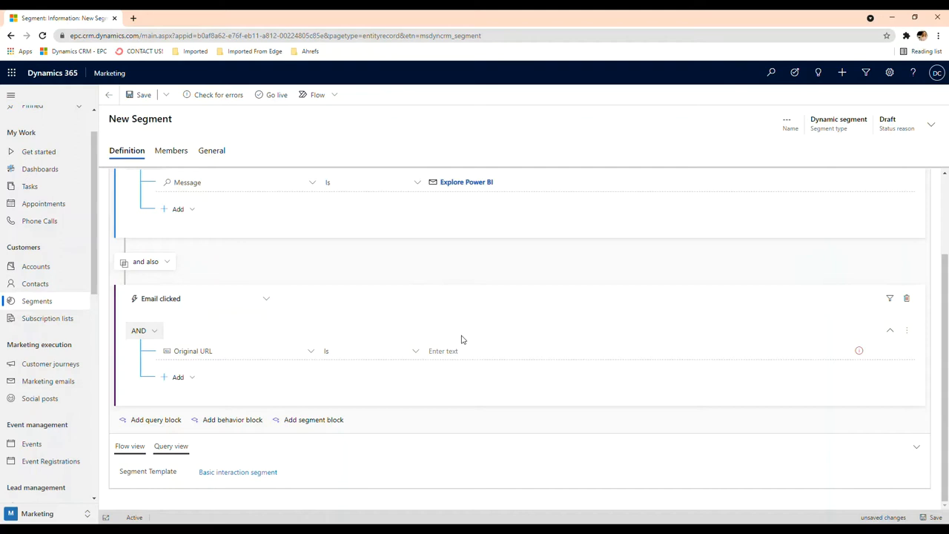
pyautogui.moveTo(858, 350)
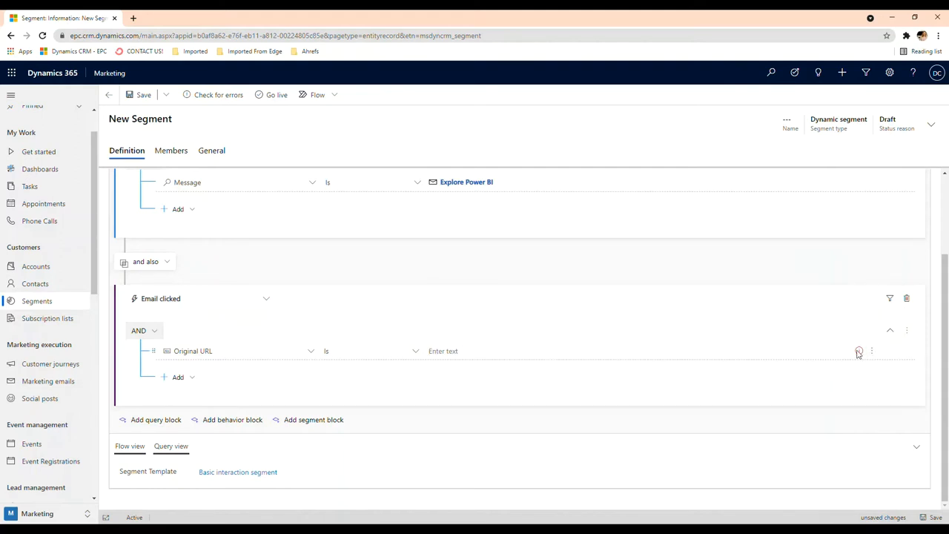
pyautogui.click(630, 351)
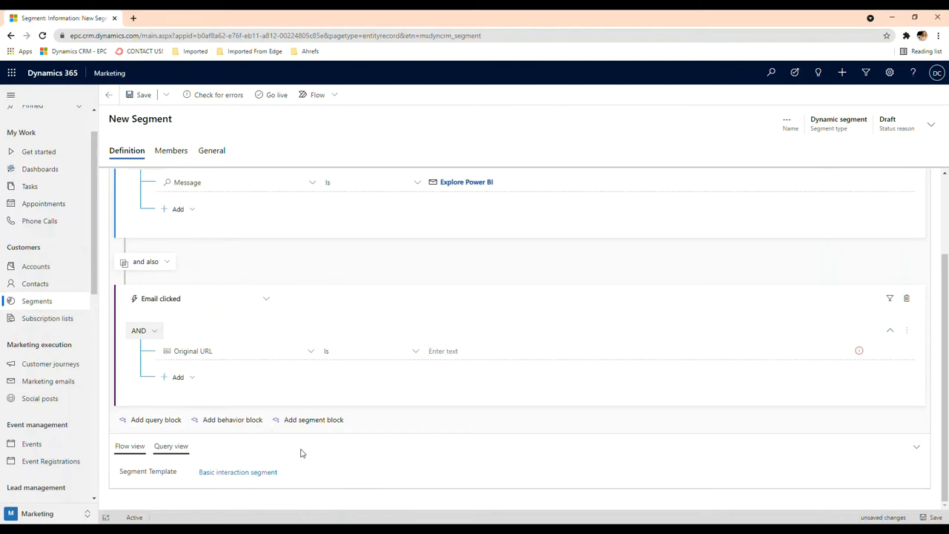
pyautogui.moveTo(195, 430)
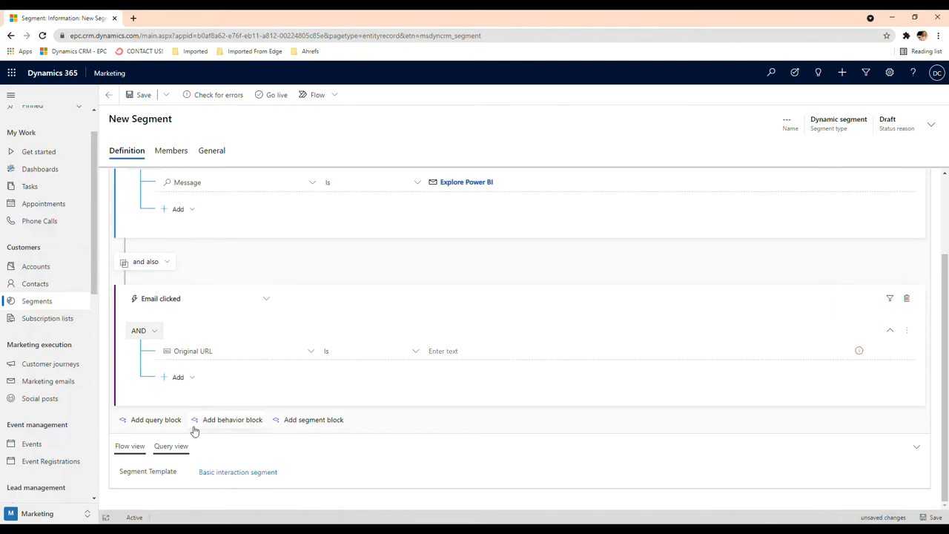
pyautogui.moveTo(180, 406)
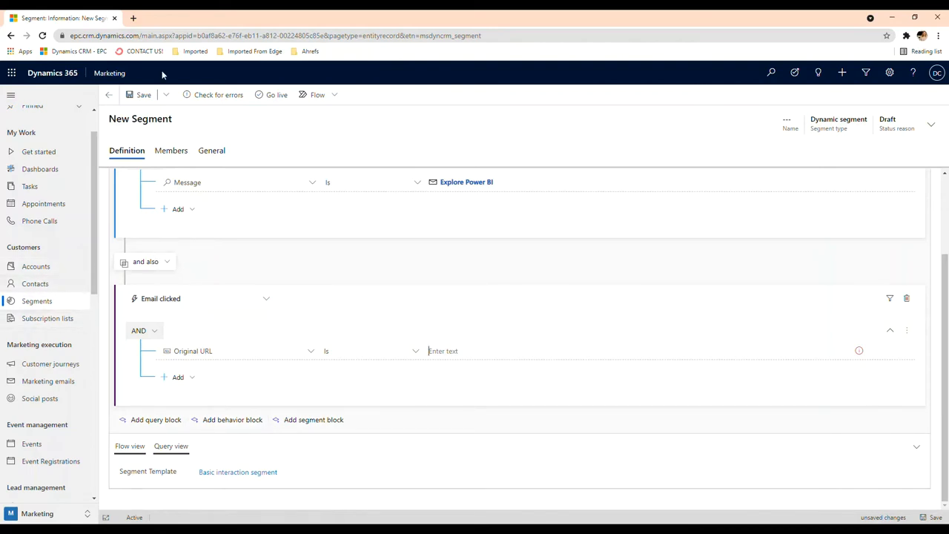
pyautogui.moveTo(689, 254)
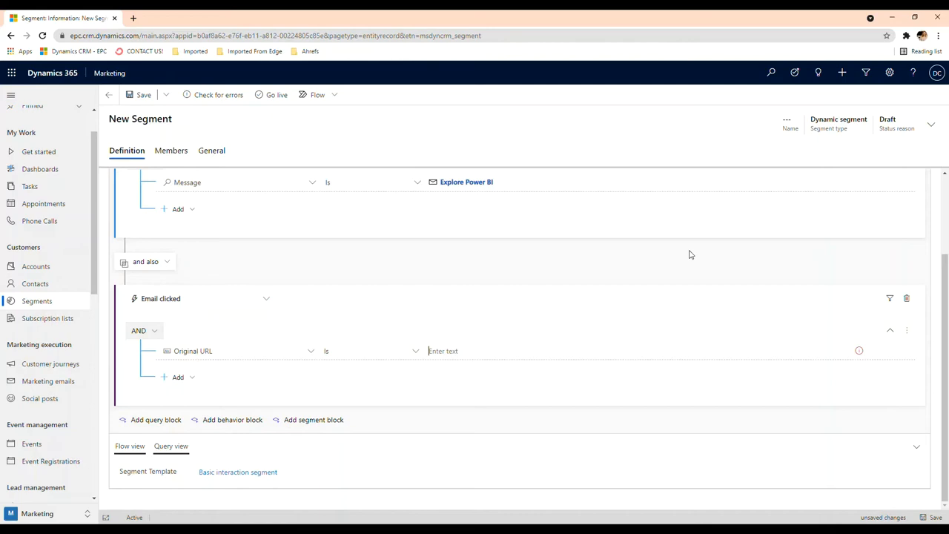
pyautogui.scroll(3)
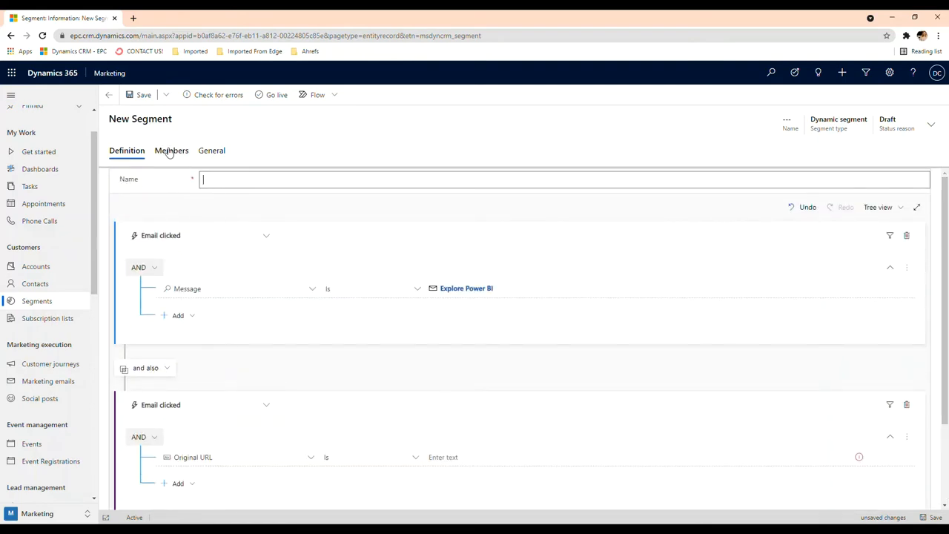
# Go to Subscription lists and discard the unsaved segment's changes.
pyautogui.click(171, 151)
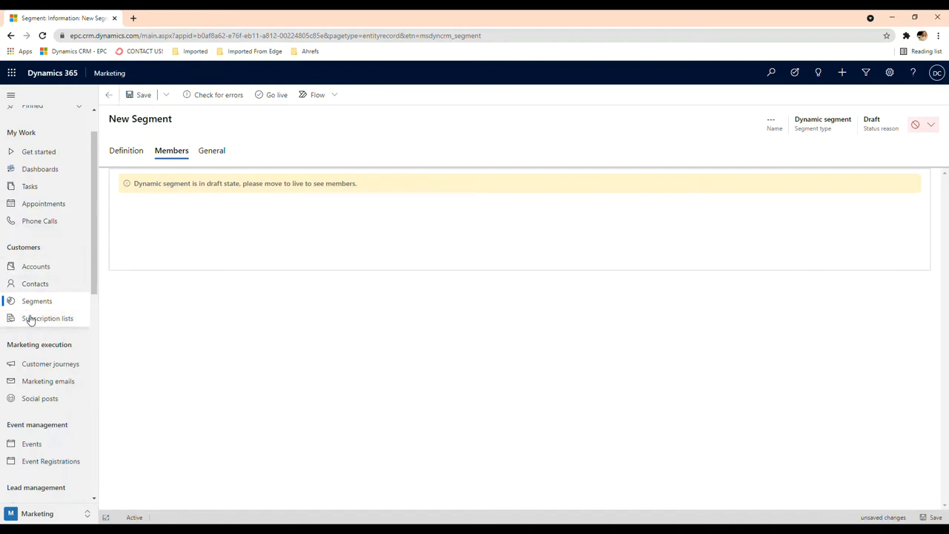
pyautogui.click(47, 318)
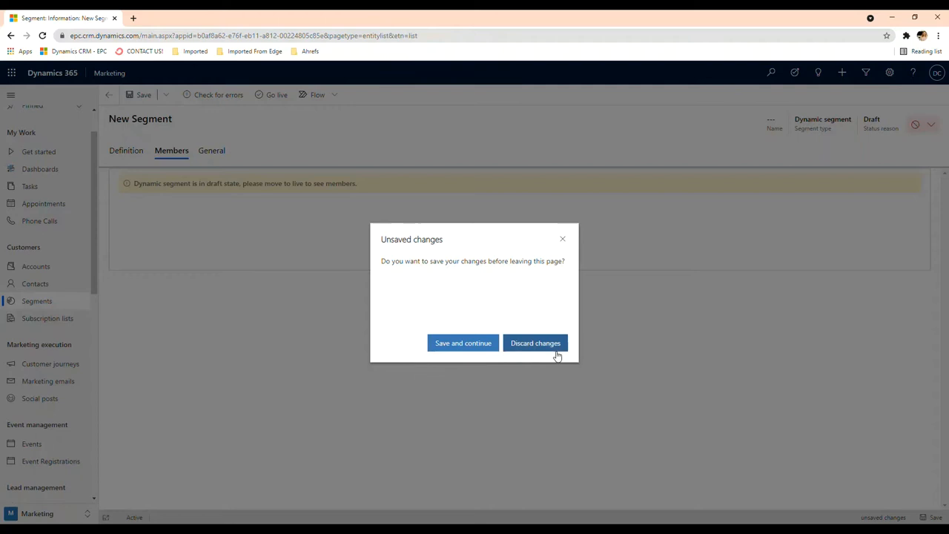
pyautogui.click(535, 342)
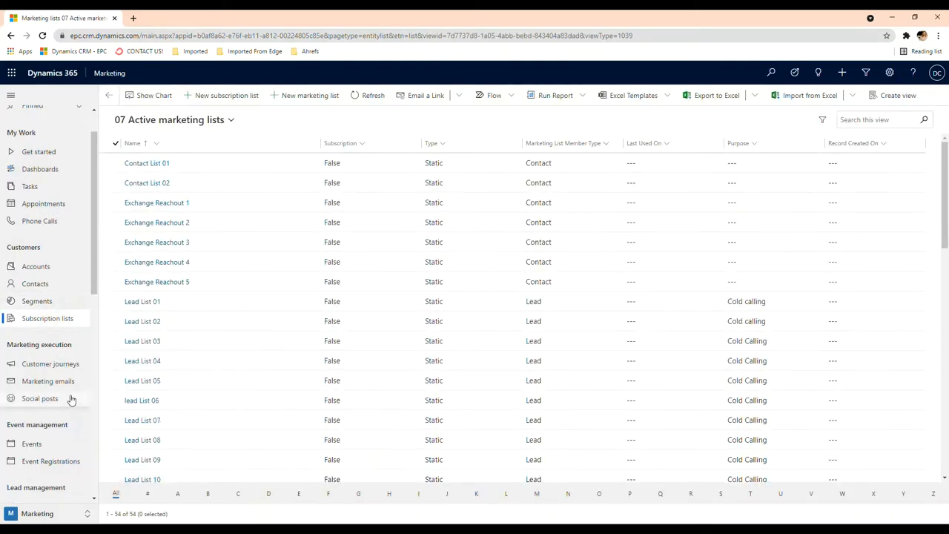
# Create a new marketing email from Marketing emails, skipping the template selection.
pyautogui.scroll(-3)
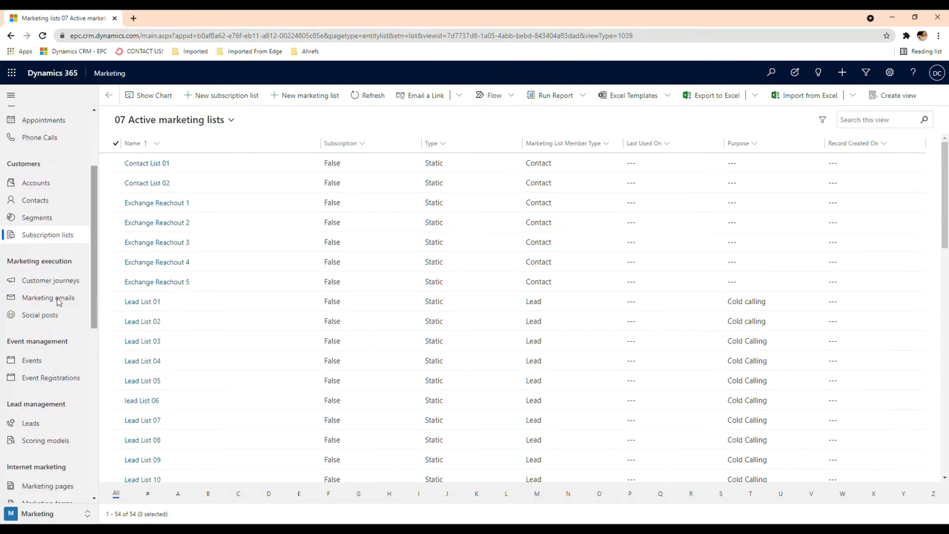
pyautogui.click(48, 297)
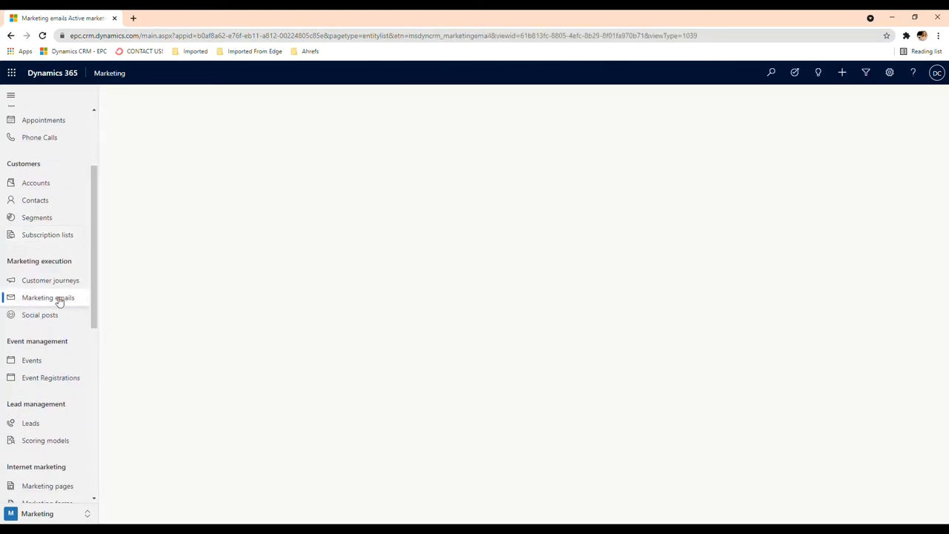
pyautogui.click(47, 297)
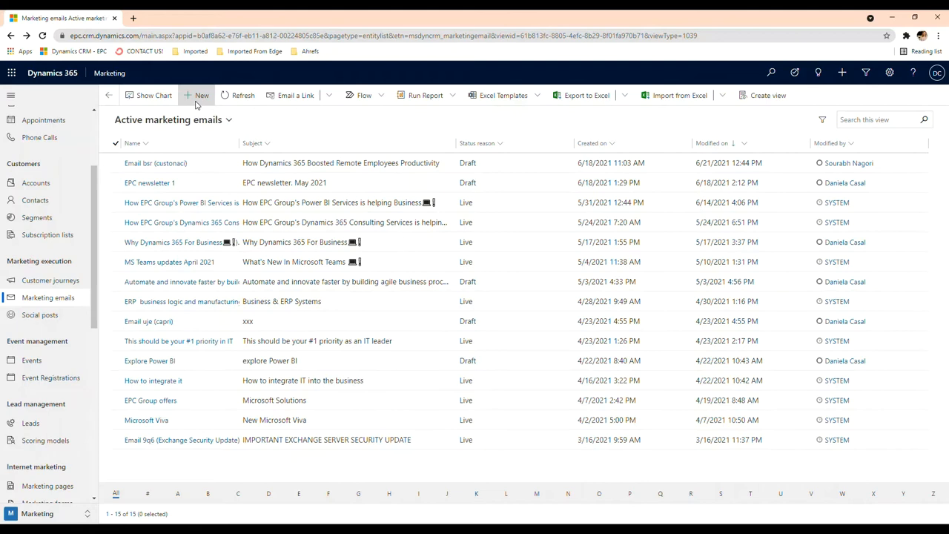
pyautogui.click(196, 95)
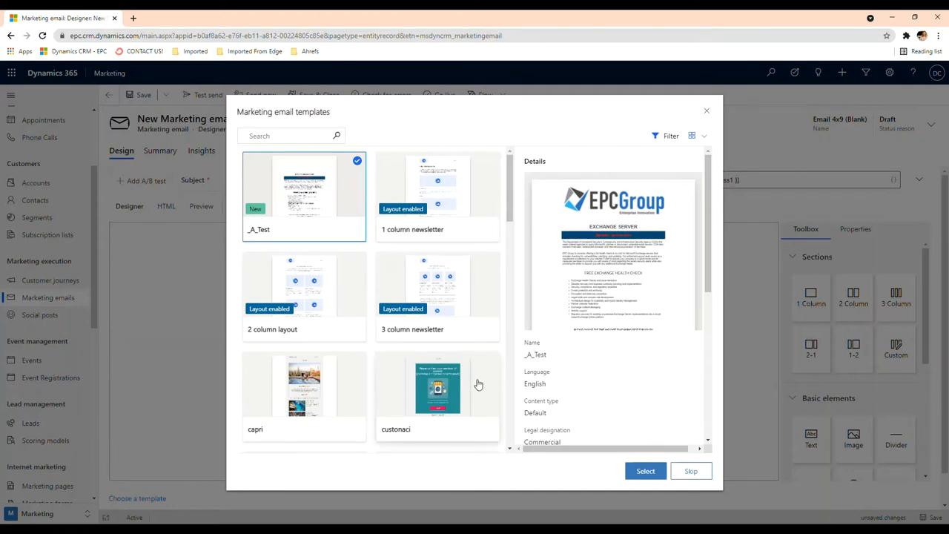
pyautogui.moveTo(690, 470)
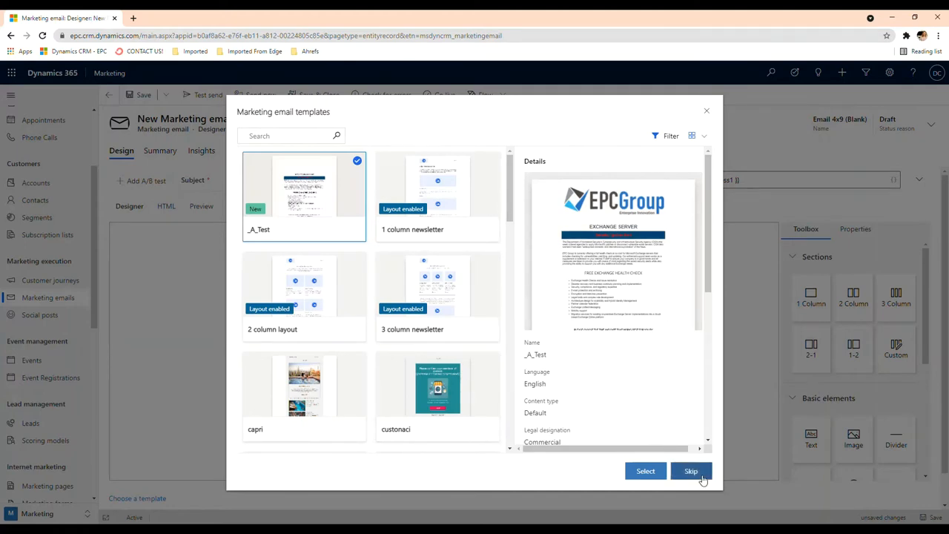
pyautogui.click(690, 470)
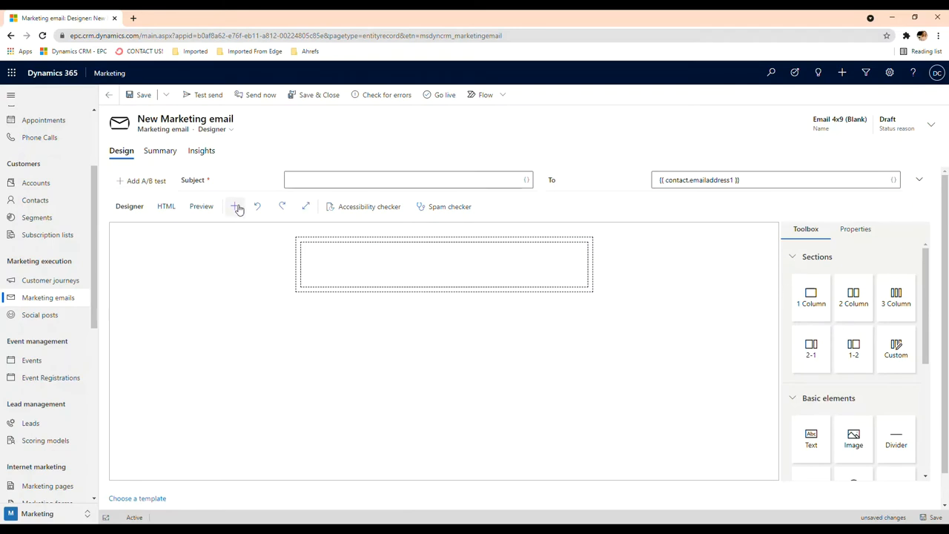
# View the add-block options, then go back to the Active marketing emails list.
pyautogui.click(234, 206)
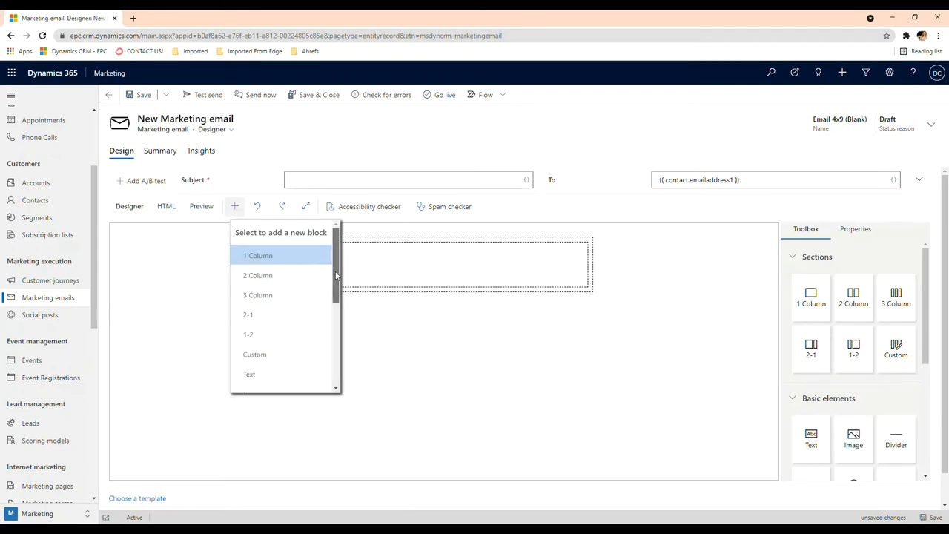
pyautogui.scroll(-3)
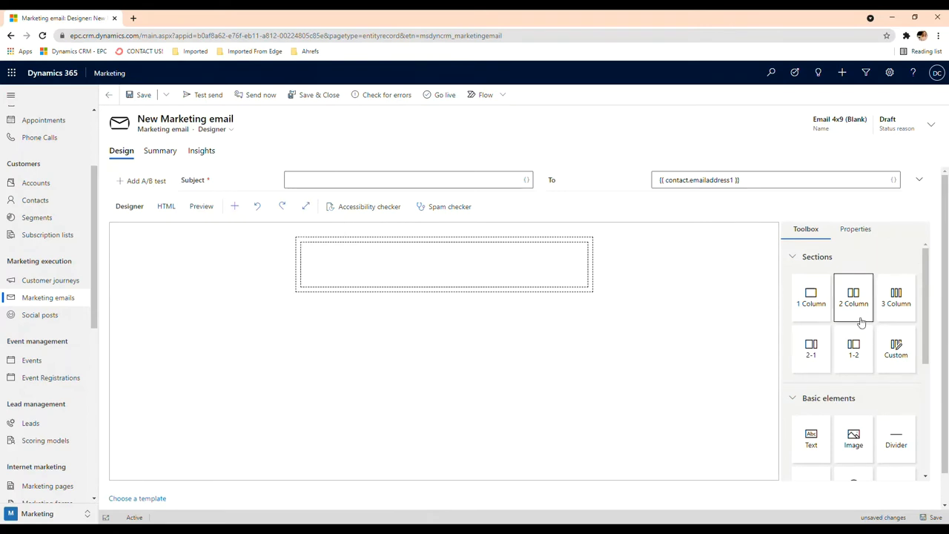
pyautogui.moveTo(927, 338)
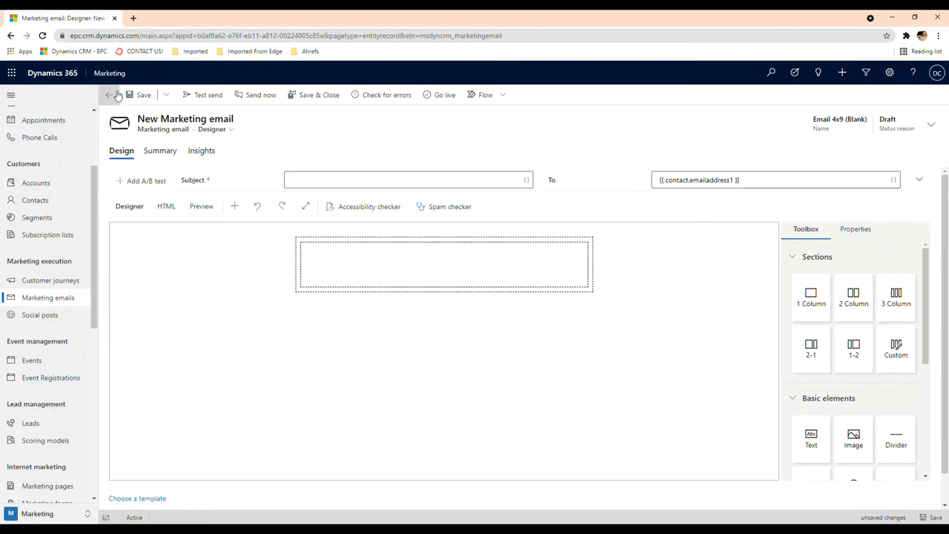
pyautogui.click(109, 95)
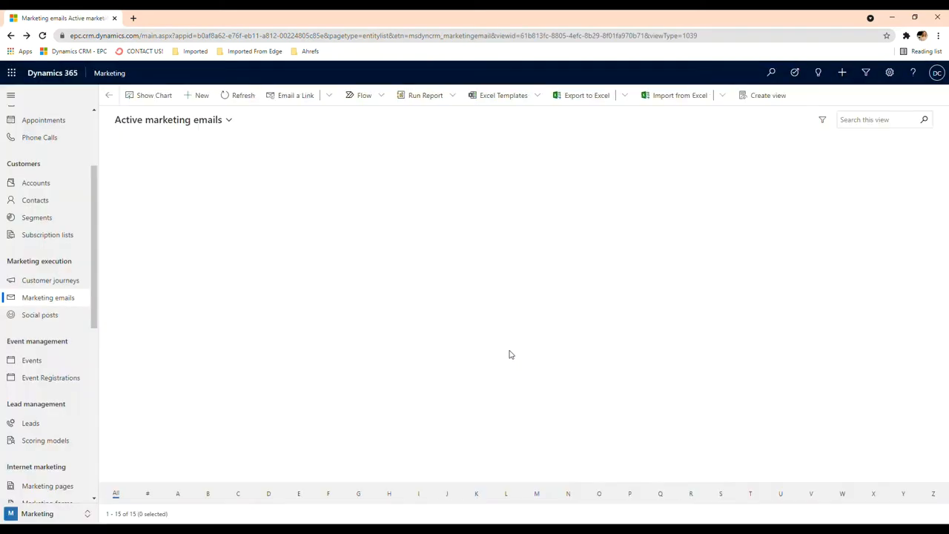
# Create another new marketing email and browse the templates to choose formia.
pyautogui.click(197, 95)
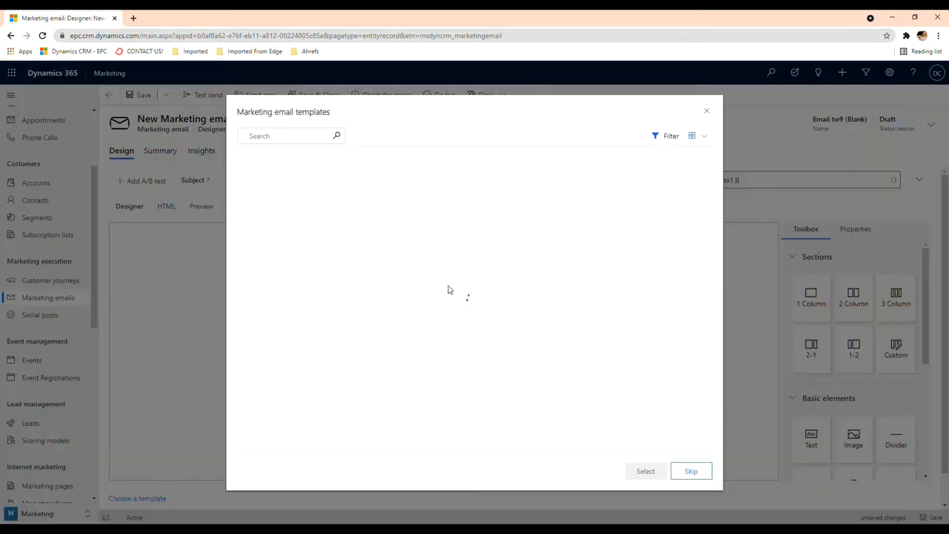
pyautogui.click(304, 181)
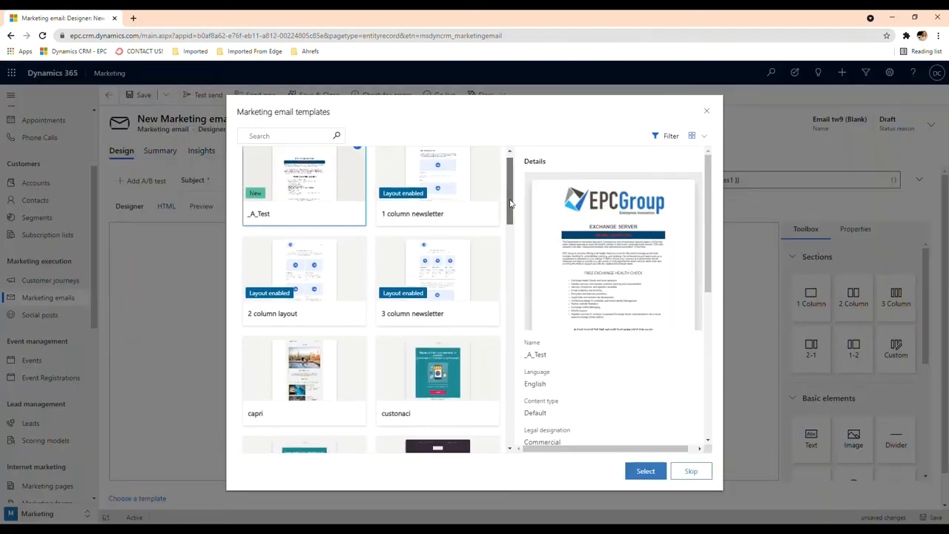
pyautogui.scroll(-3)
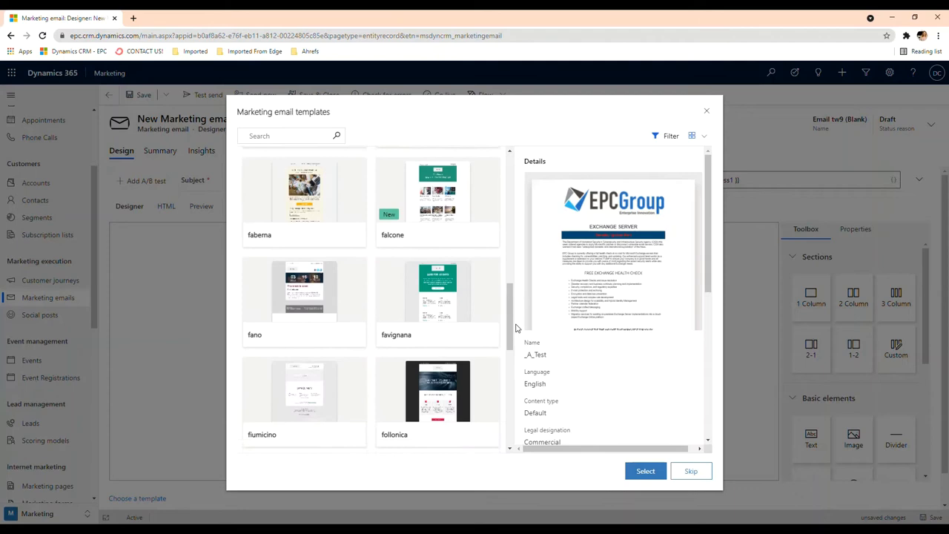
pyautogui.scroll(-3)
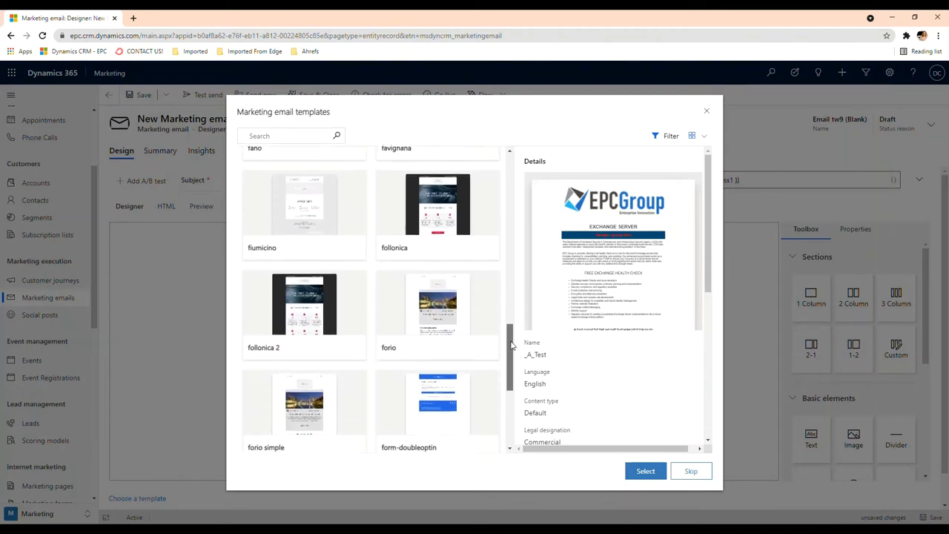
pyautogui.scroll(-3)
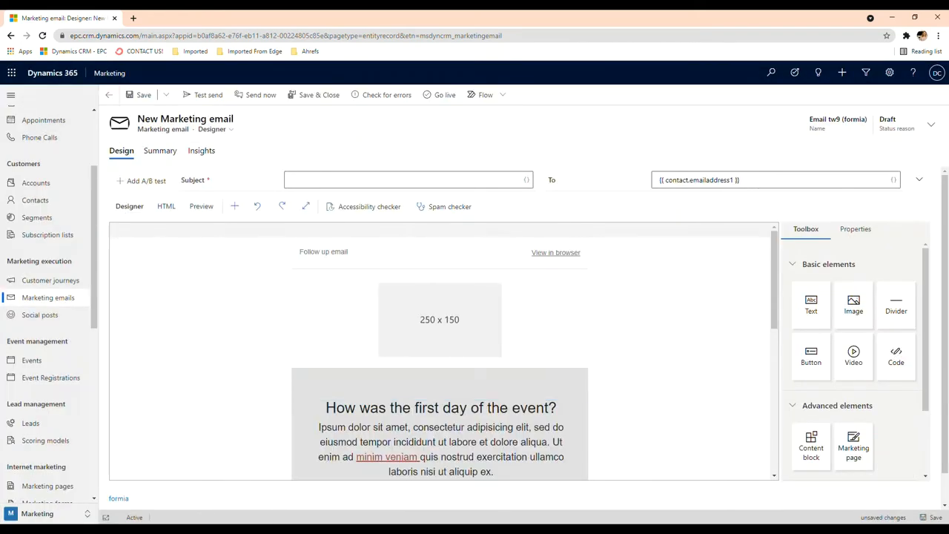
pyautogui.moveTo(767, 327)
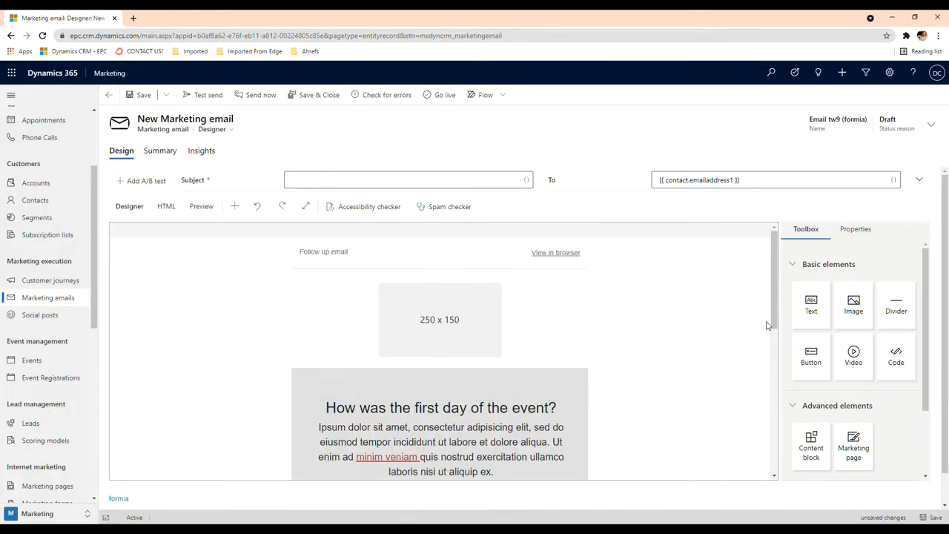
# Delete the 'Follow up email' text block and select the 250 x 150 image placeholder.
pyautogui.click(323, 252)
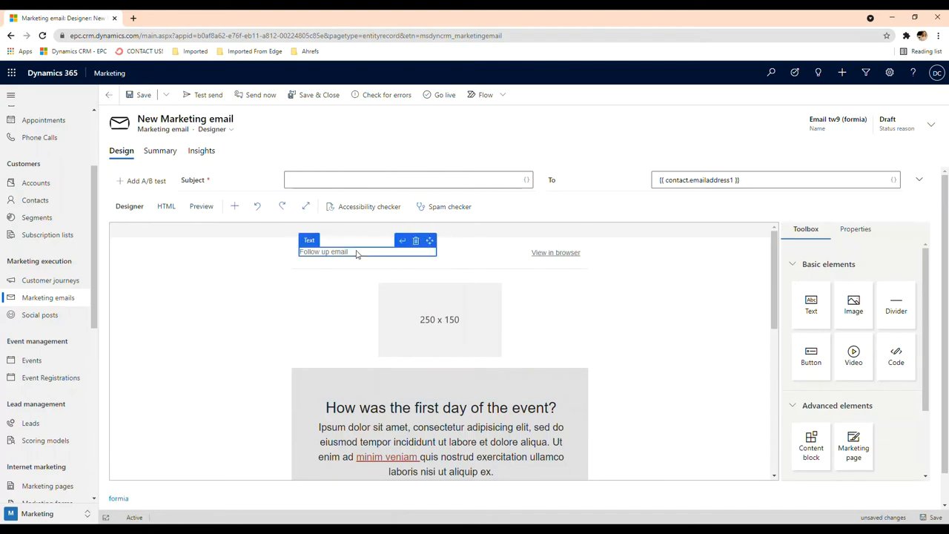
pyautogui.click(322, 251)
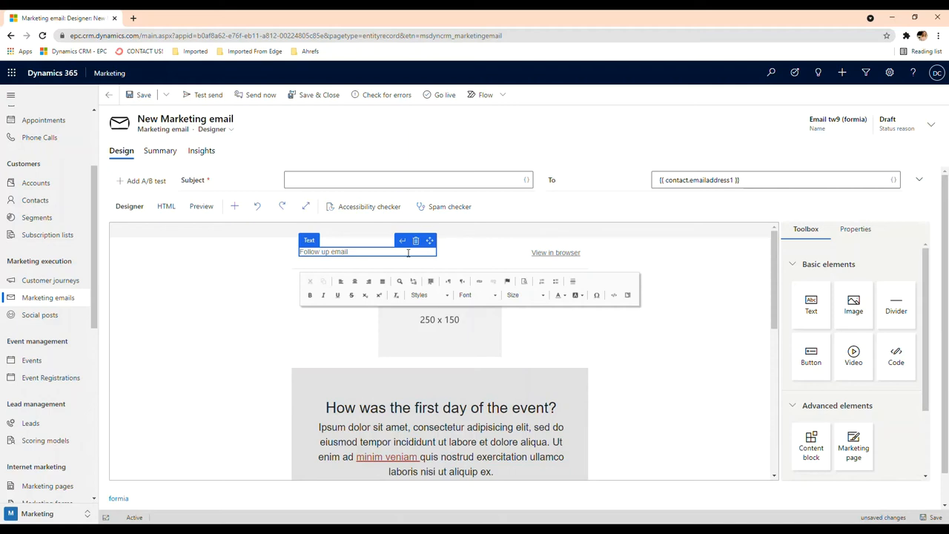
pyautogui.click(440, 319)
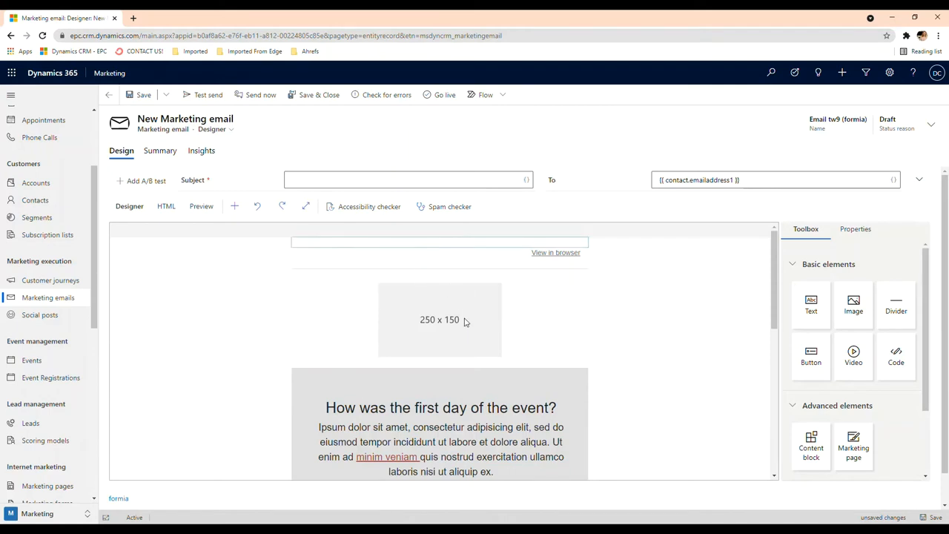
pyautogui.click(440, 319)
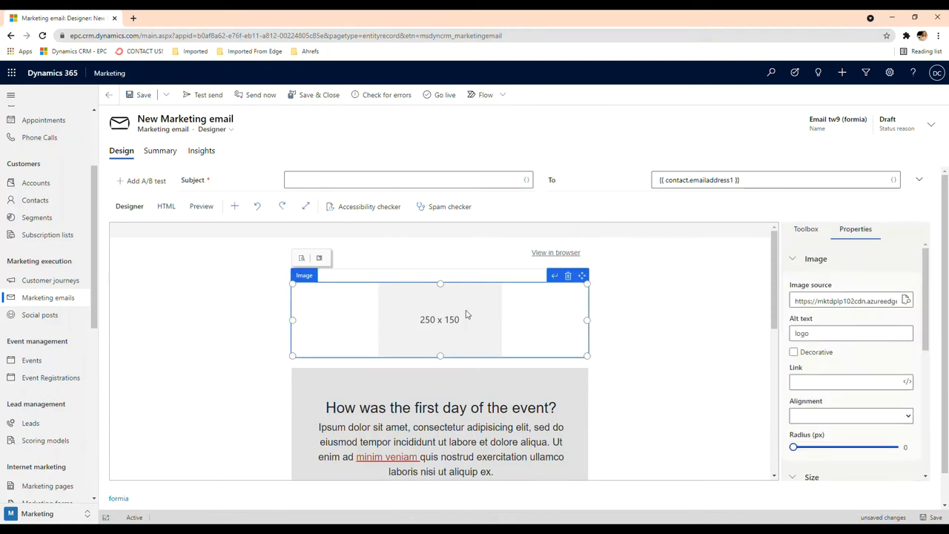
# Replace the 250 x 150 placeholder picture with EPCGROUP new.png from the file library.
pyautogui.click(905, 301)
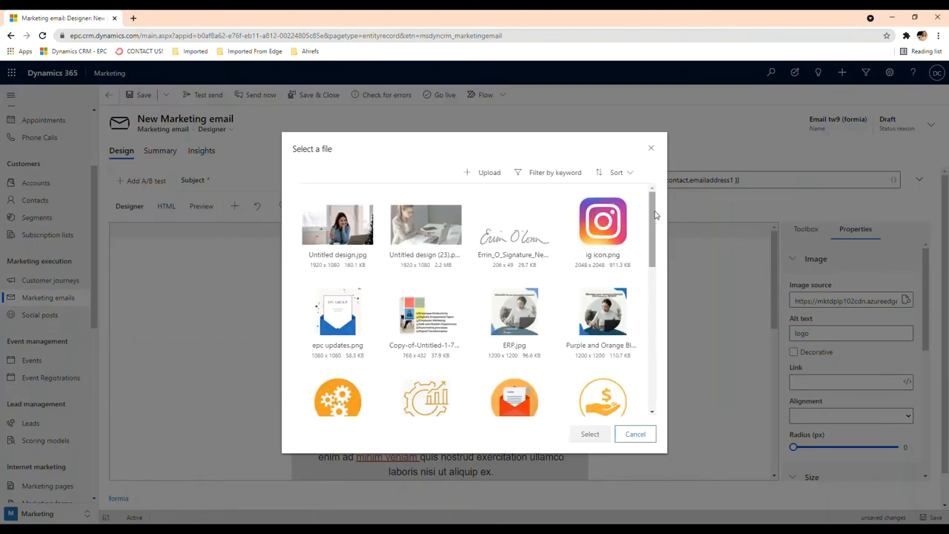
pyautogui.scroll(-3)
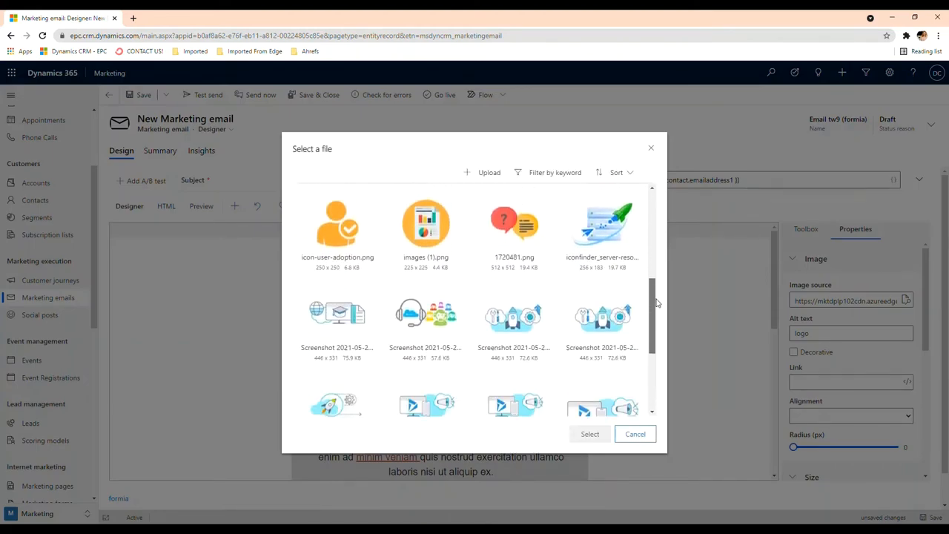
pyautogui.scroll(-3)
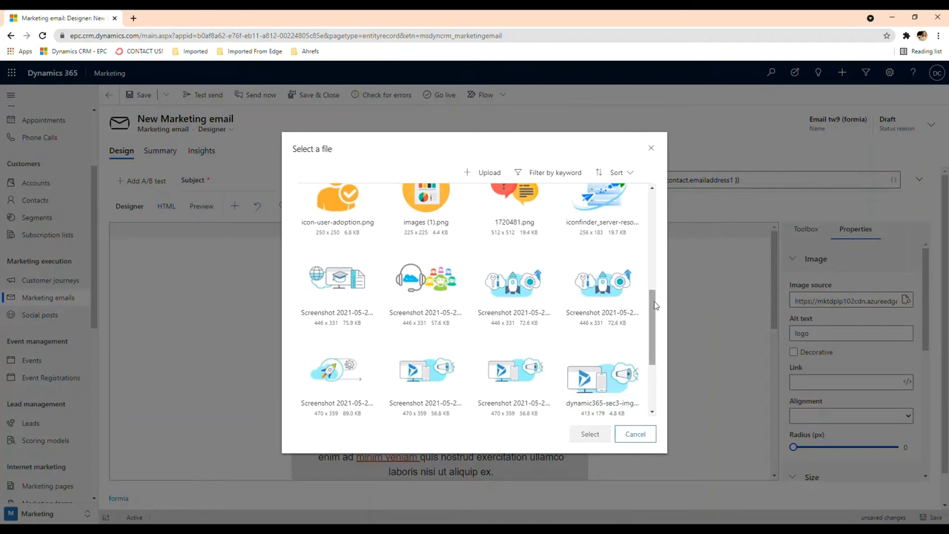
pyautogui.scroll(-3)
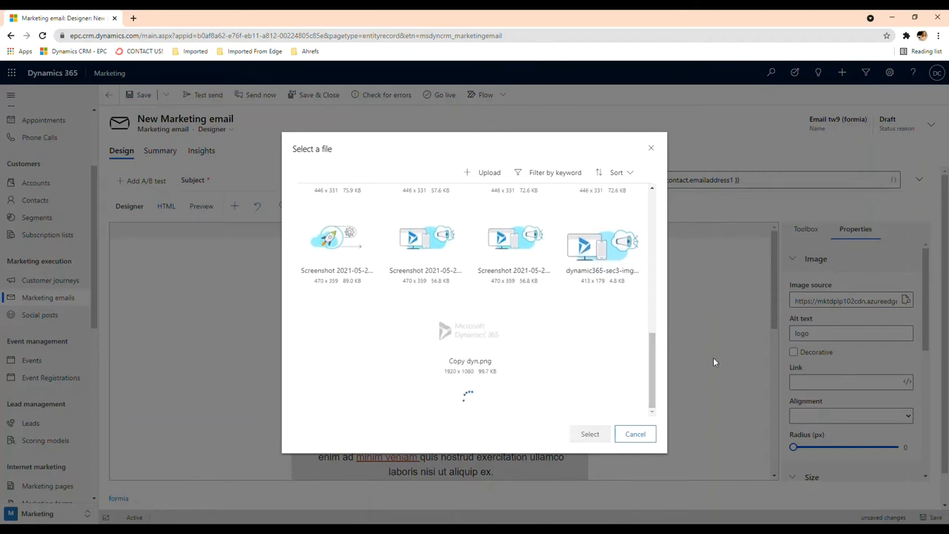
pyautogui.scroll(-3)
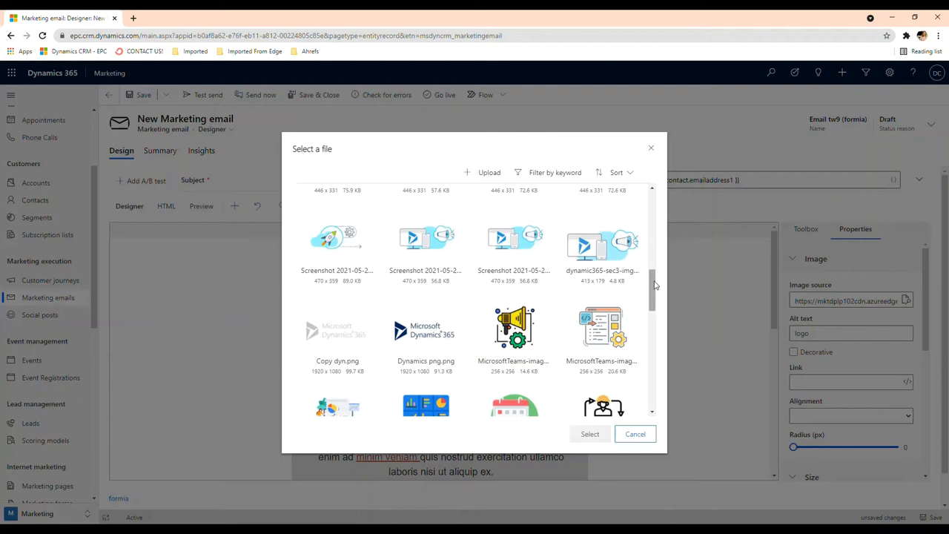
pyautogui.scroll(3)
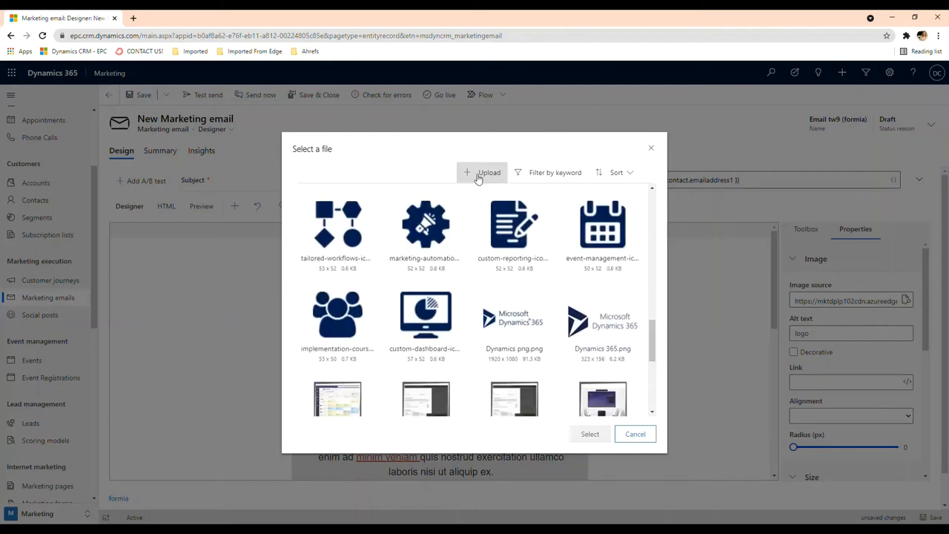
pyautogui.scroll(-3)
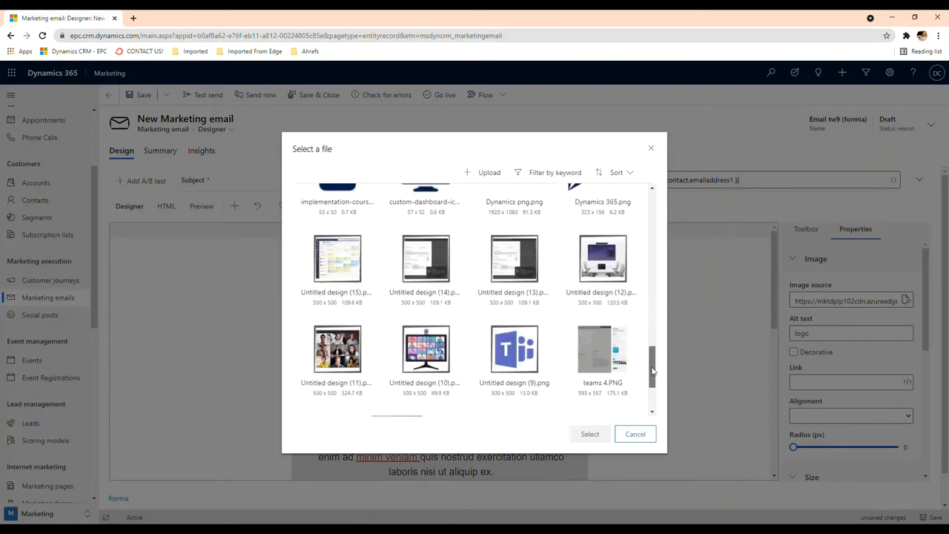
pyautogui.scroll(-3)
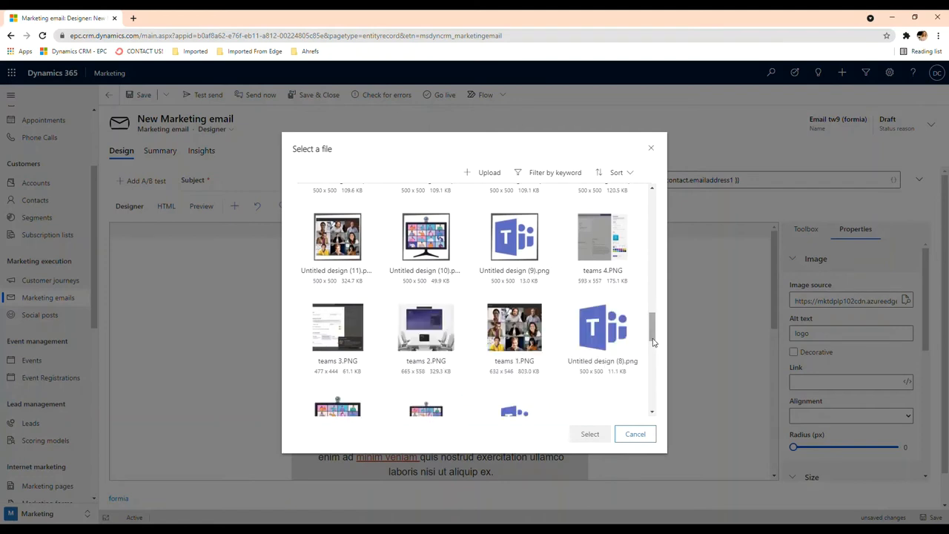
pyautogui.scroll(-3)
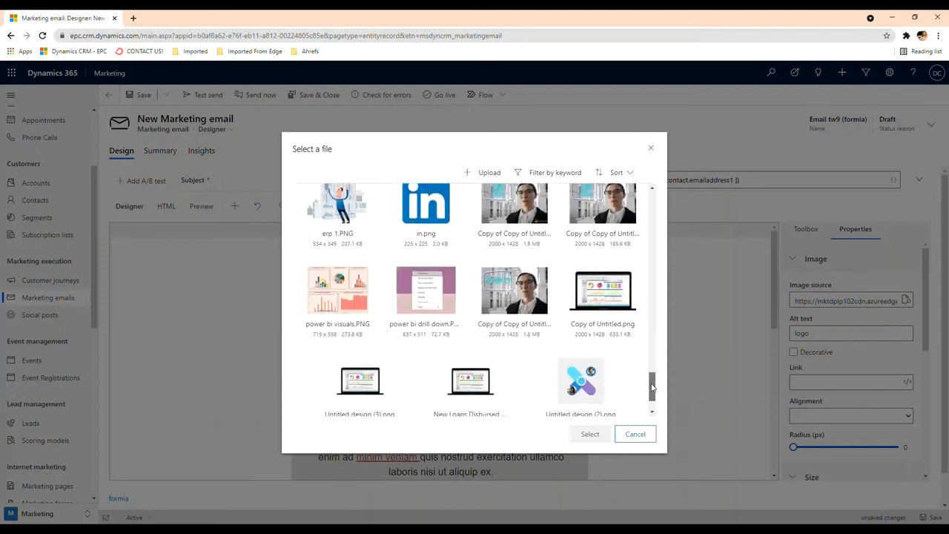
pyautogui.scroll(-3)
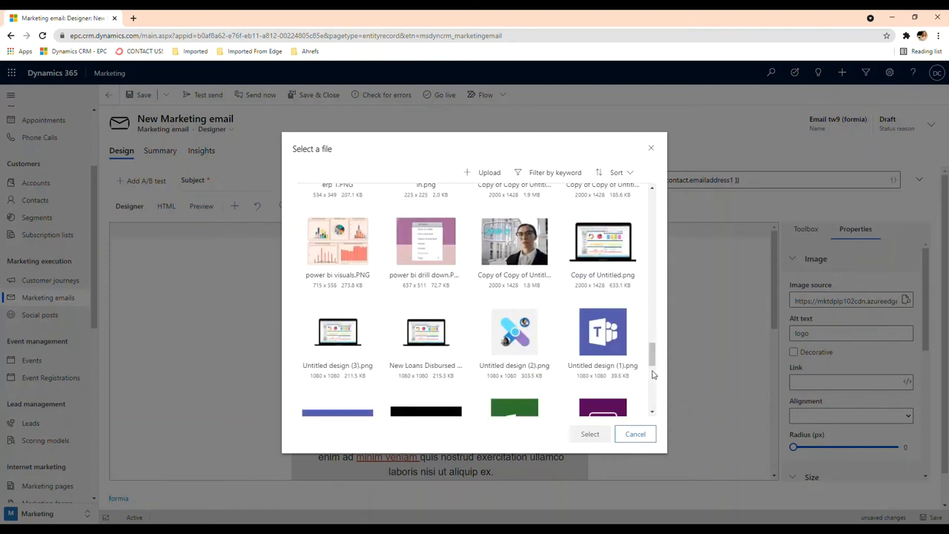
pyautogui.scroll(-3)
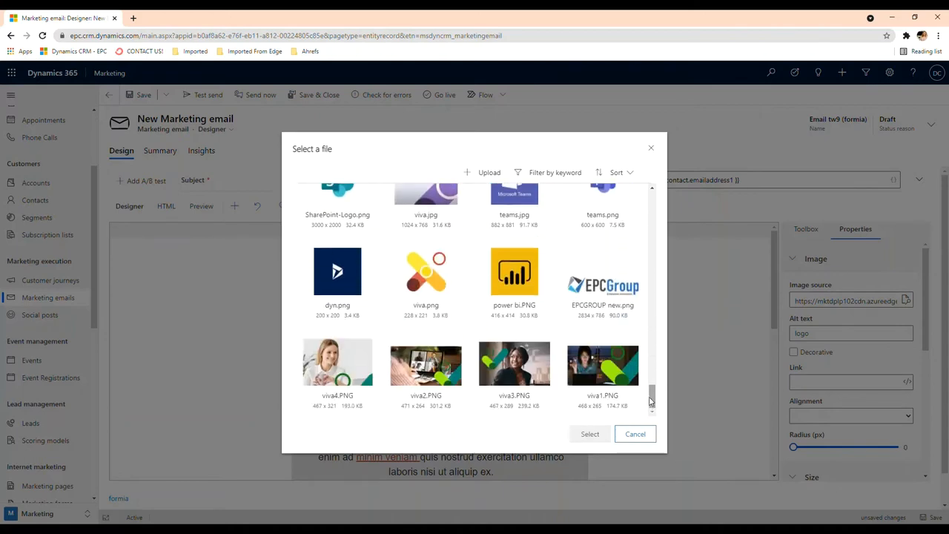
pyautogui.click(589, 434)
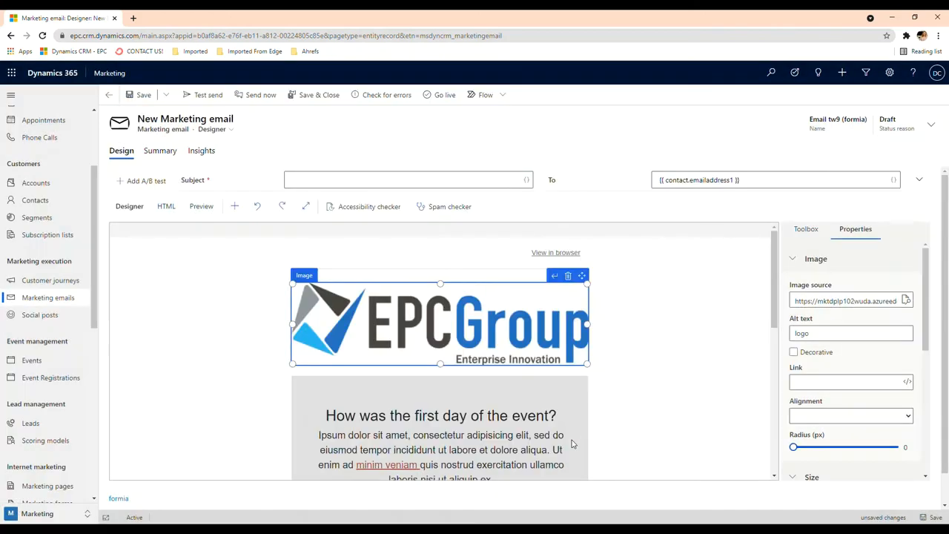
# Shrink the EPC Group logo to a compact header size.
pyautogui.moveTo(440, 363); pyautogui.dragTo(441, 329)
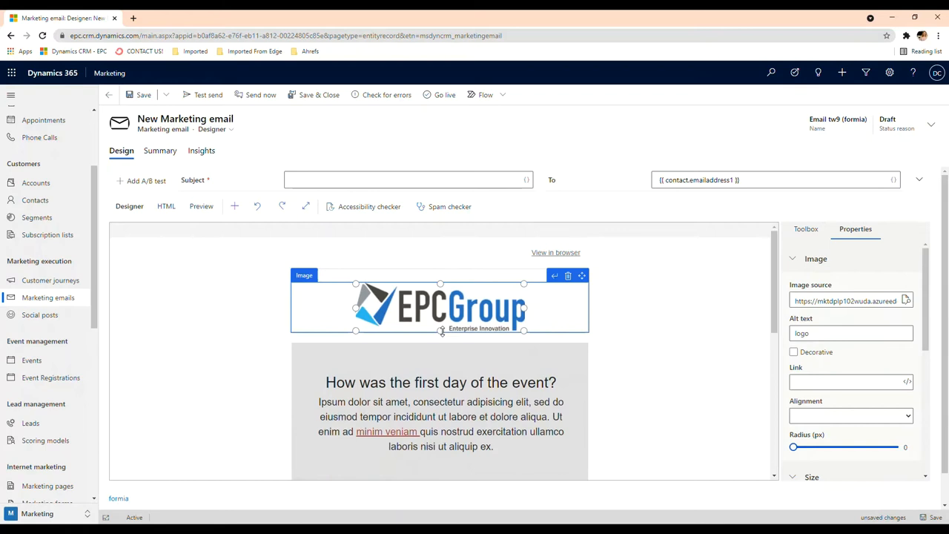
pyautogui.moveTo(441, 331); pyautogui.dragTo(441, 318)
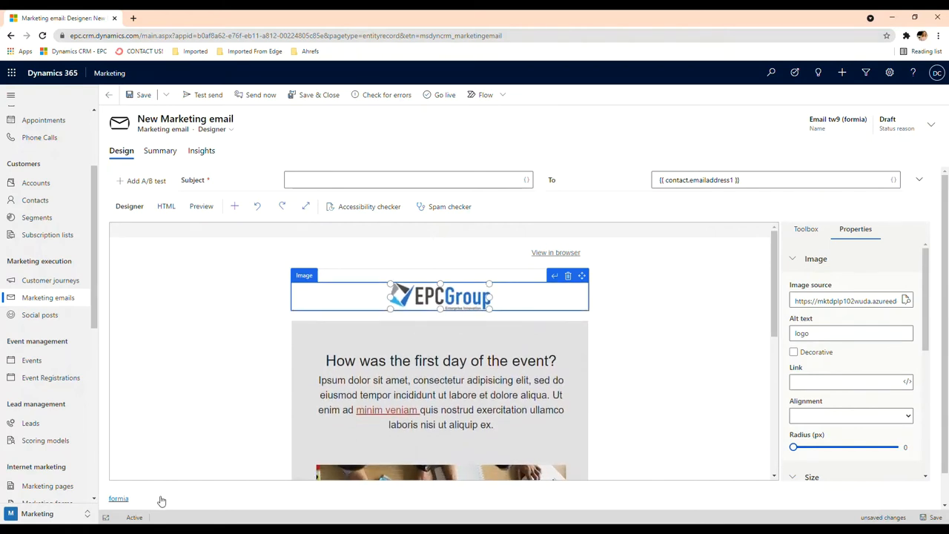
pyautogui.moveTo(322, 173)
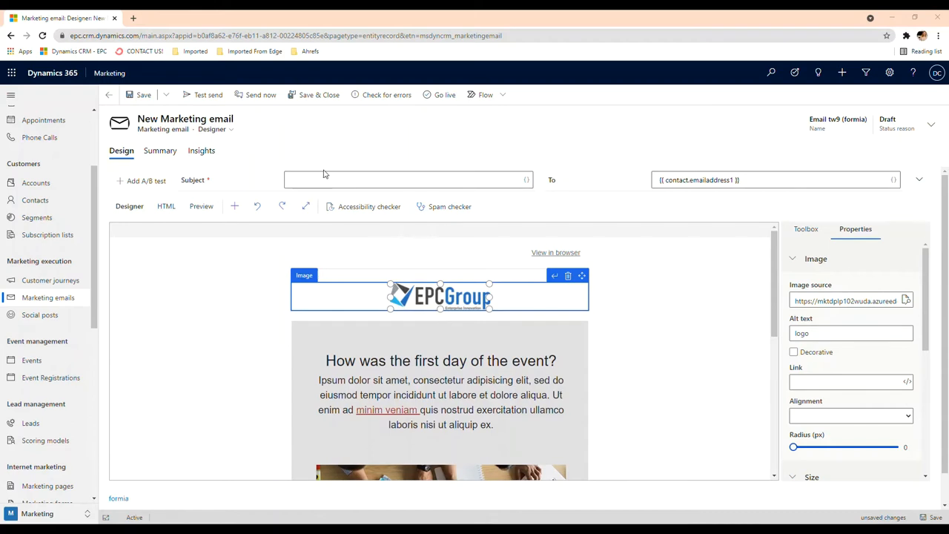
pyautogui.moveTo(568, 121)
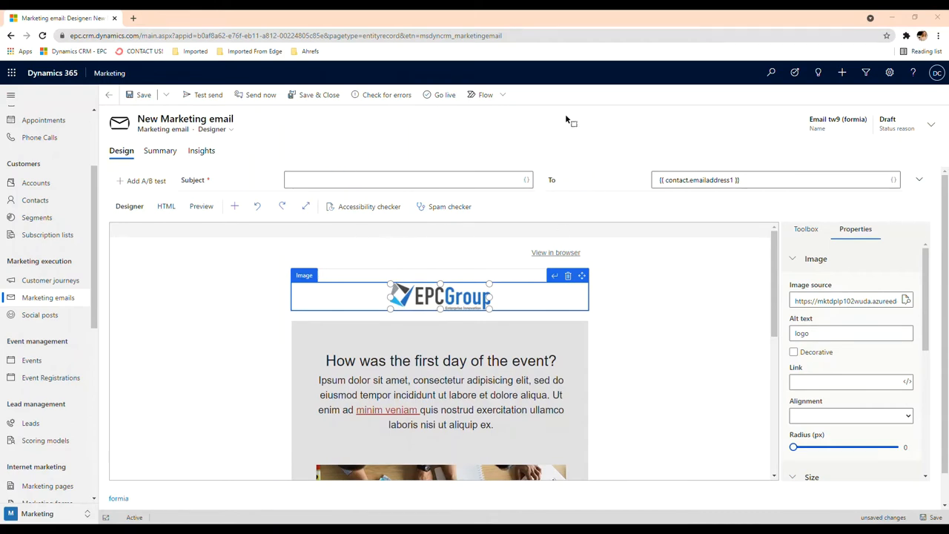
pyautogui.moveTo(425, 63)
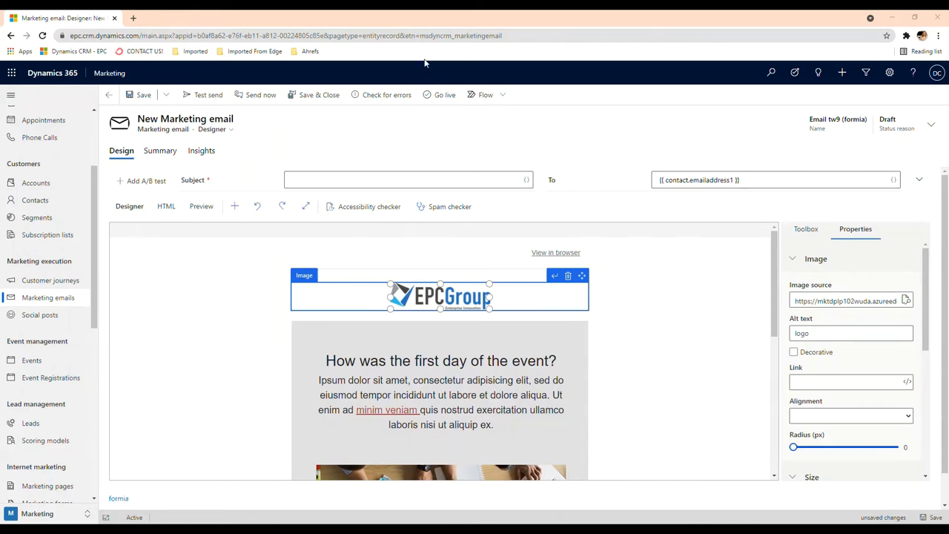
pyautogui.moveTo(432, 64)
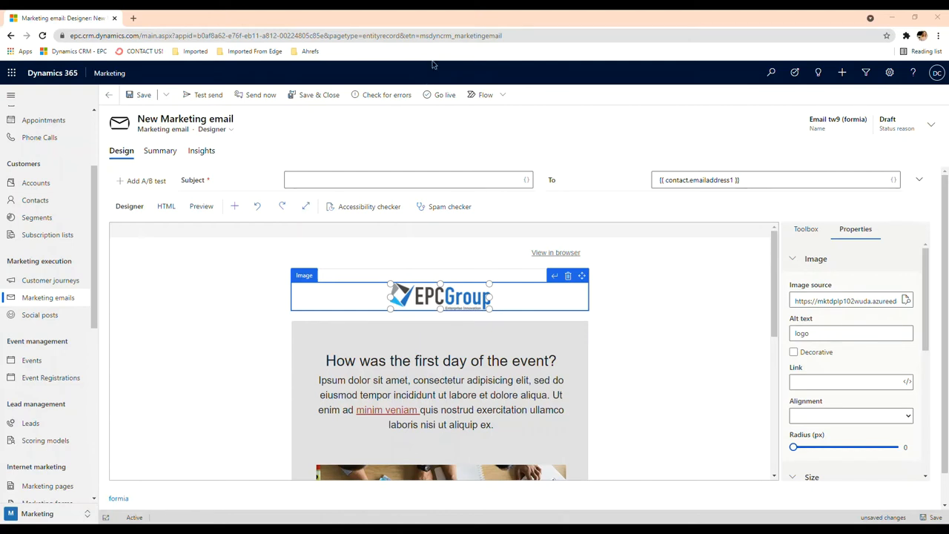
pyautogui.moveTo(724, 200)
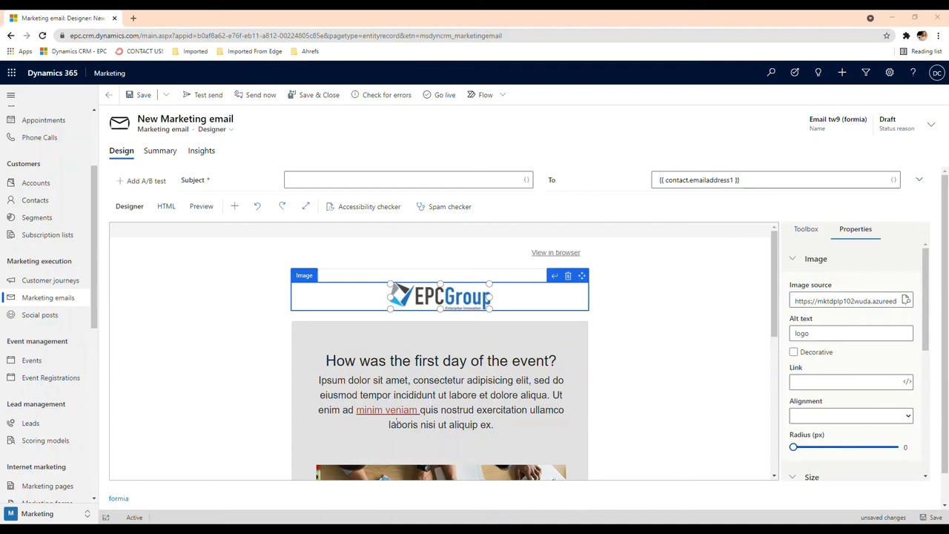
pyautogui.moveTo(903, 14)
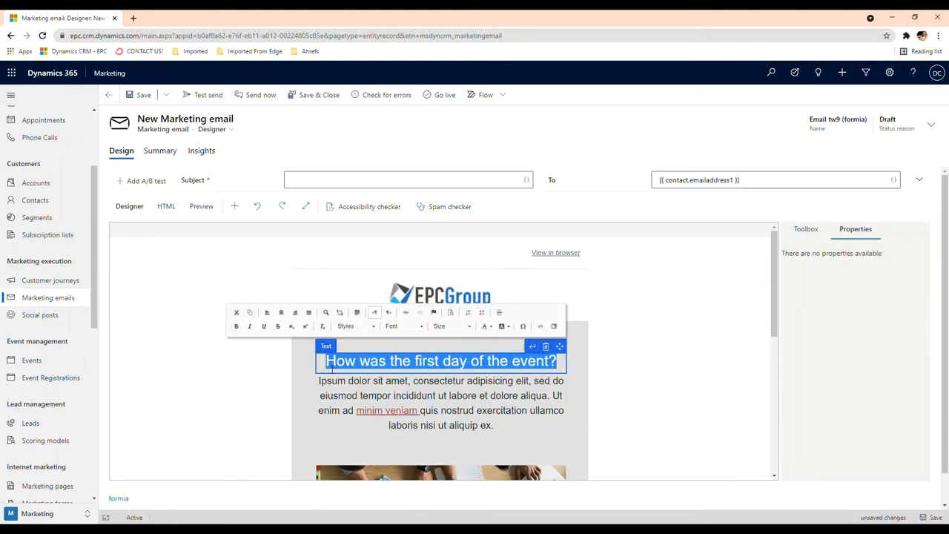
# Type the headline 'Boost productivity on remote workers' and the COVID remote-work body paragraph.
pyautogui.write('Boost productivity o')
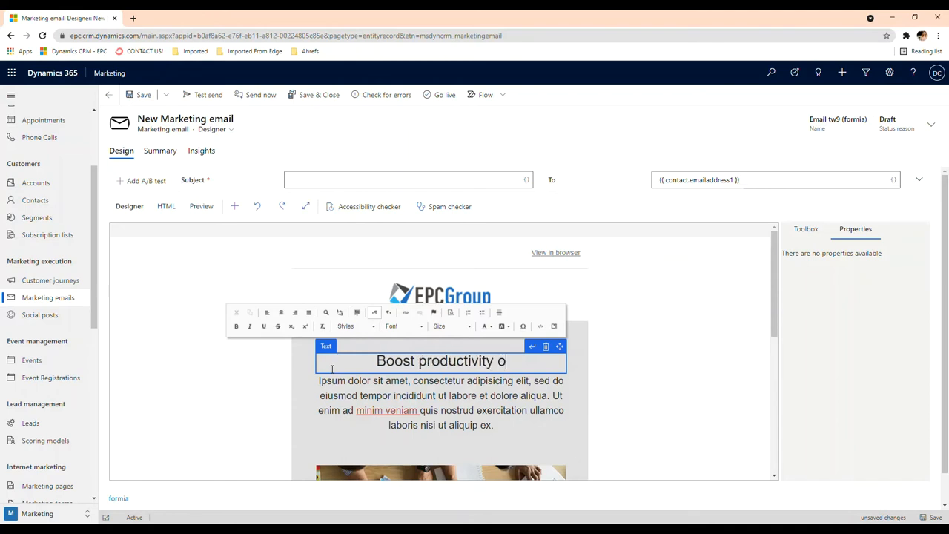
pyautogui.write('n remote workers')
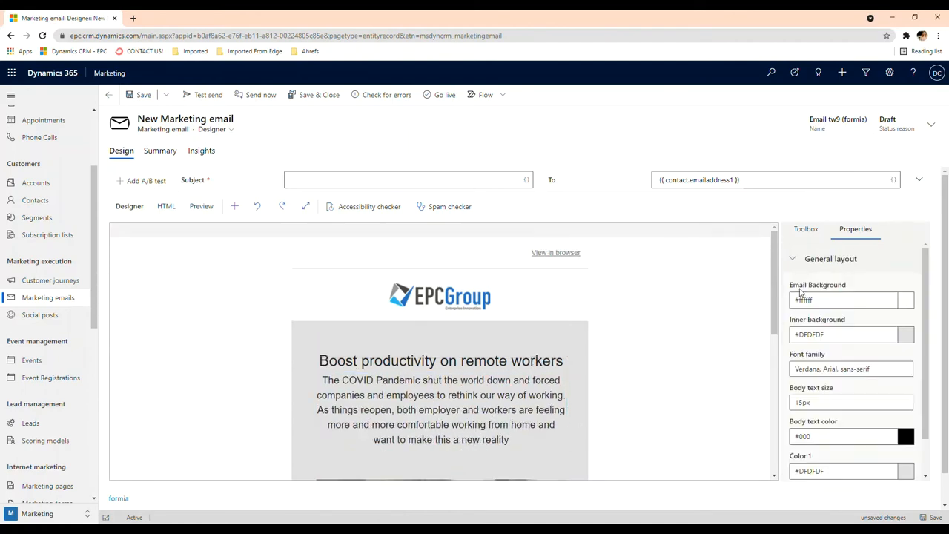
pyautogui.scroll(-3)
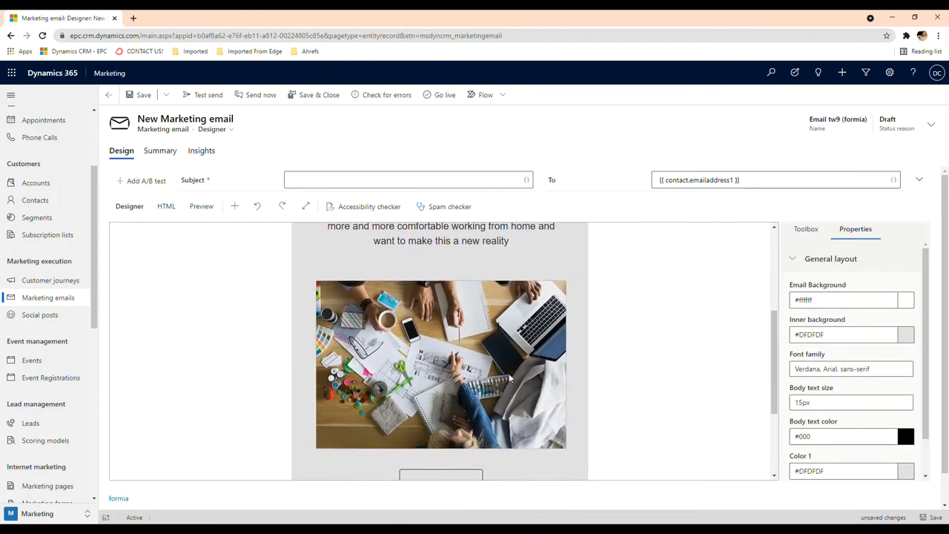
# Swap the desk photo for Untitled design.jpg, showing a smiling woman at her laptop.
pyautogui.click(440, 363)
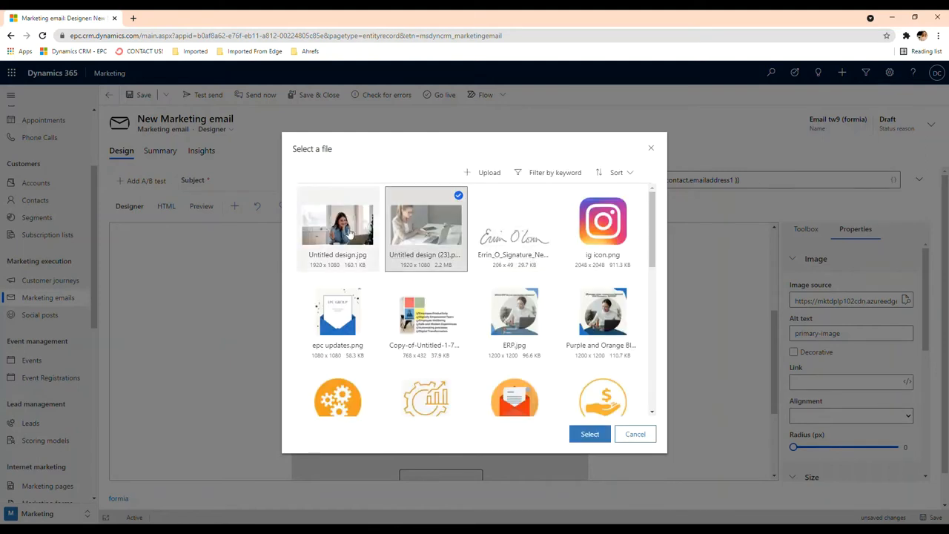
pyautogui.click(337, 222)
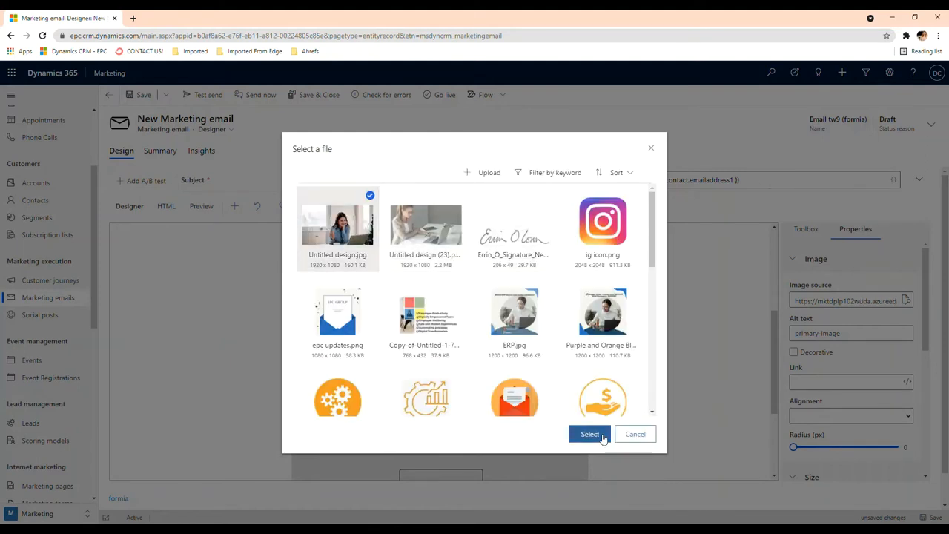
pyautogui.click(590, 434)
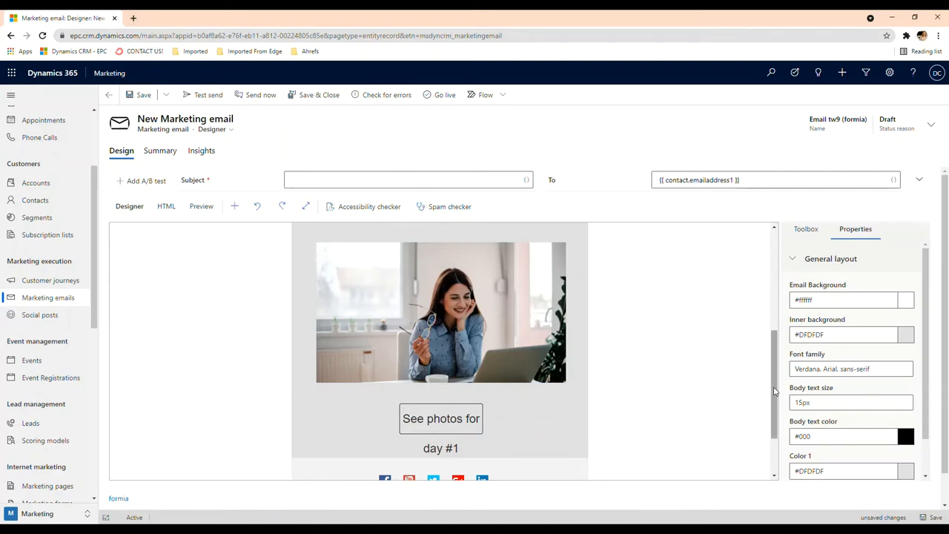
pyautogui.scroll(3)
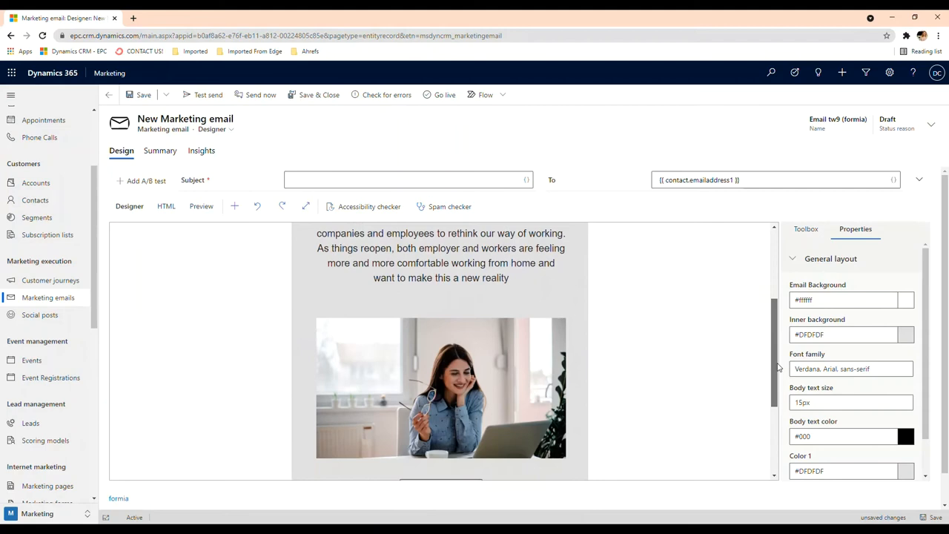
pyautogui.click(235, 206)
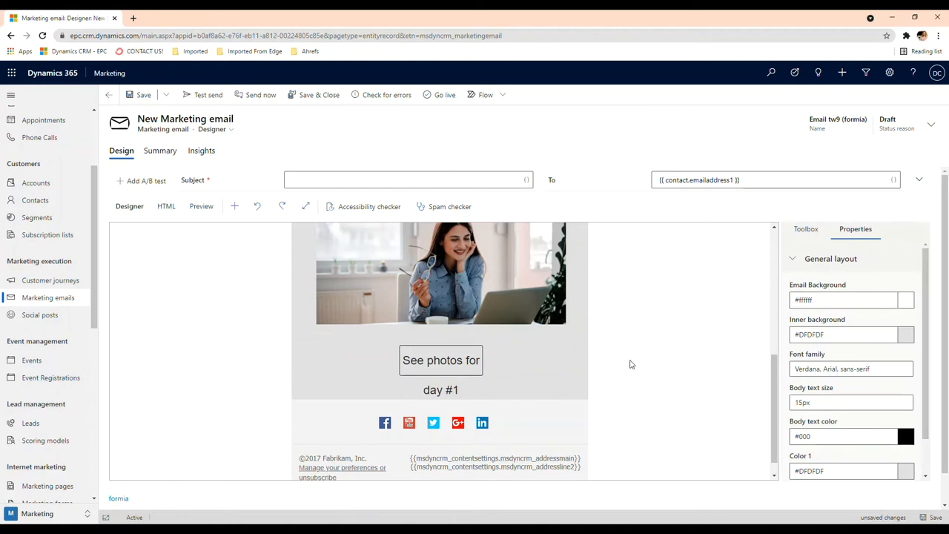
# Relabel the button from 'See photos for day #1' to 'Read more'.
pyautogui.click(441, 359)
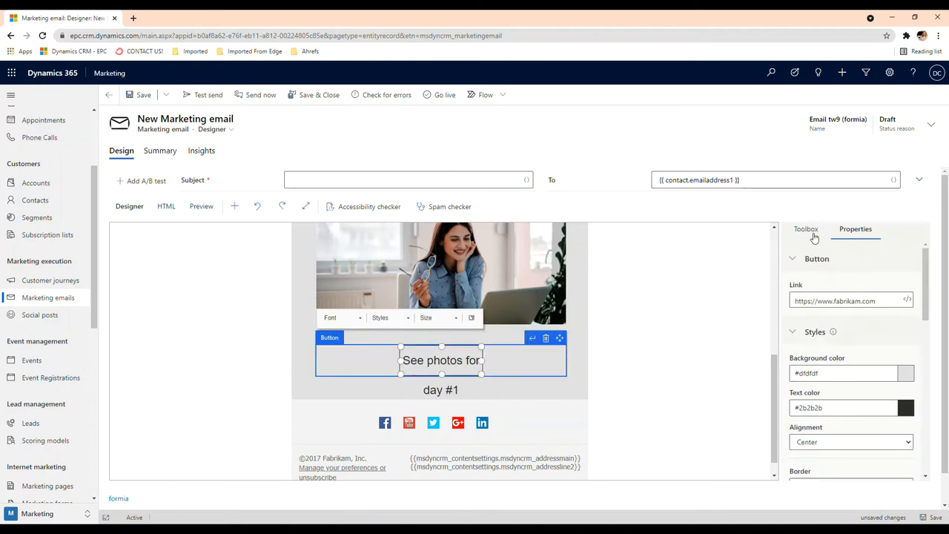
pyautogui.click(806, 229)
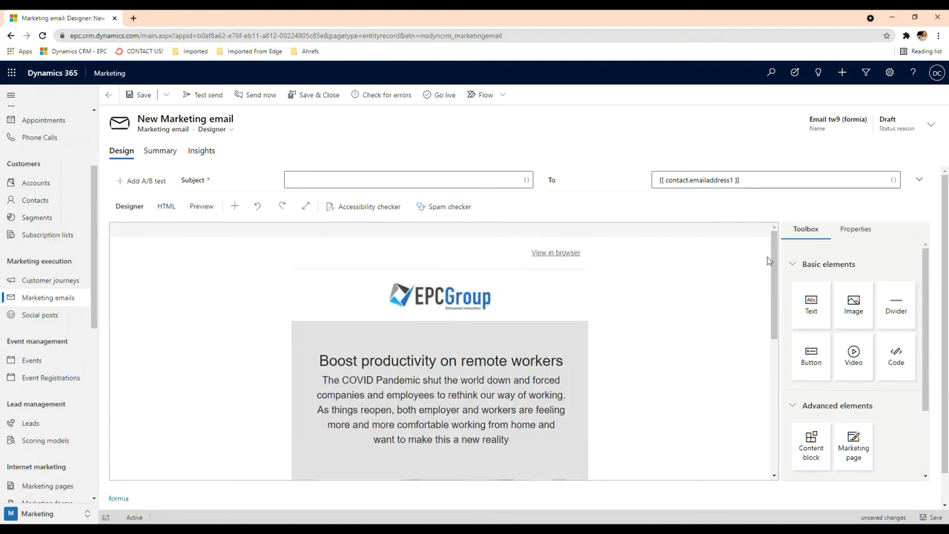
pyautogui.click(854, 228)
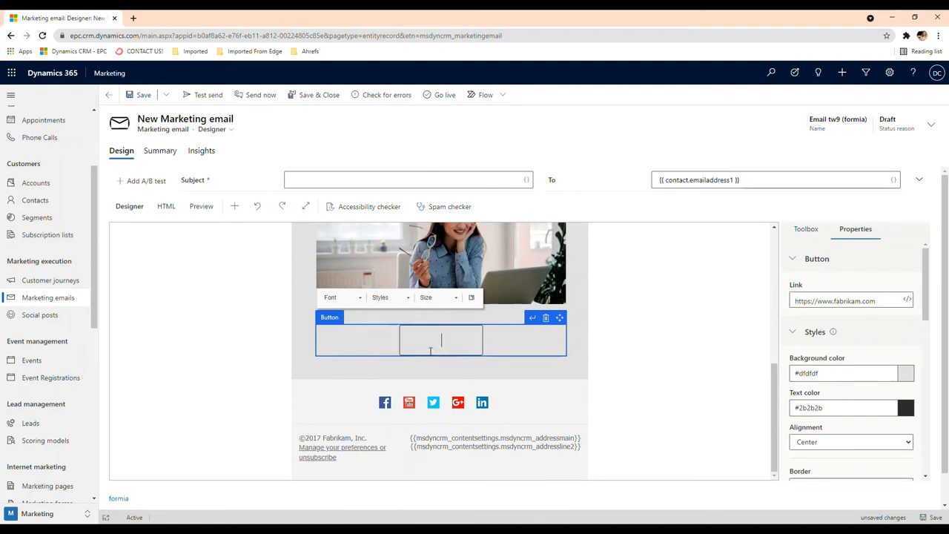
pyautogui.write('Read m')
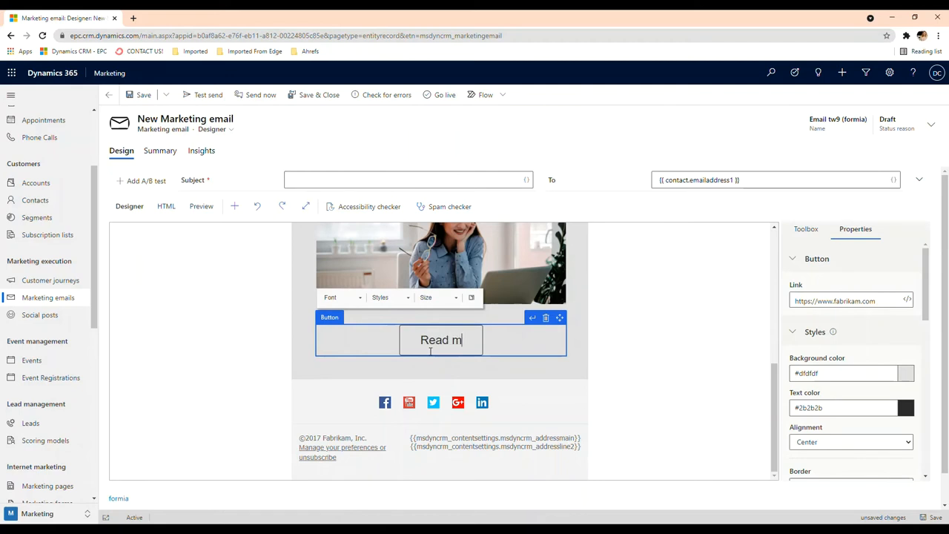
pyautogui.write('ore')
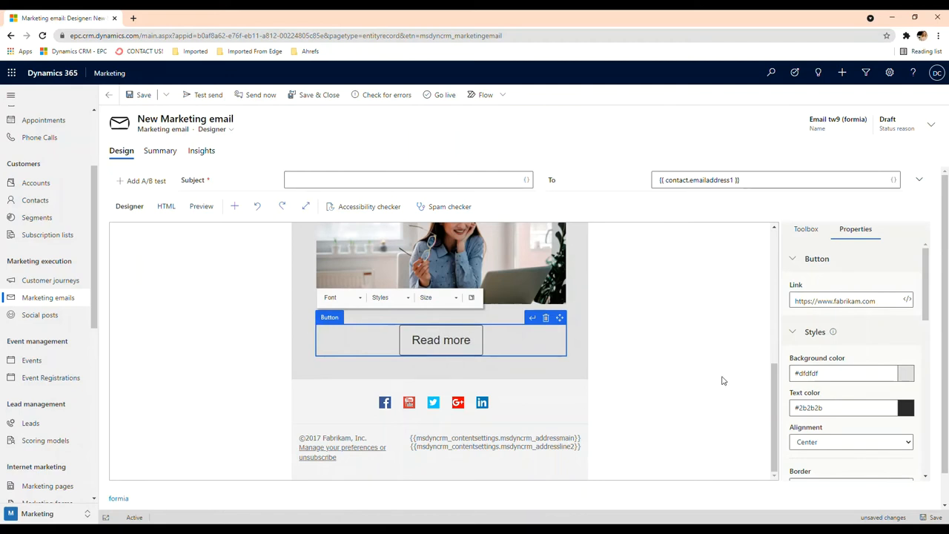
pyautogui.click(440, 339)
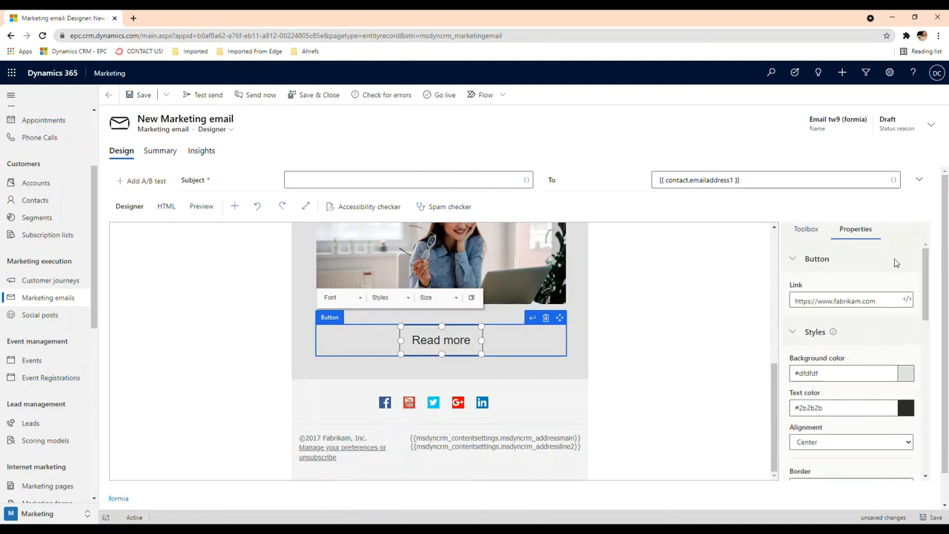
pyautogui.moveTo(571, 162)
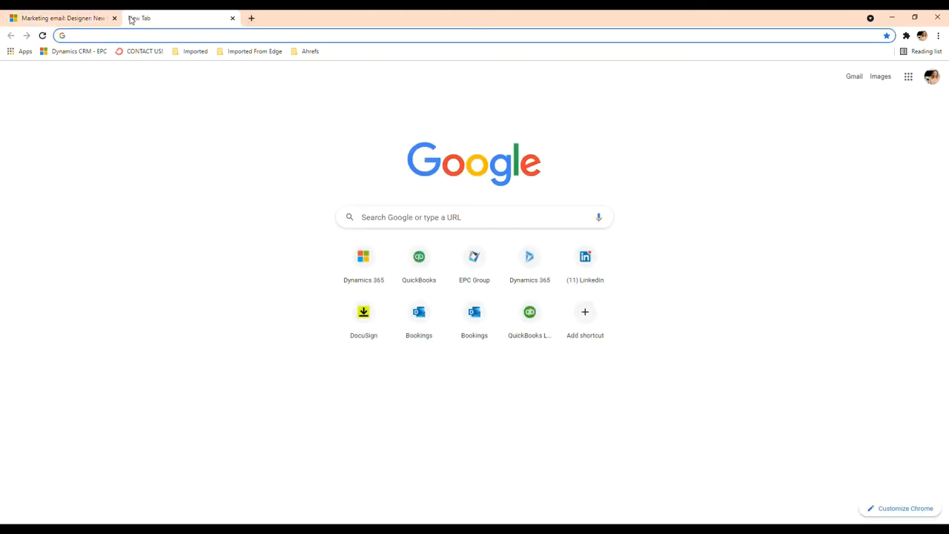
# Find the remote-productivity white paper PDF, view its page 4, then return to the email.
pyautogui.write('whitepaper.-Dynamics-boosting-productivity-4.pdf')
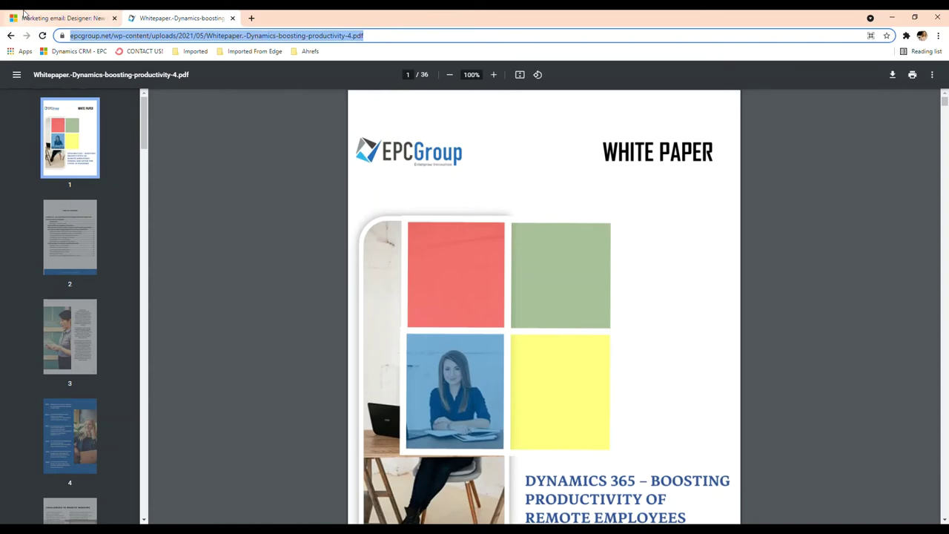
pyautogui.click(61, 18)
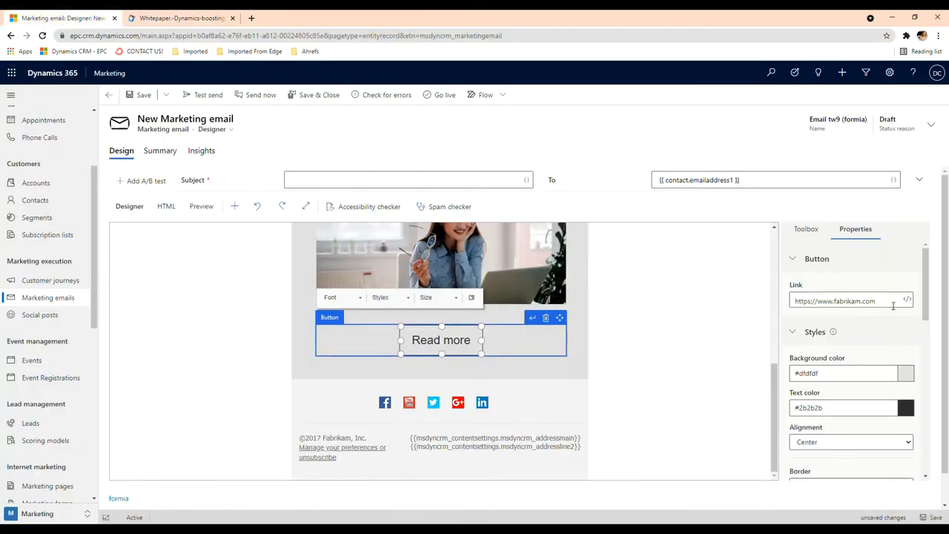
pyautogui.click(682, 348)
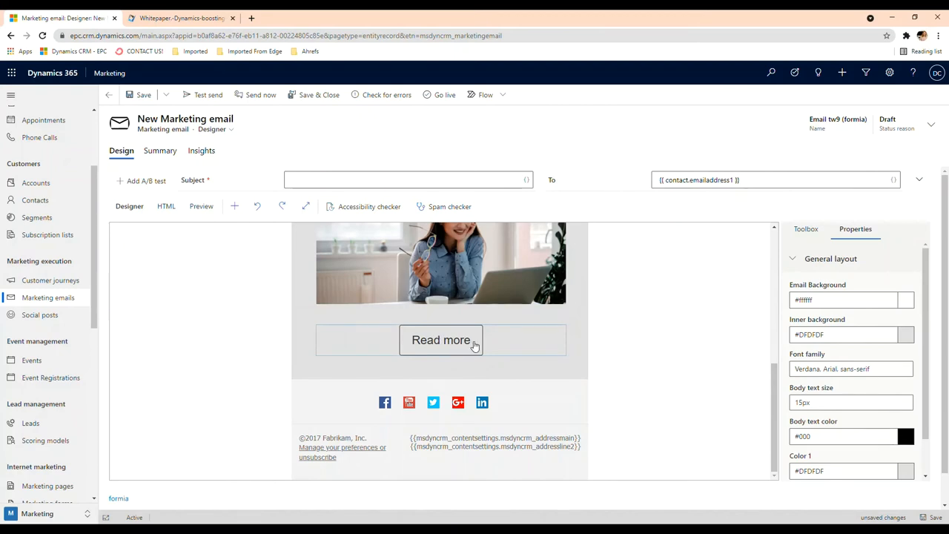
pyautogui.click(181, 17)
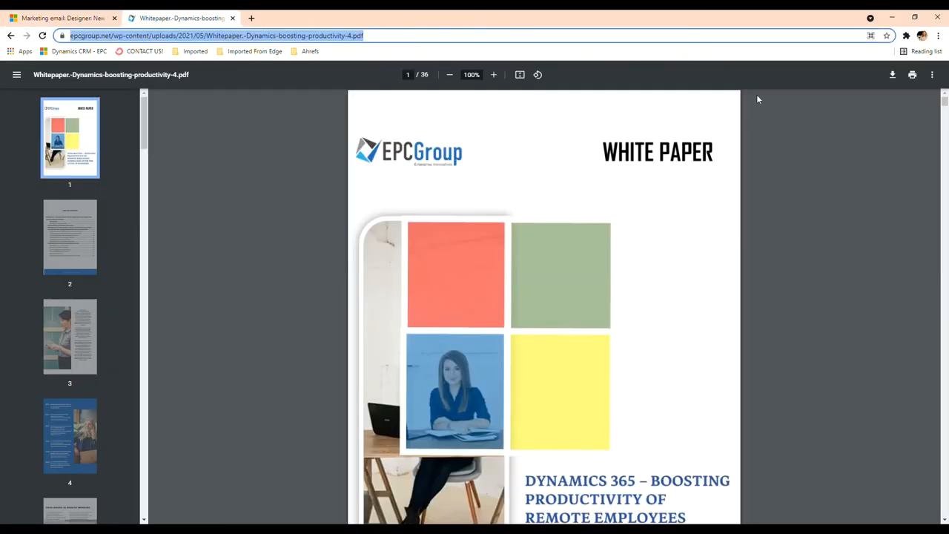
pyautogui.moveTo(946, 120)
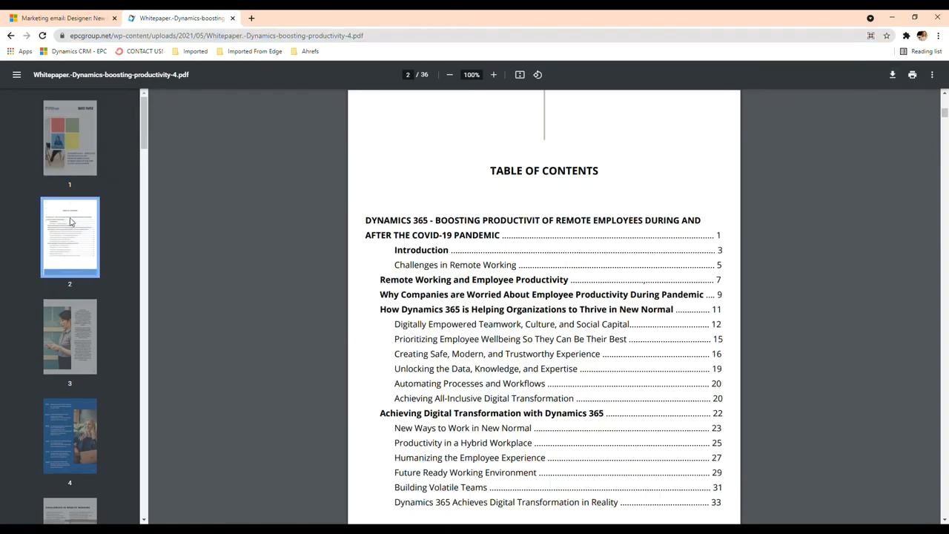
pyautogui.click(70, 435)
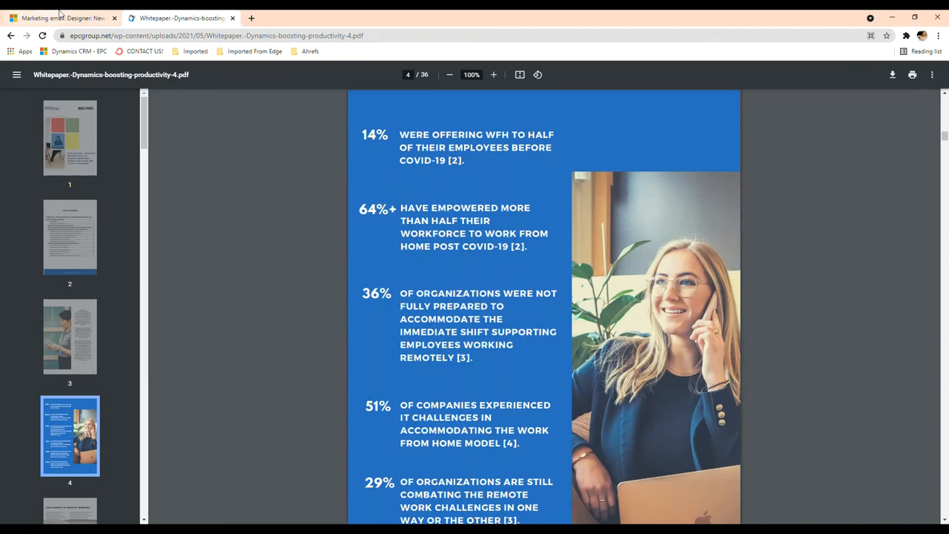
pyautogui.click(59, 18)
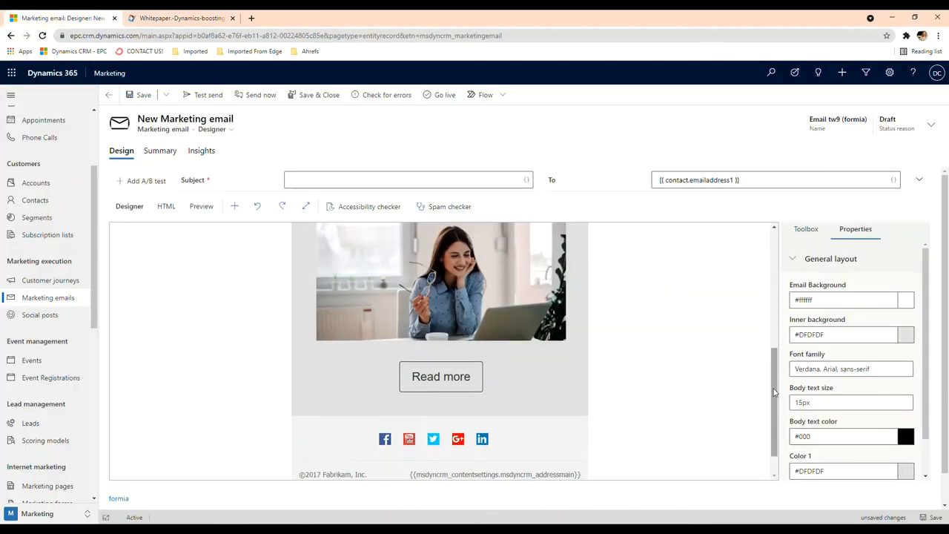
pyautogui.scroll(3)
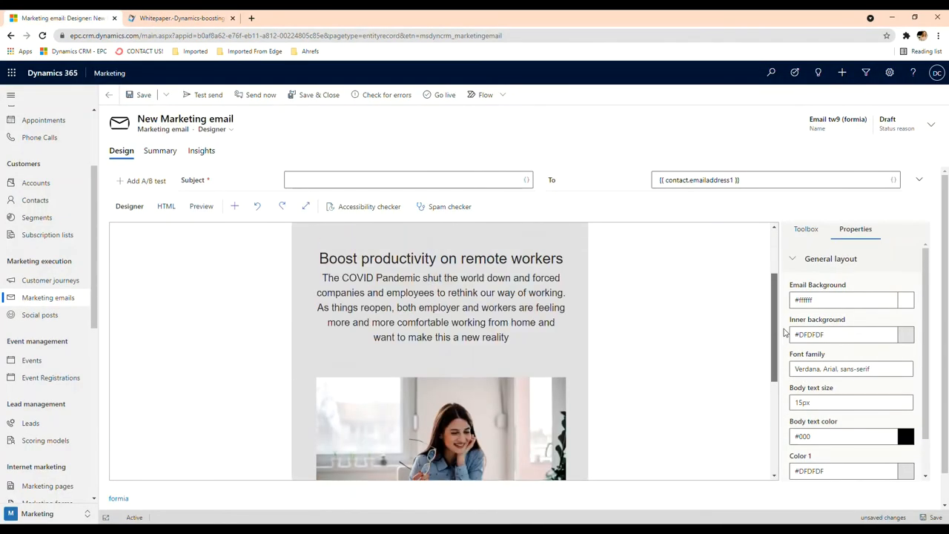
pyautogui.scroll(-3)
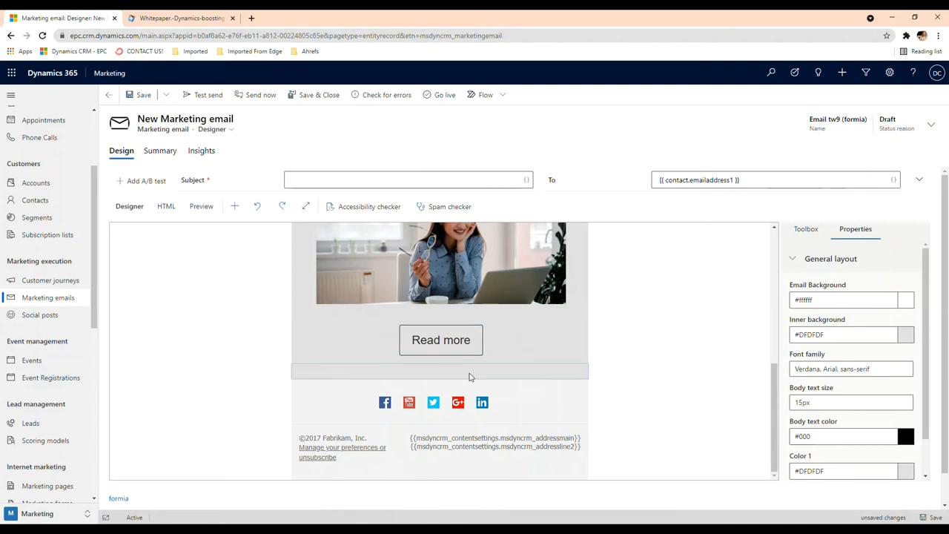
pyautogui.click(397, 402)
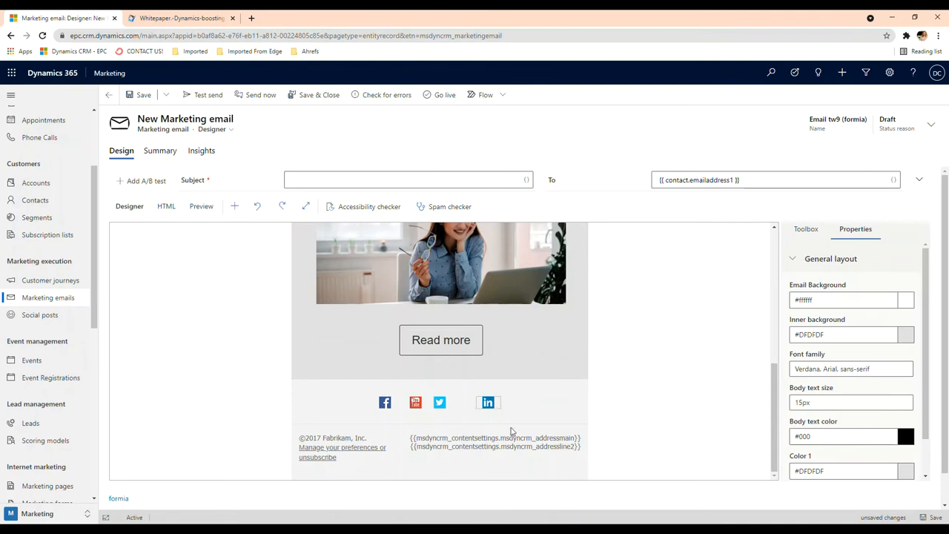
pyautogui.moveTo(474, 417)
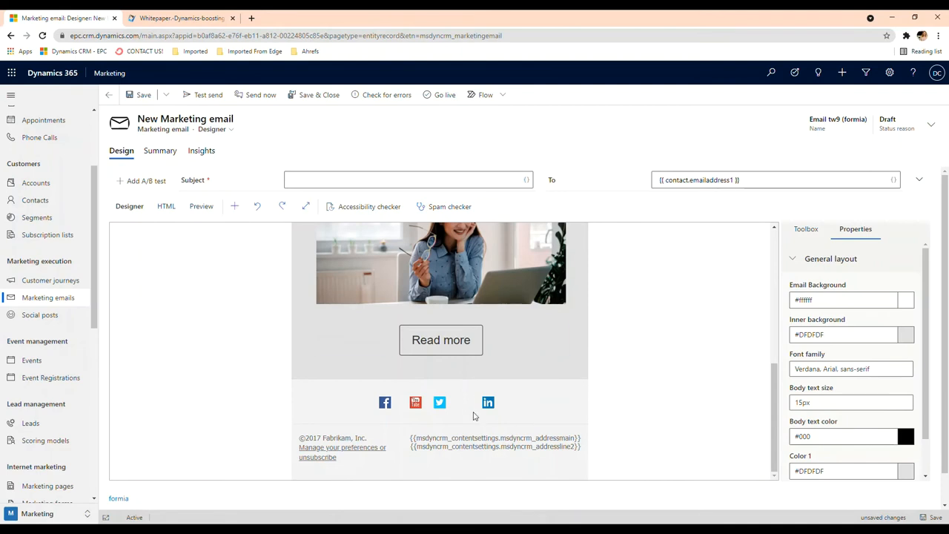
pyautogui.moveTo(466, 406)
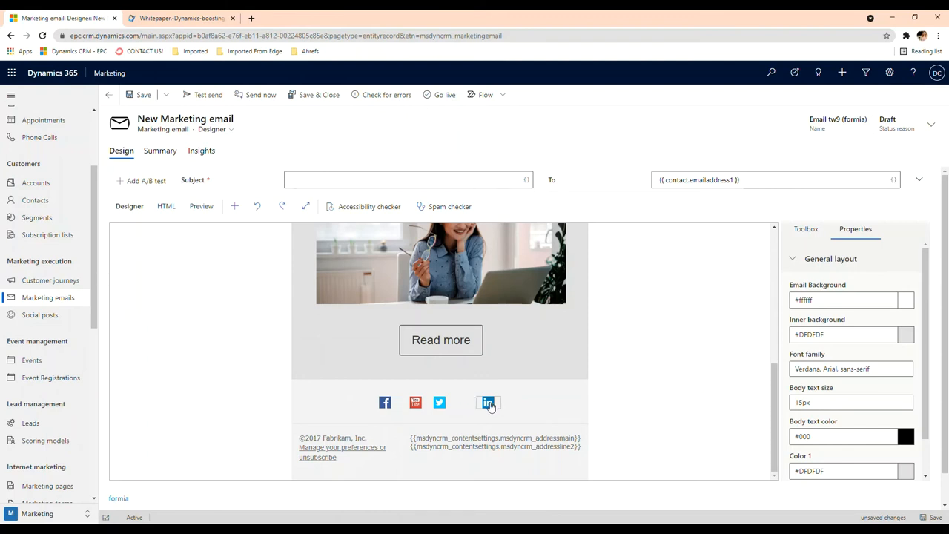
pyautogui.click(488, 402)
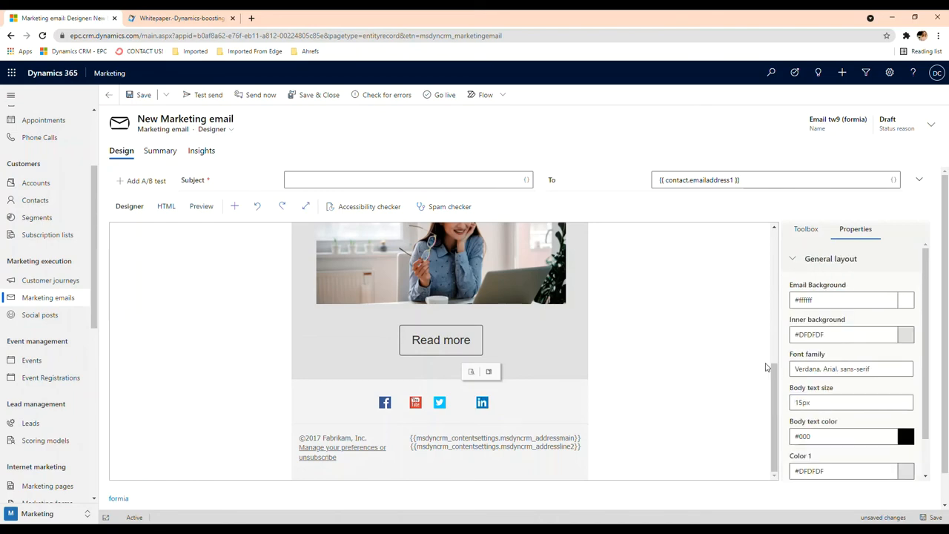
pyautogui.scroll(3)
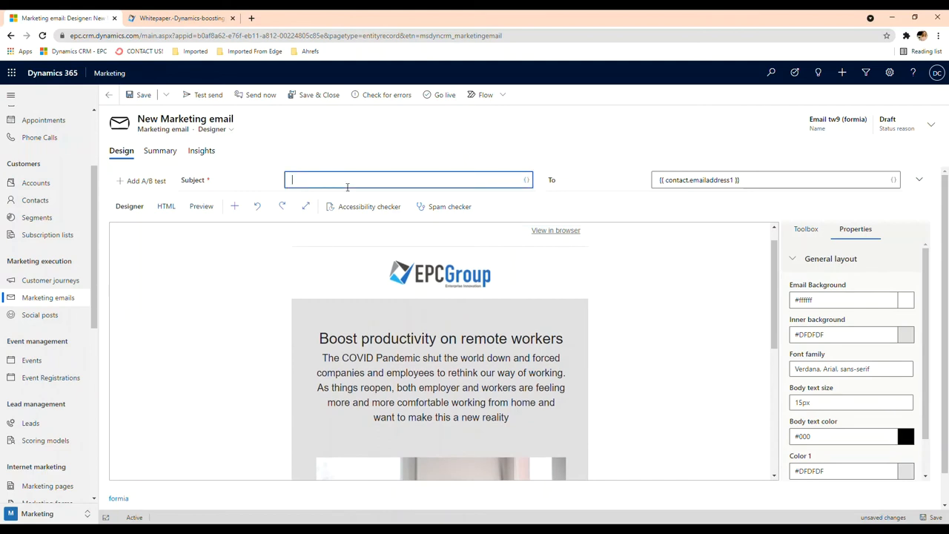
# Set subject 'Boost productivity in remote workers with Dynamics 365', save, and name the email the same.
pyautogui.write('Boost produc')
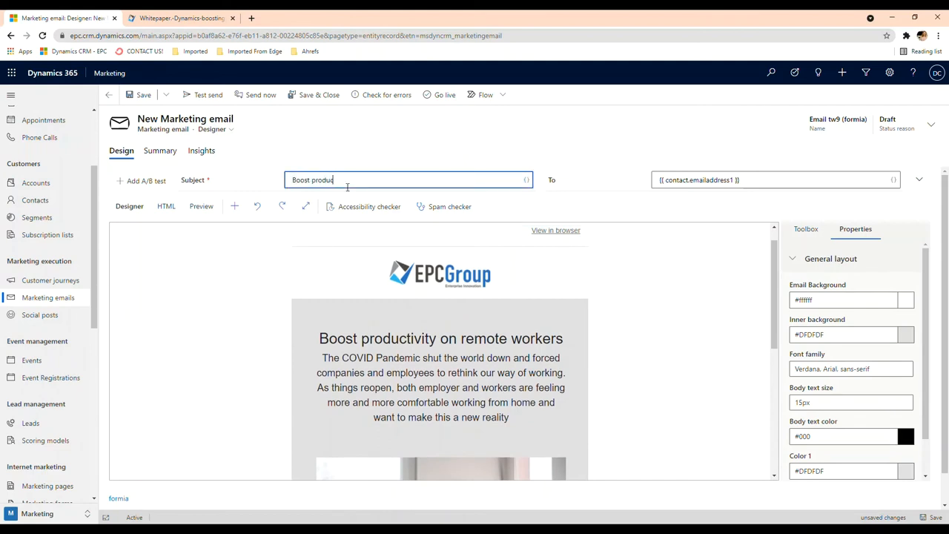
pyautogui.write('ctivity')
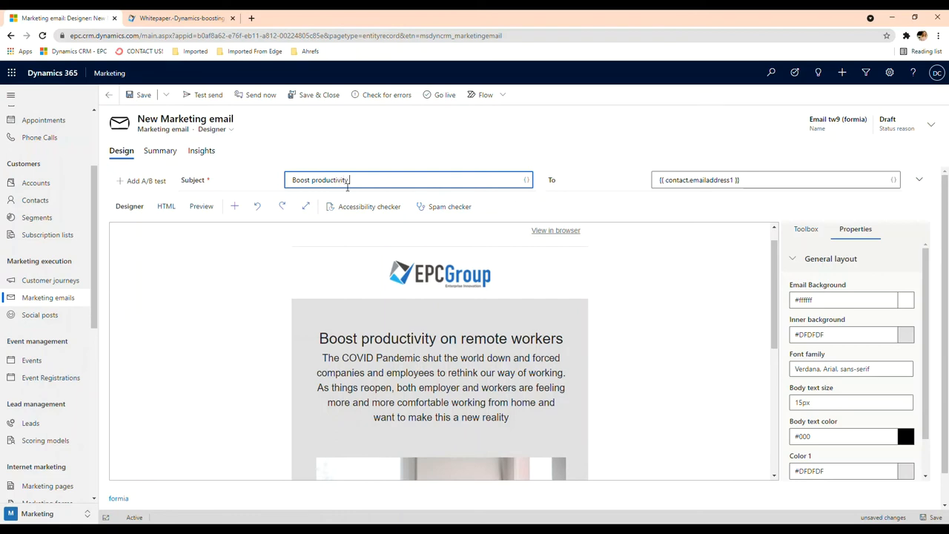
pyautogui.write('in remote')
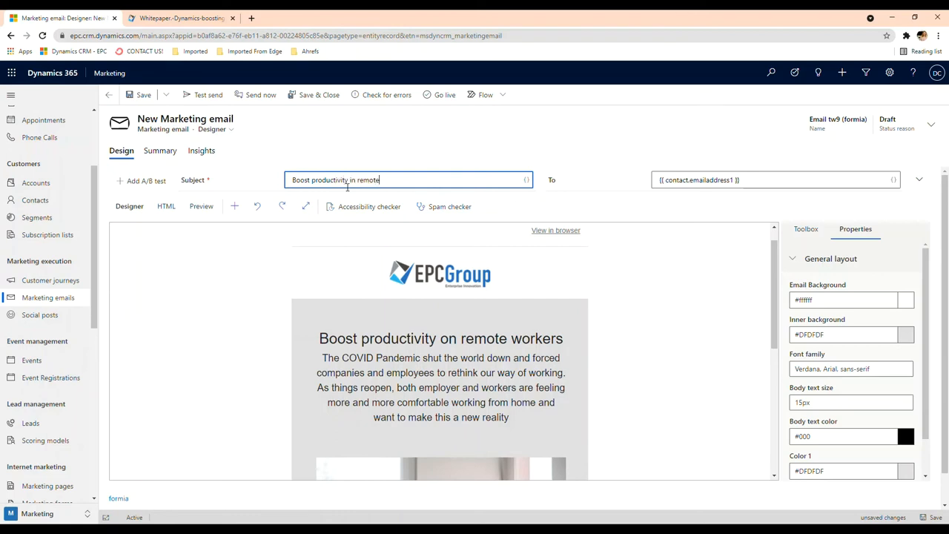
pyautogui.write('workers with')
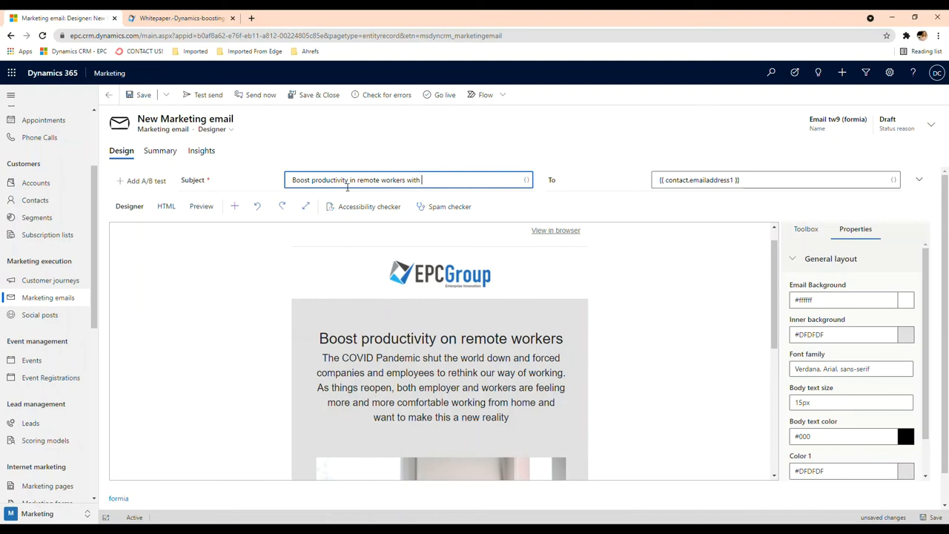
pyautogui.write('Dynamics 365')
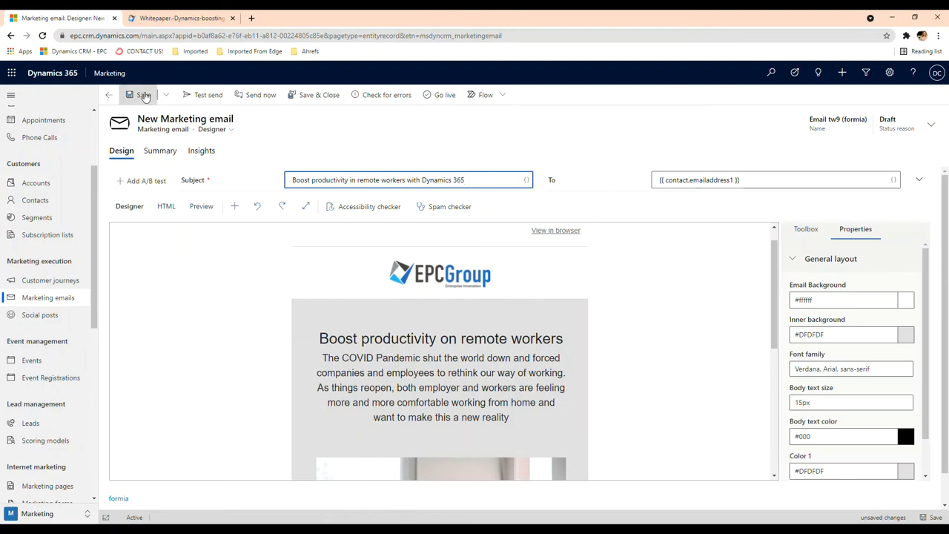
pyautogui.click(138, 95)
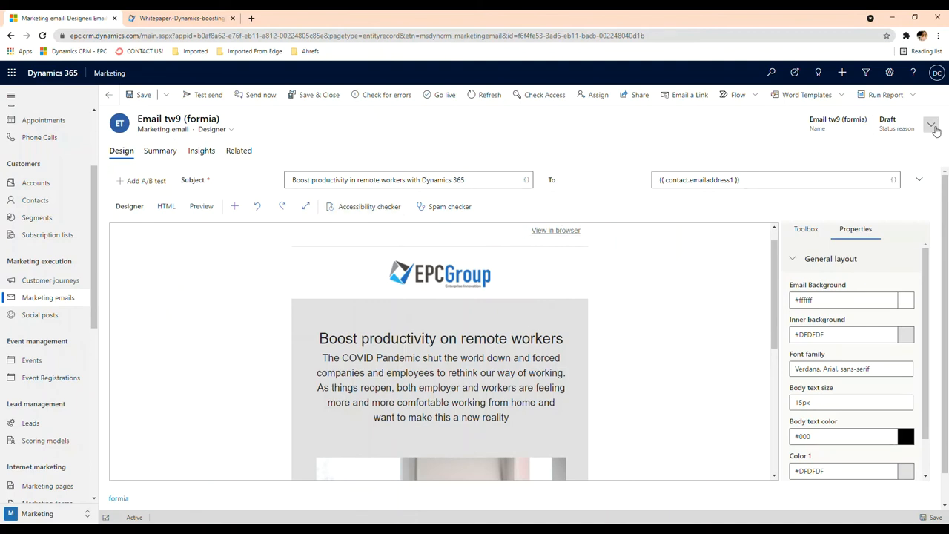
pyautogui.click(931, 123)
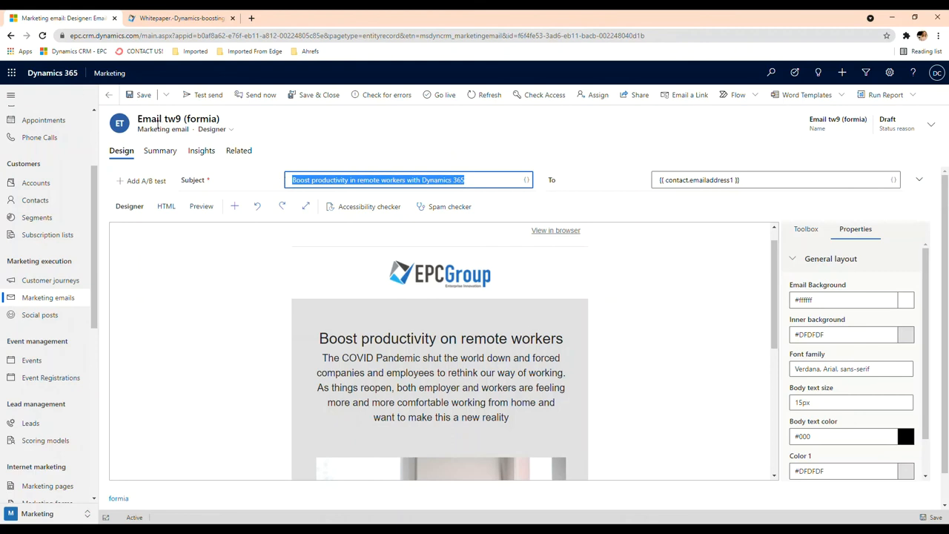
pyautogui.moveTo(157, 123)
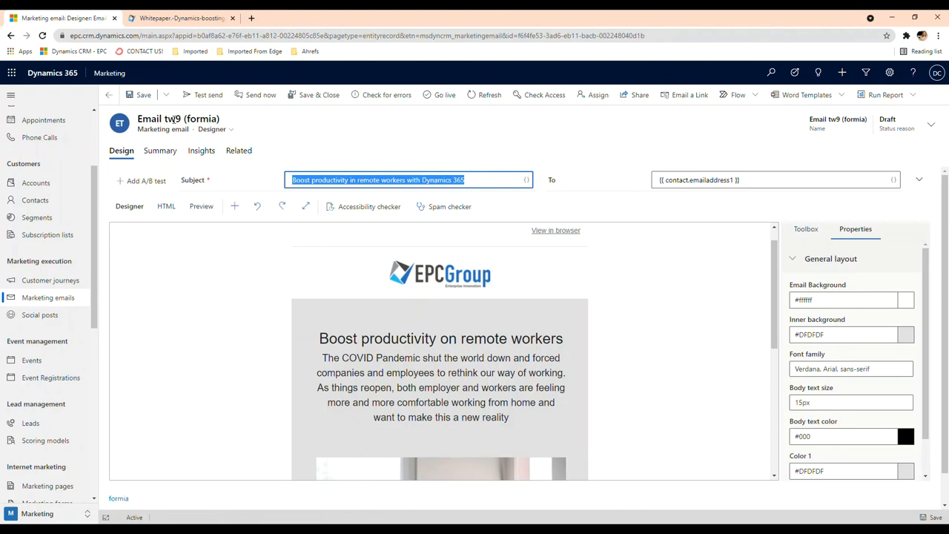
pyautogui.click(931, 124)
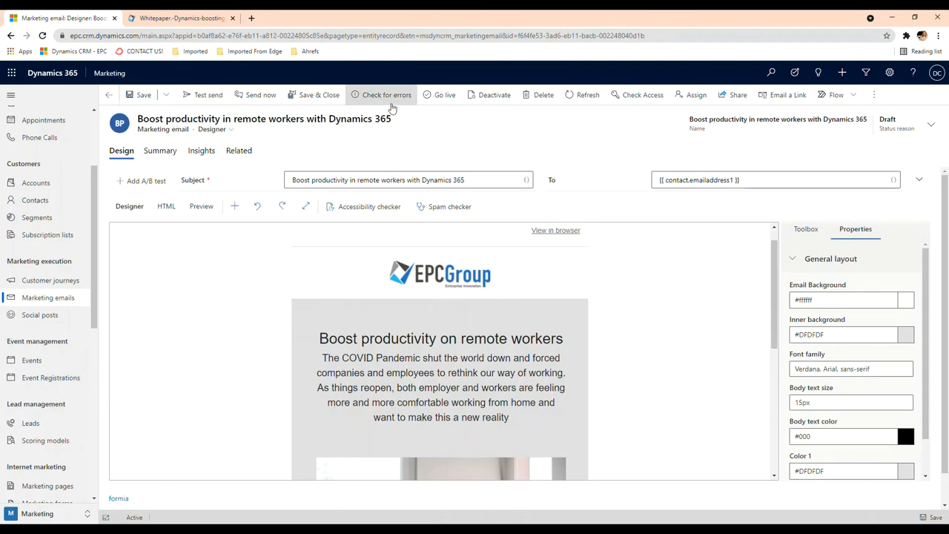
# Run Check for errors and confirm 'No errors were found!'.
pyautogui.click(385, 94)
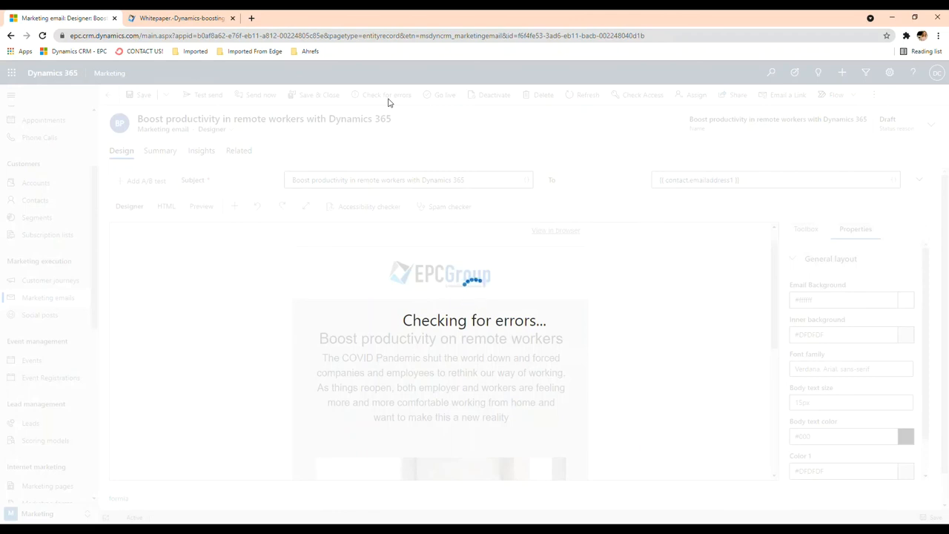
pyautogui.click(386, 94)
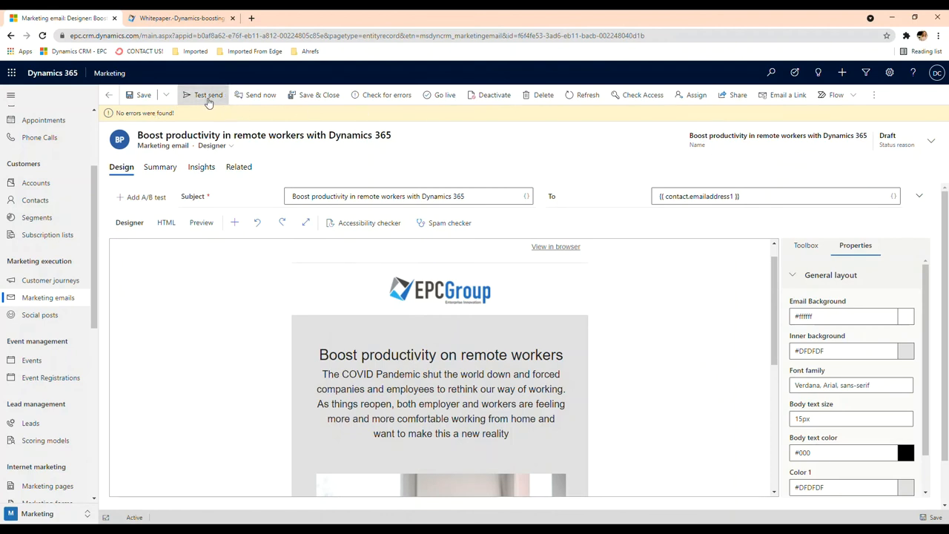
pyautogui.moveTo(211, 260)
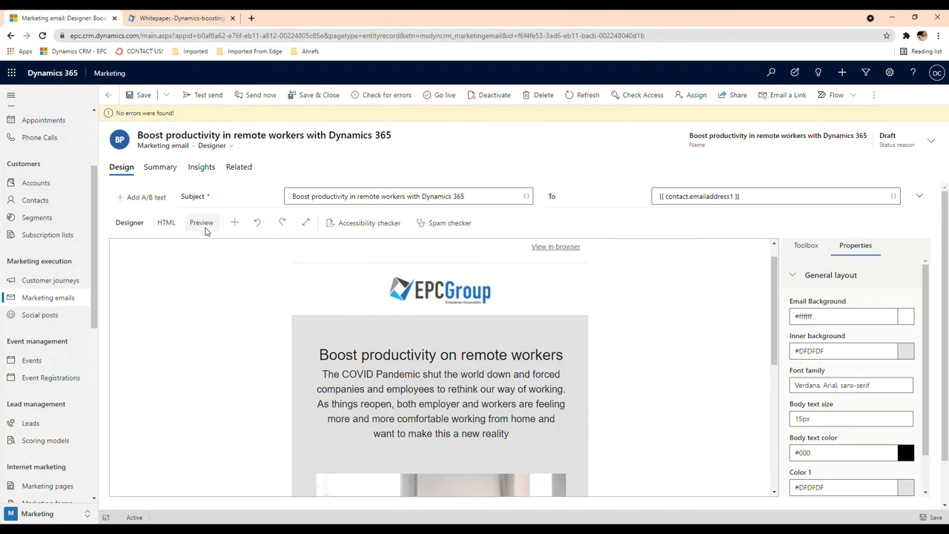
pyautogui.moveTo(356, 250)
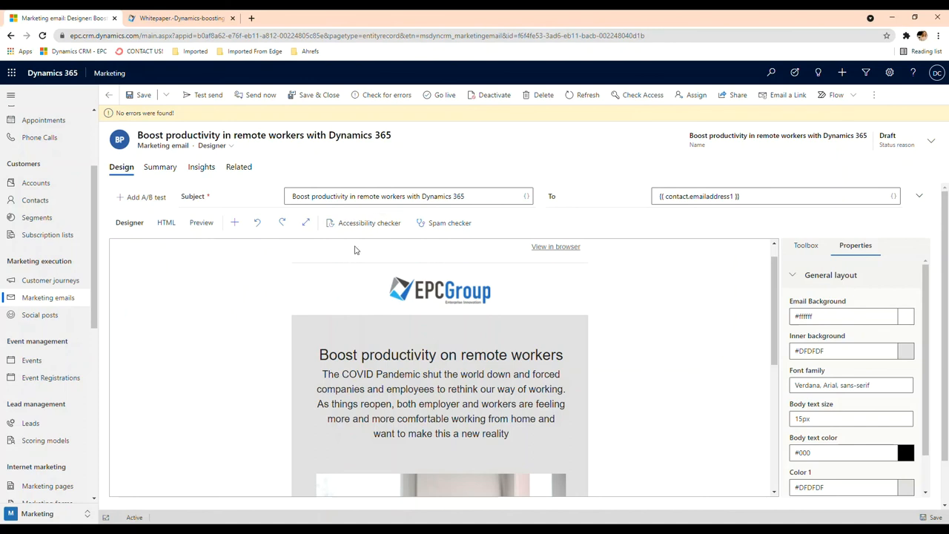
# Scroll the basic preview from EPC logo to footer and switch to another device view.
pyautogui.click(201, 222)
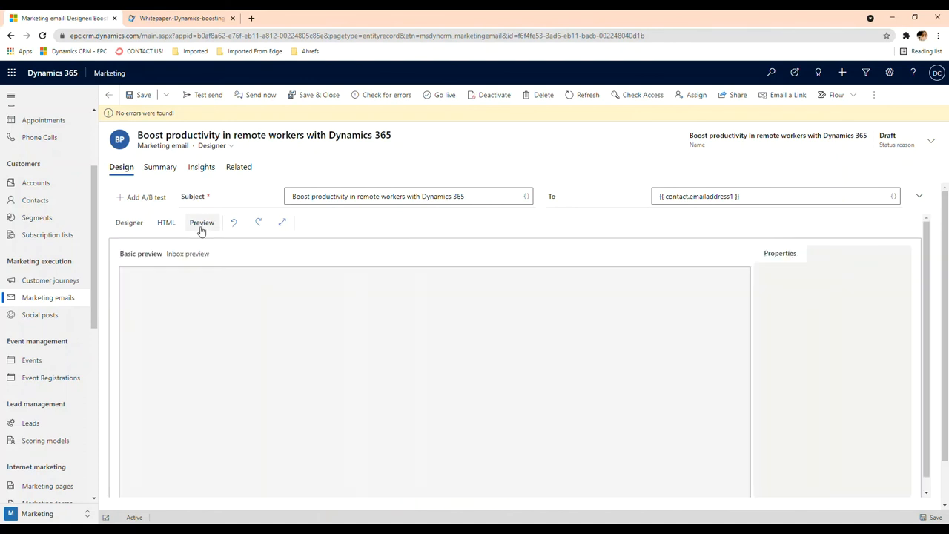
pyautogui.click(201, 223)
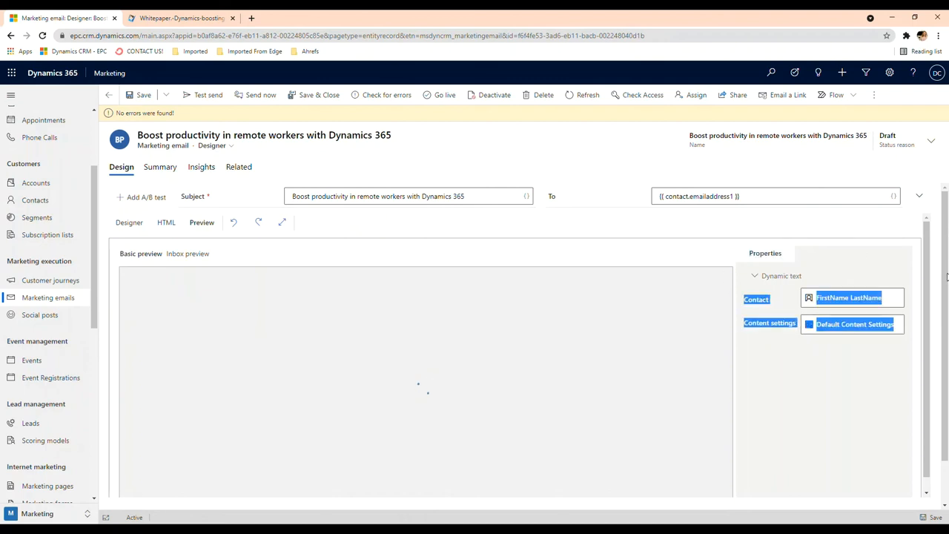
pyautogui.click(201, 221)
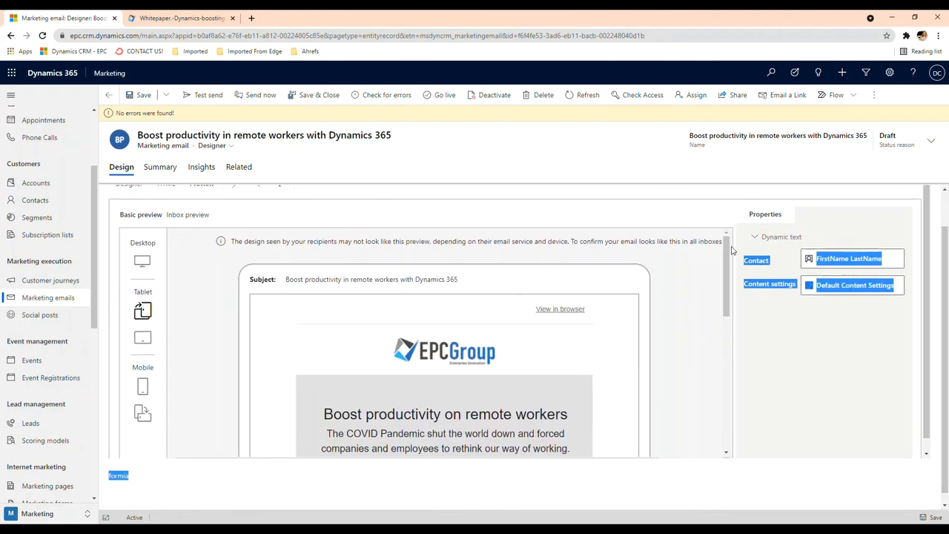
pyautogui.scroll(-3)
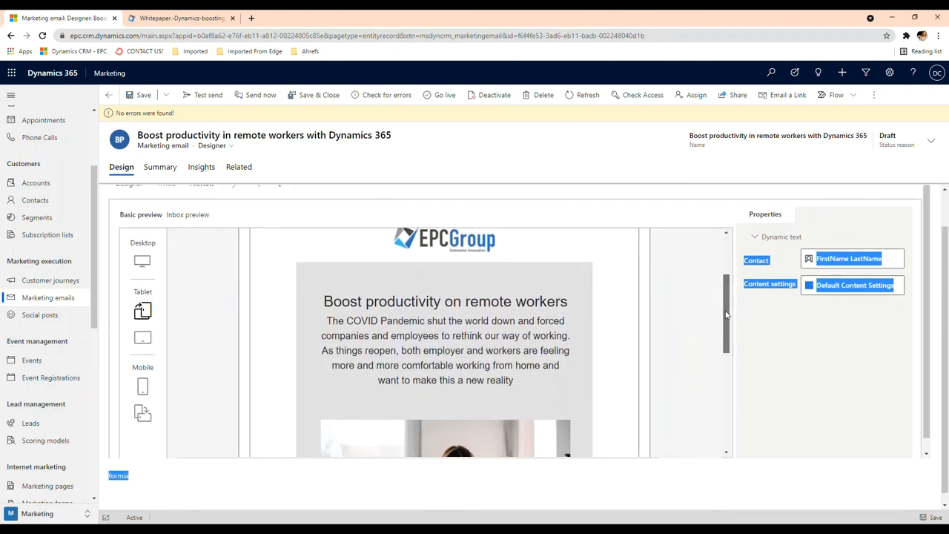
pyautogui.scroll(-3)
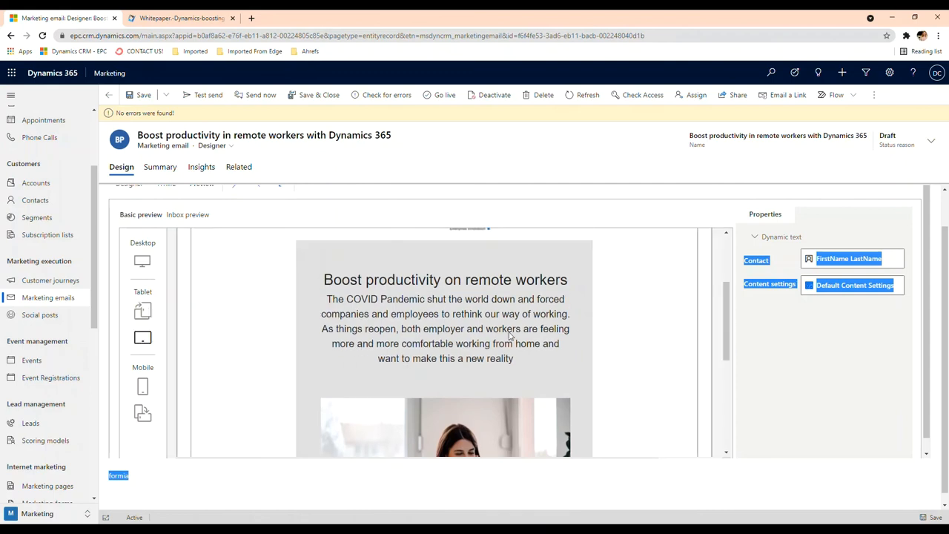
pyautogui.scroll(-3)
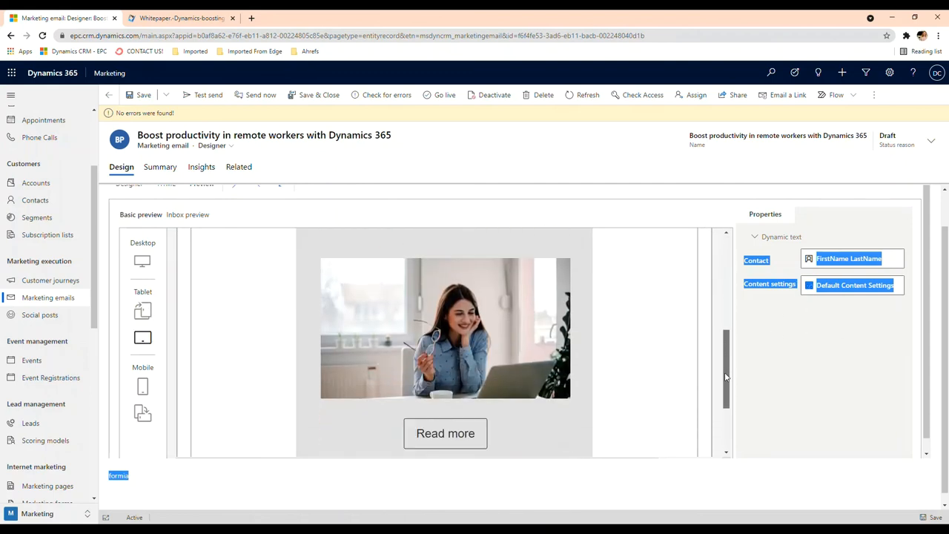
pyautogui.scroll(-3)
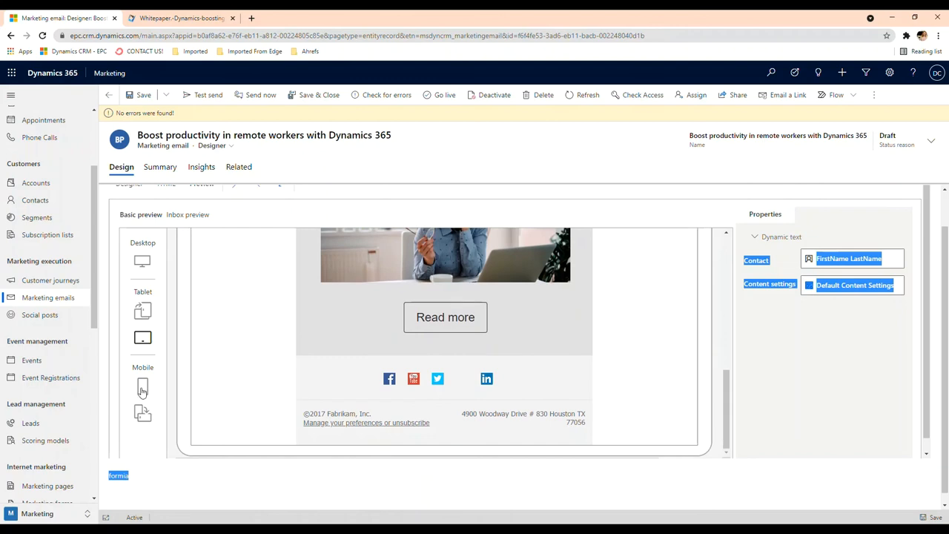
pyautogui.click(142, 260)
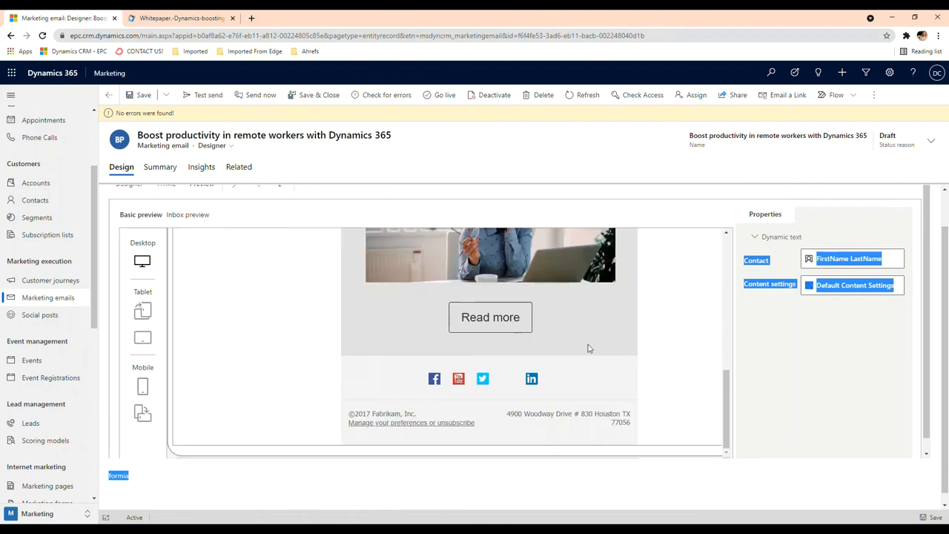